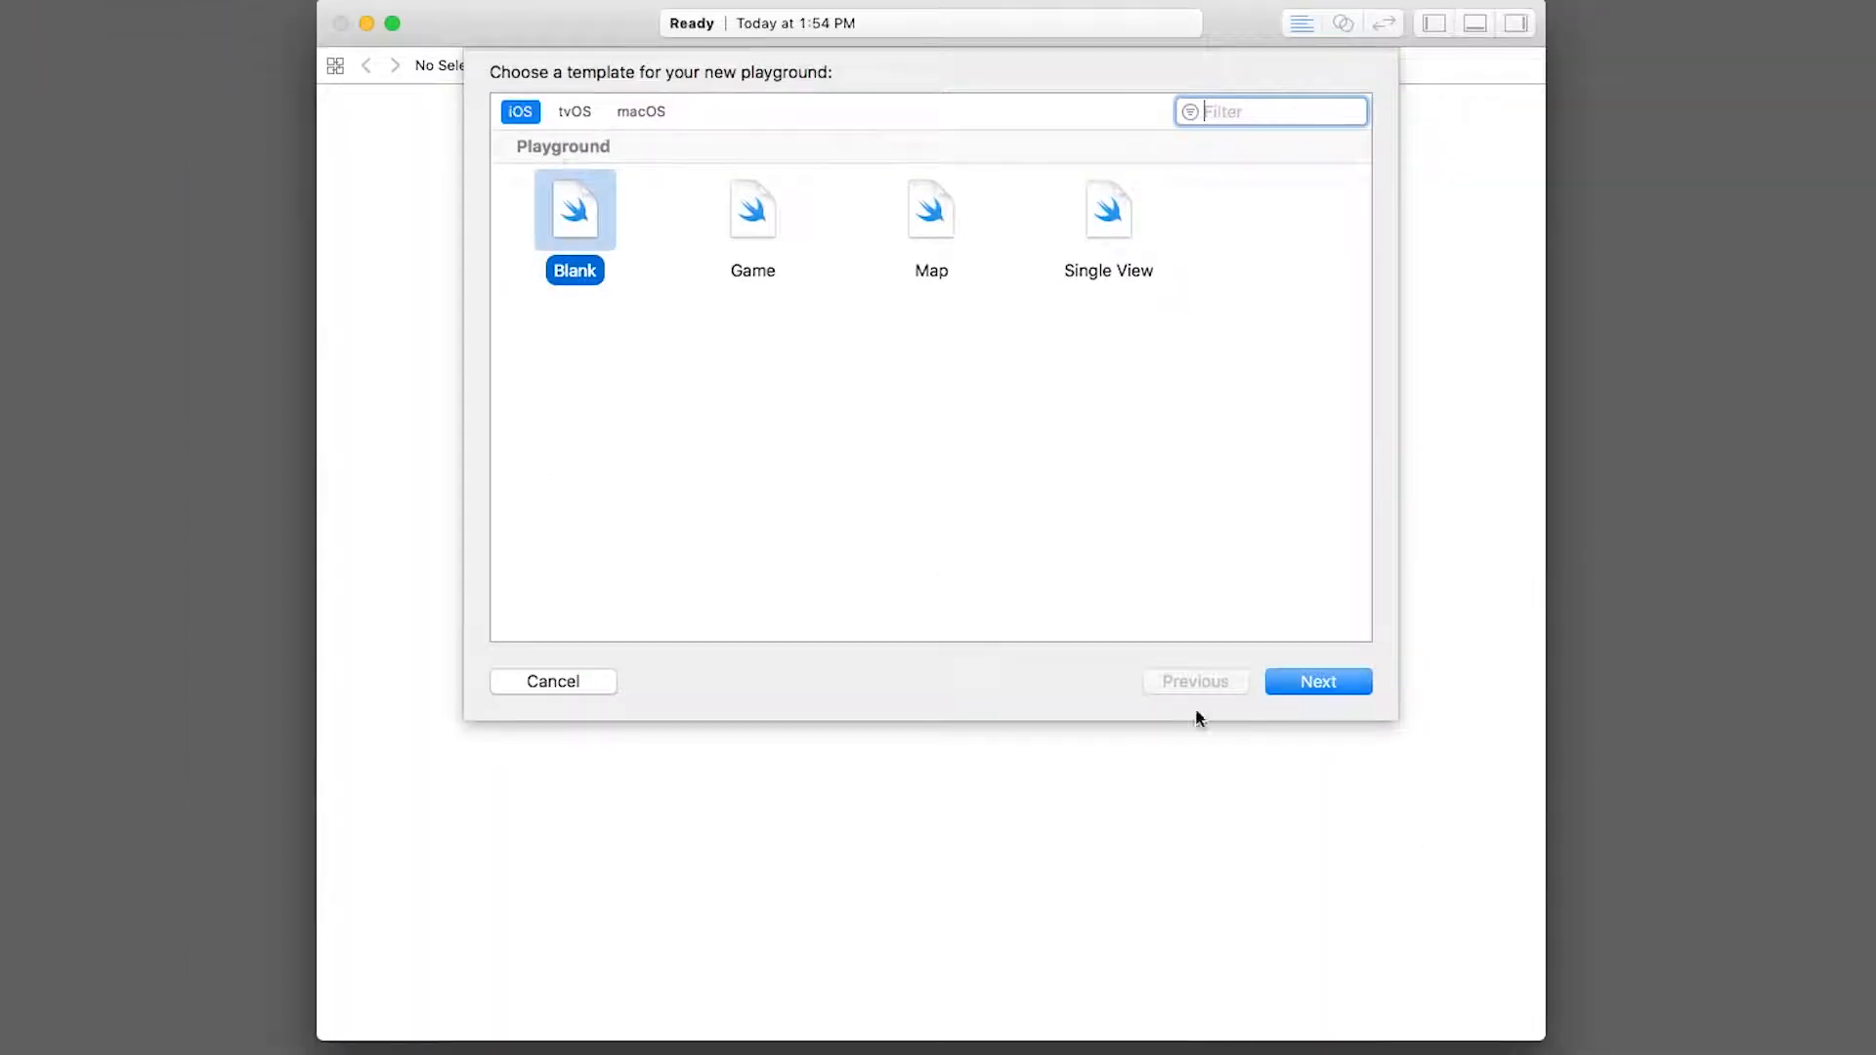
Step: Create a blank iOS playground named MyPlayground on the Desktop
left_click(1319, 681)
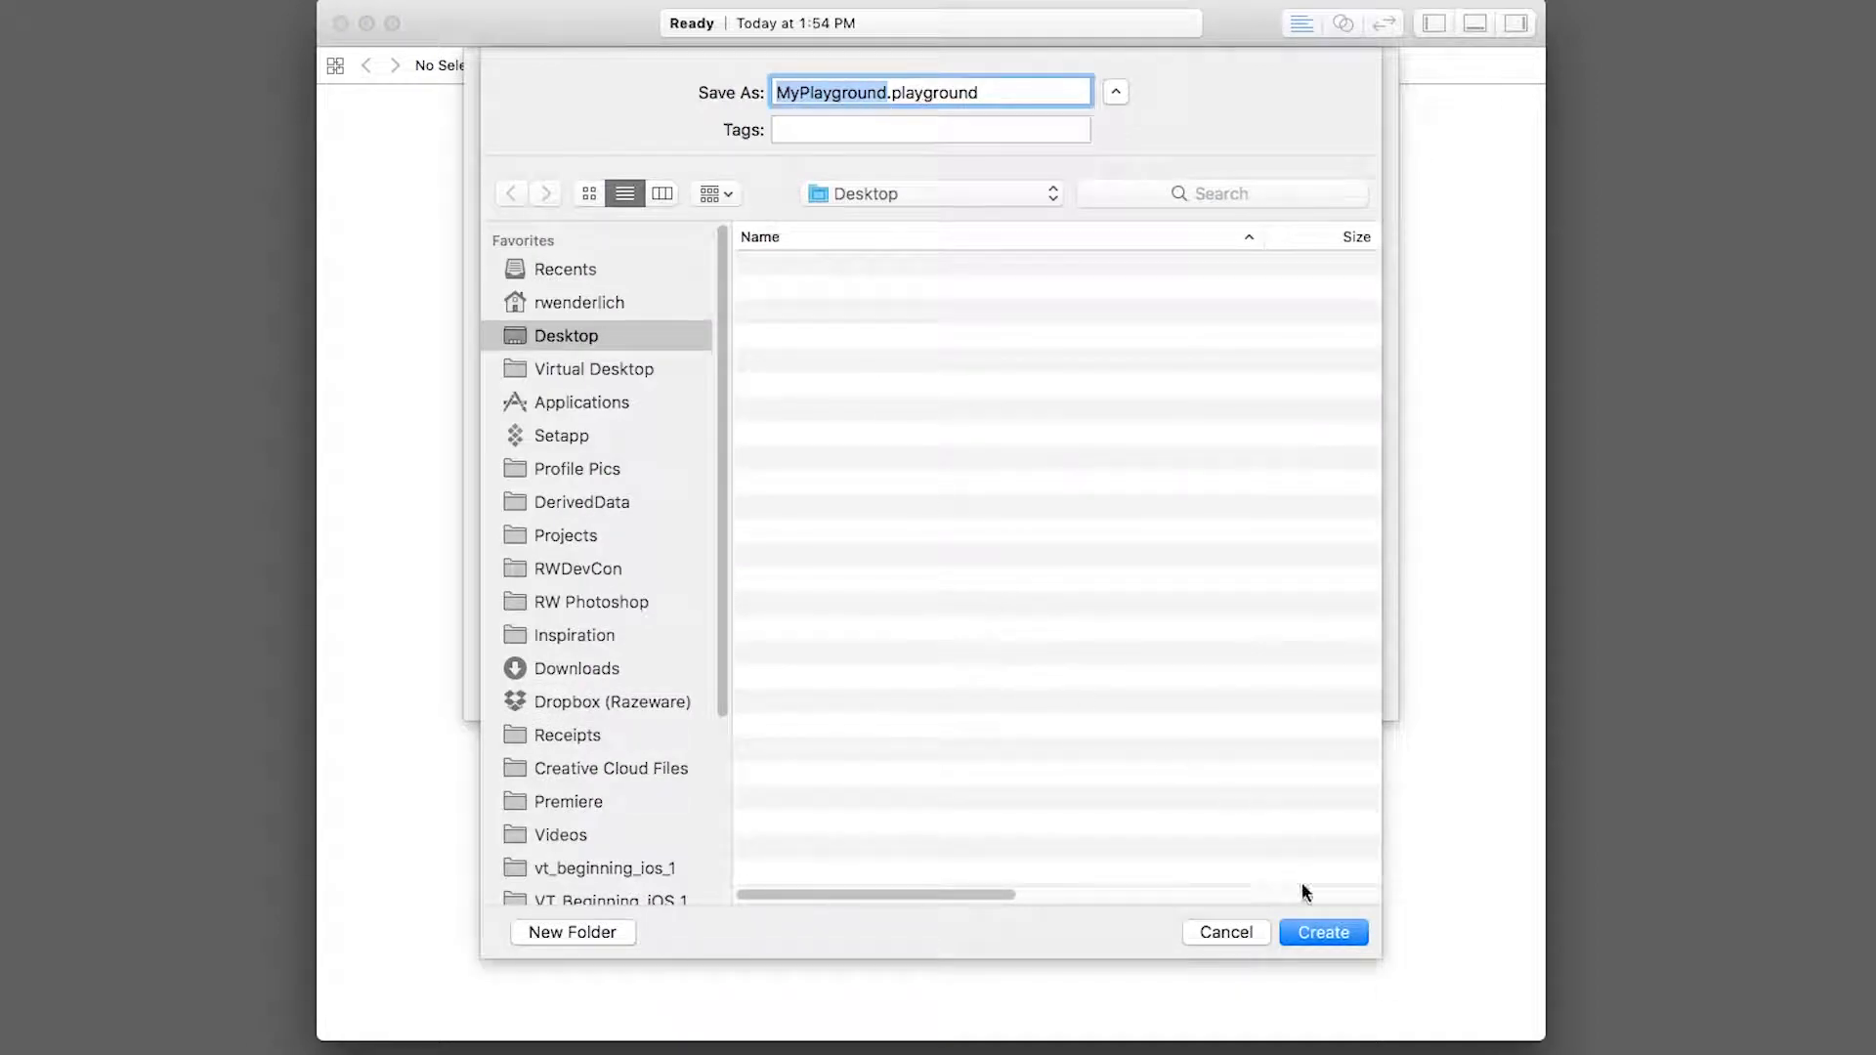
left_click(1323, 932)
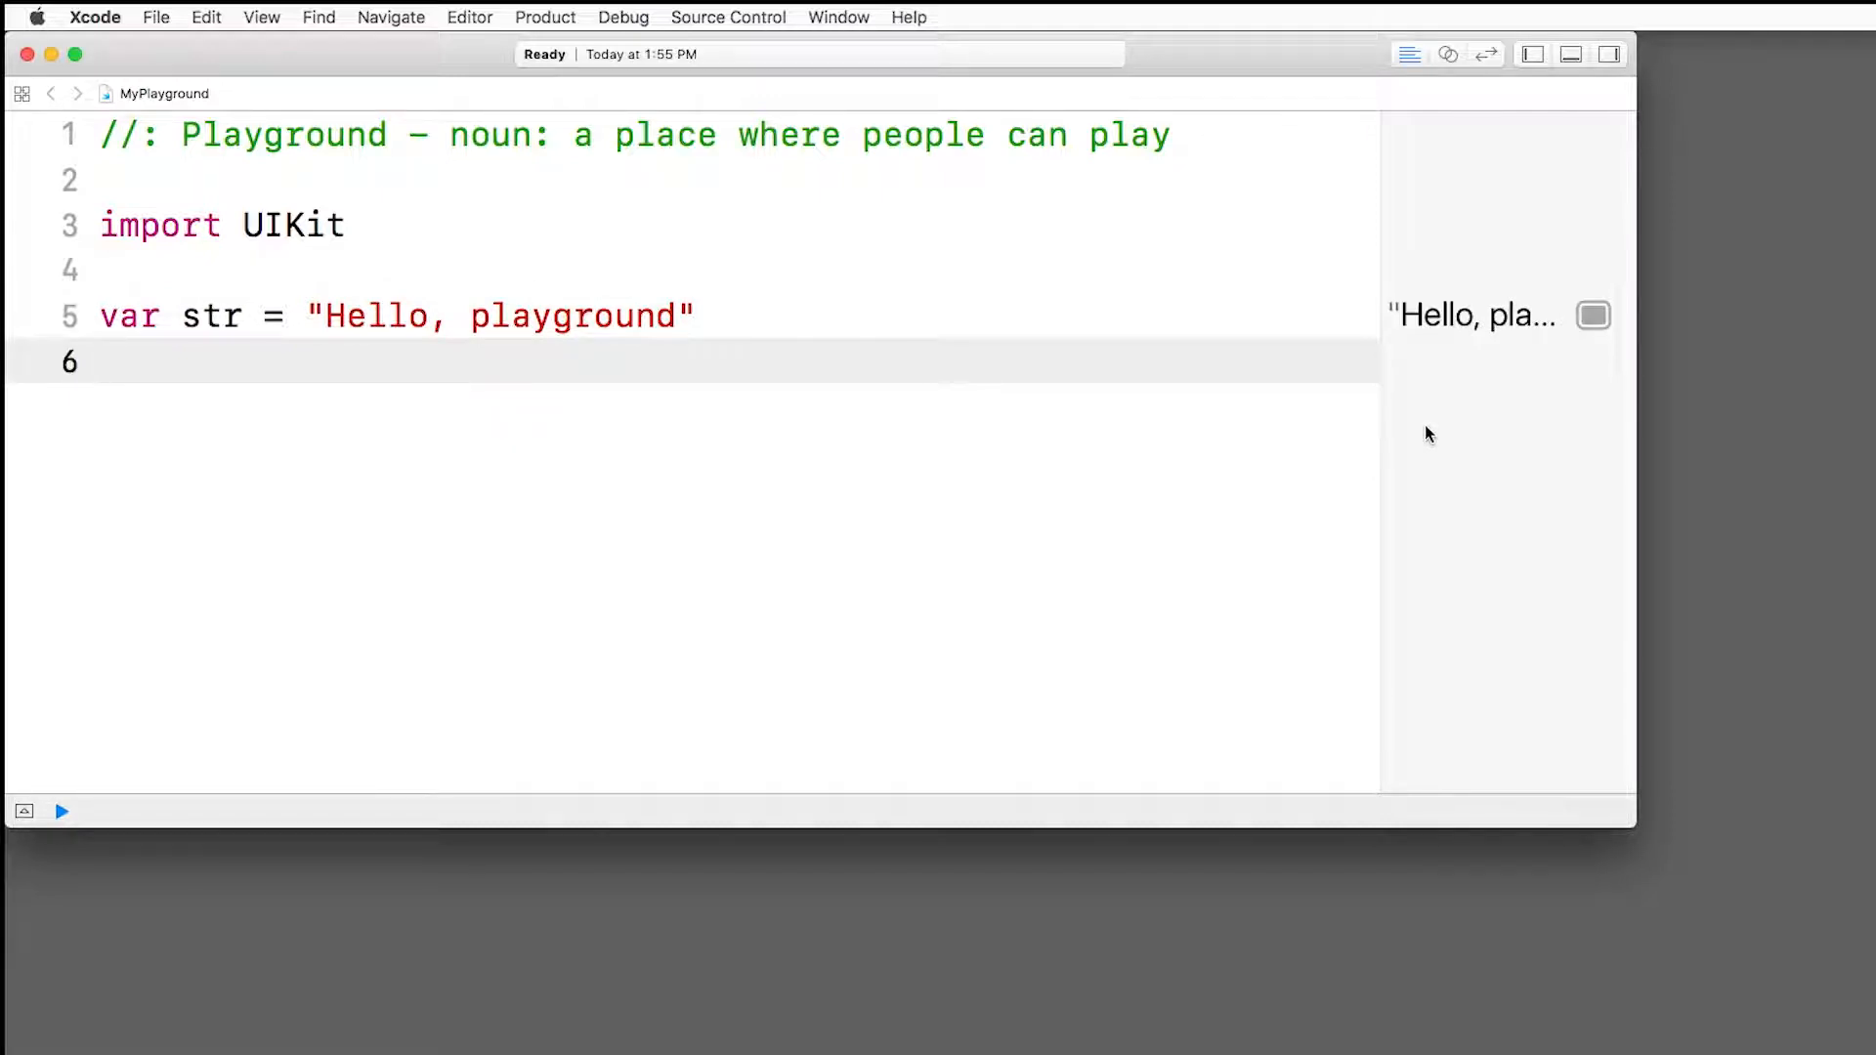
mouse_move(232, 75)
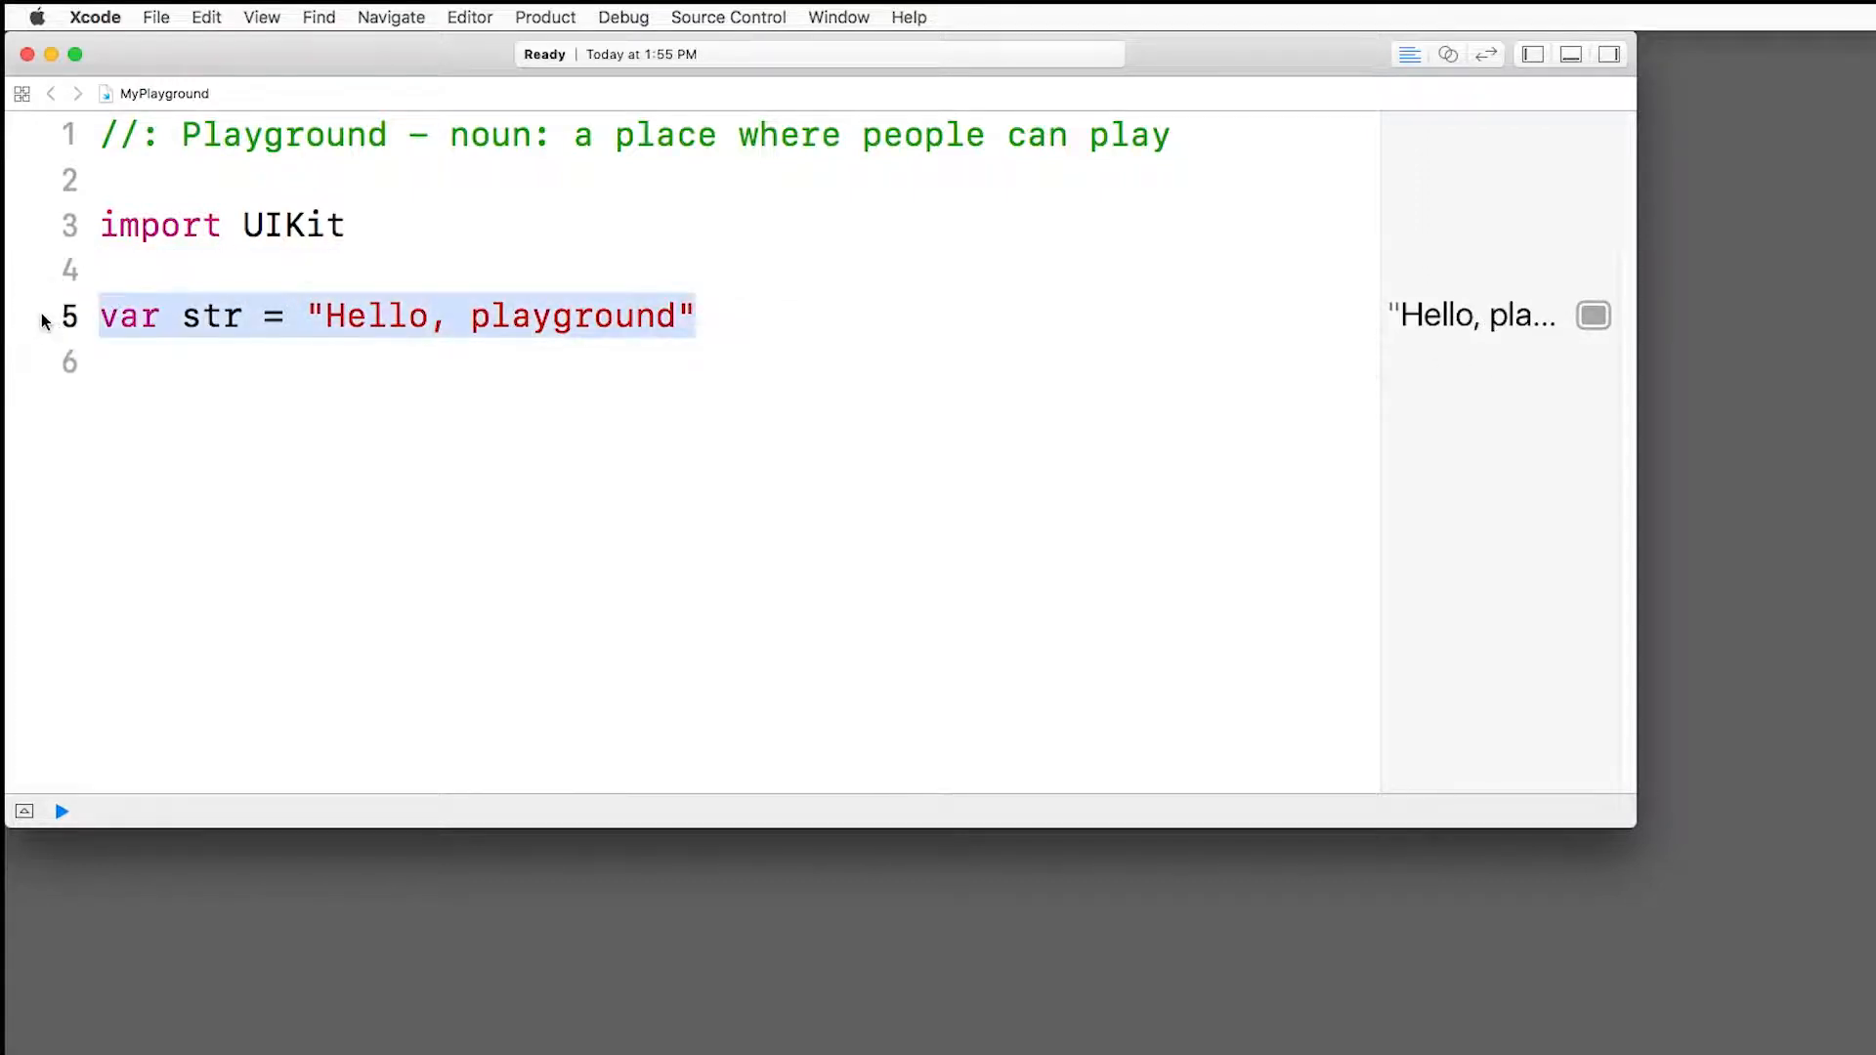
mouse_move(1237, 374)
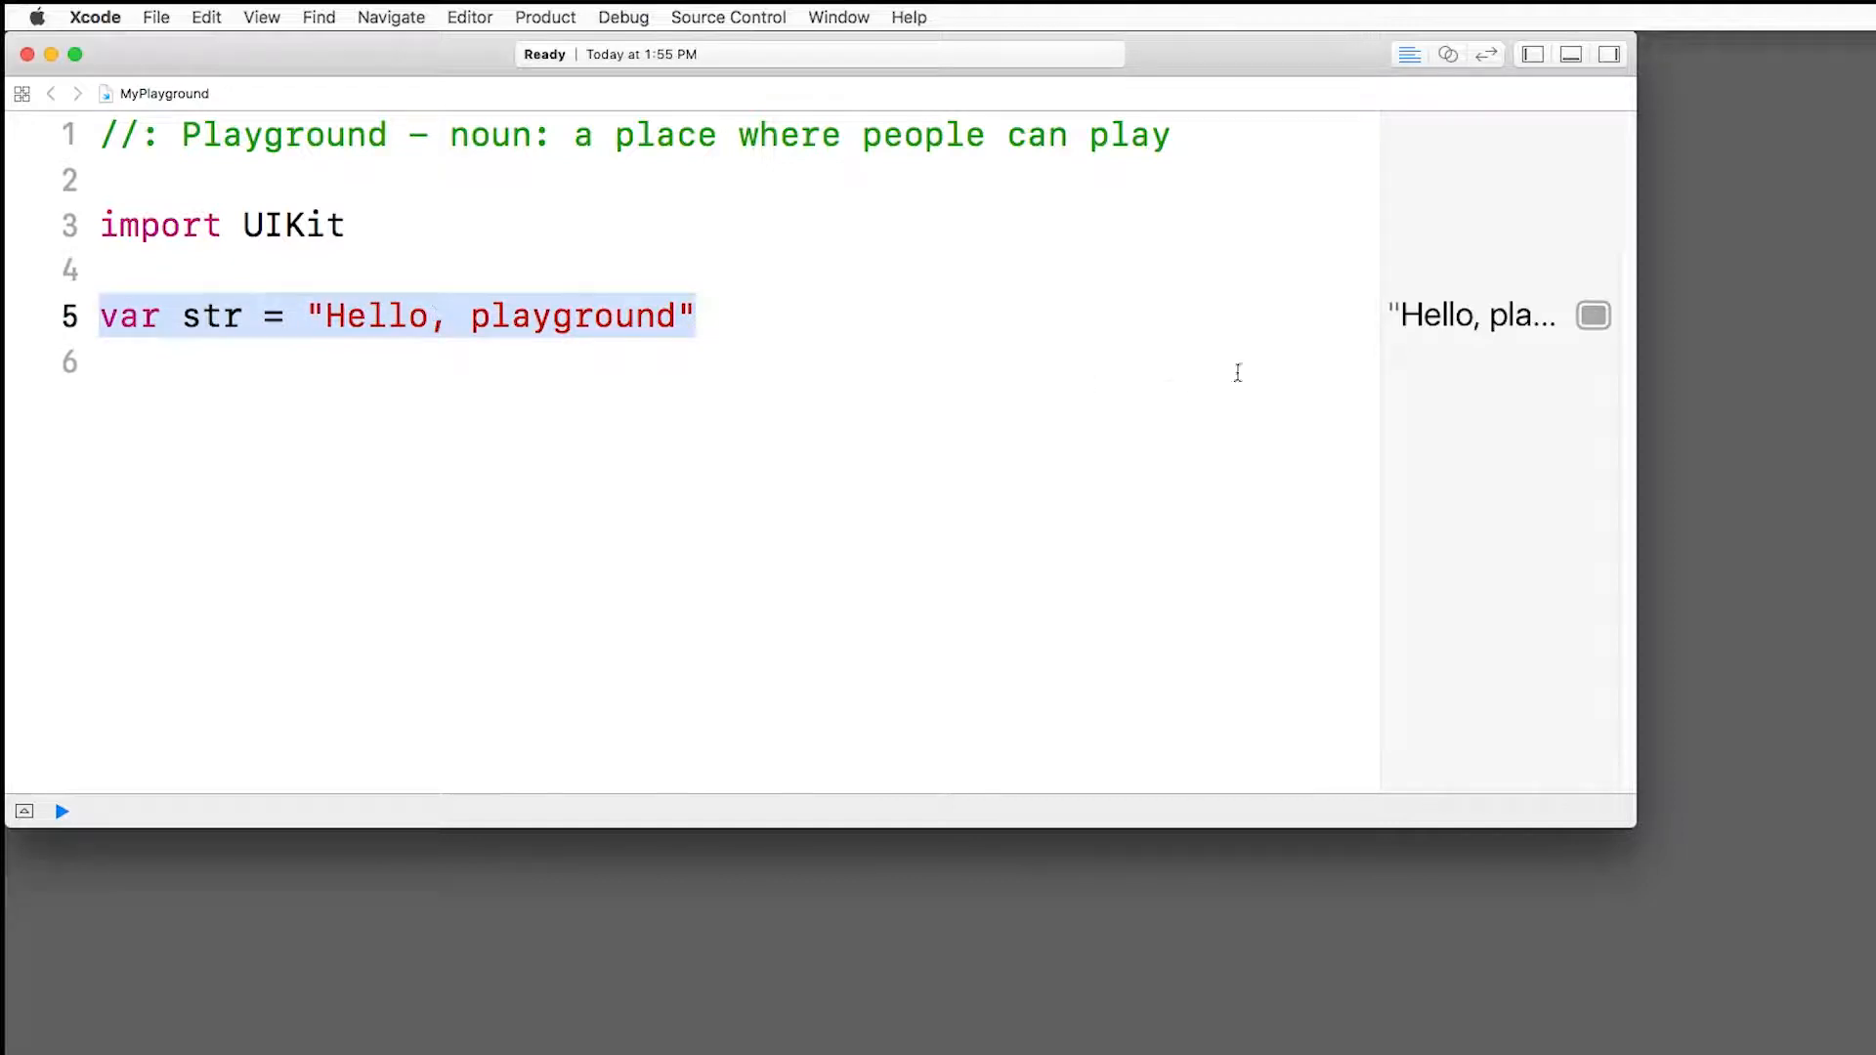
mouse_move(1543, 363)
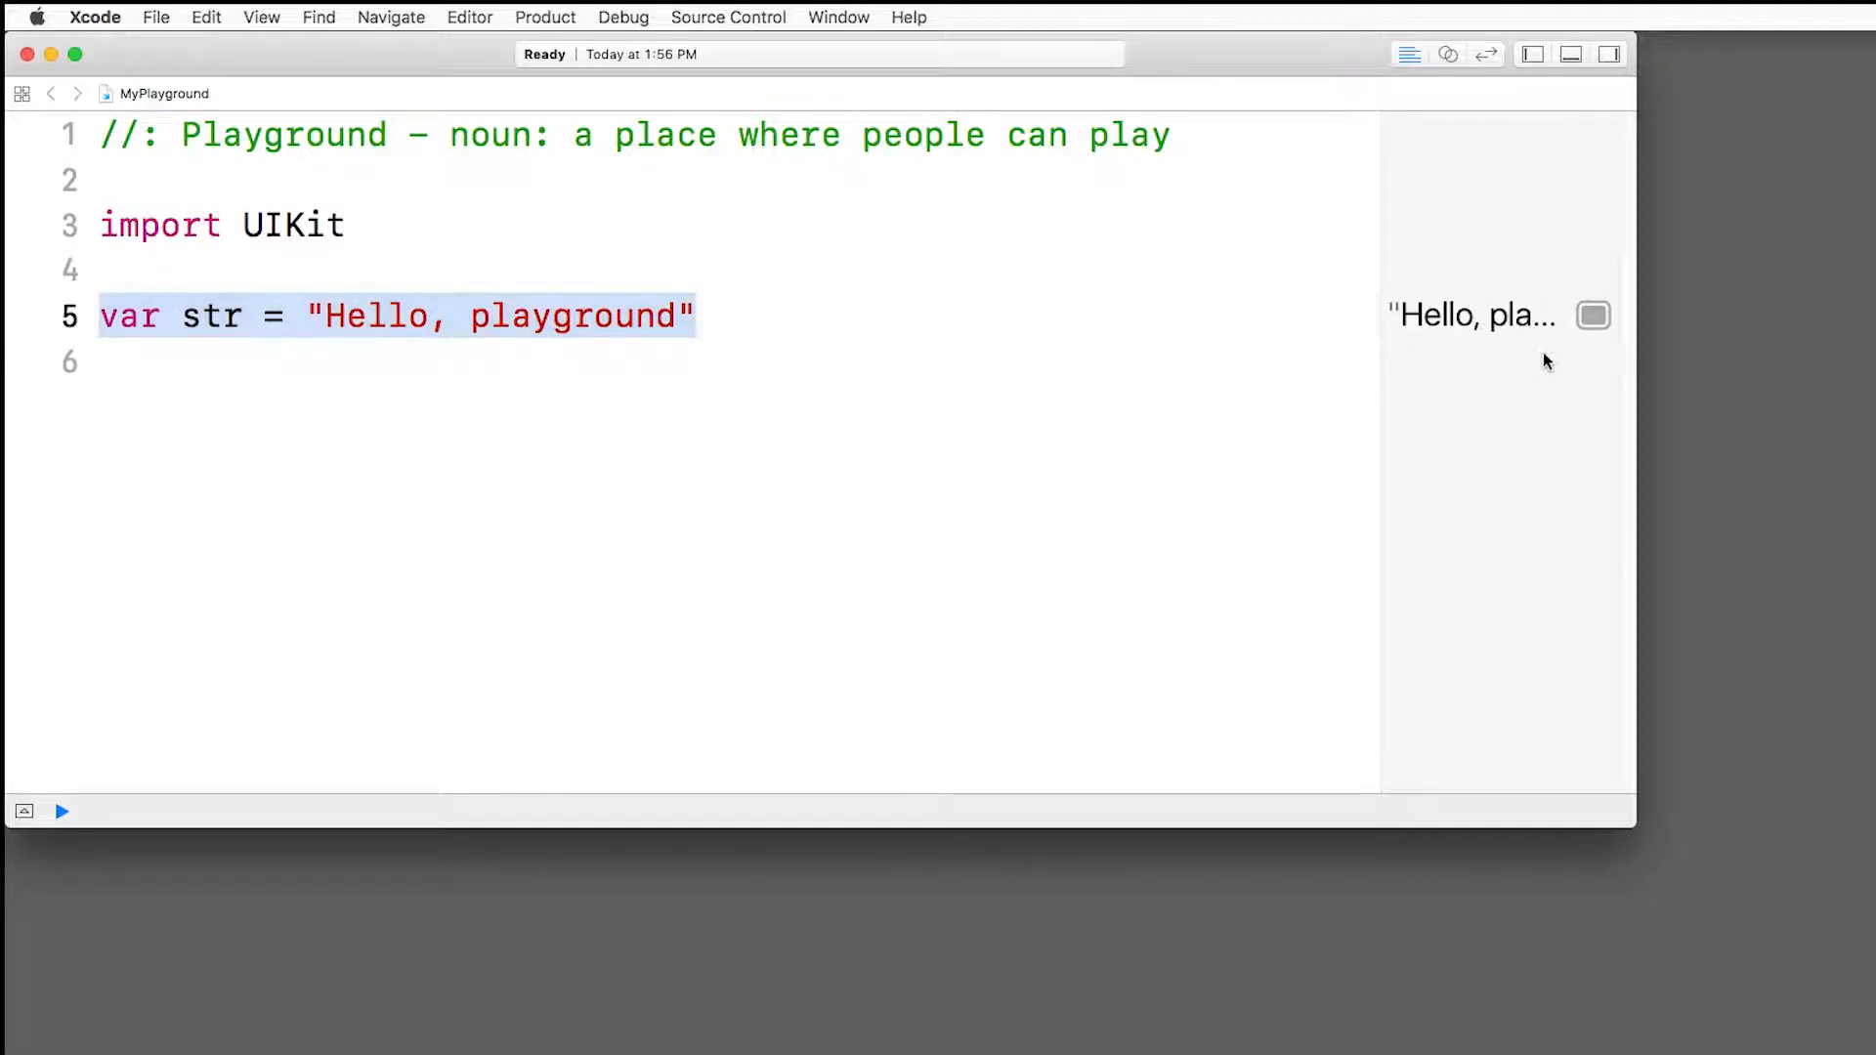
mouse_move(1589, 318)
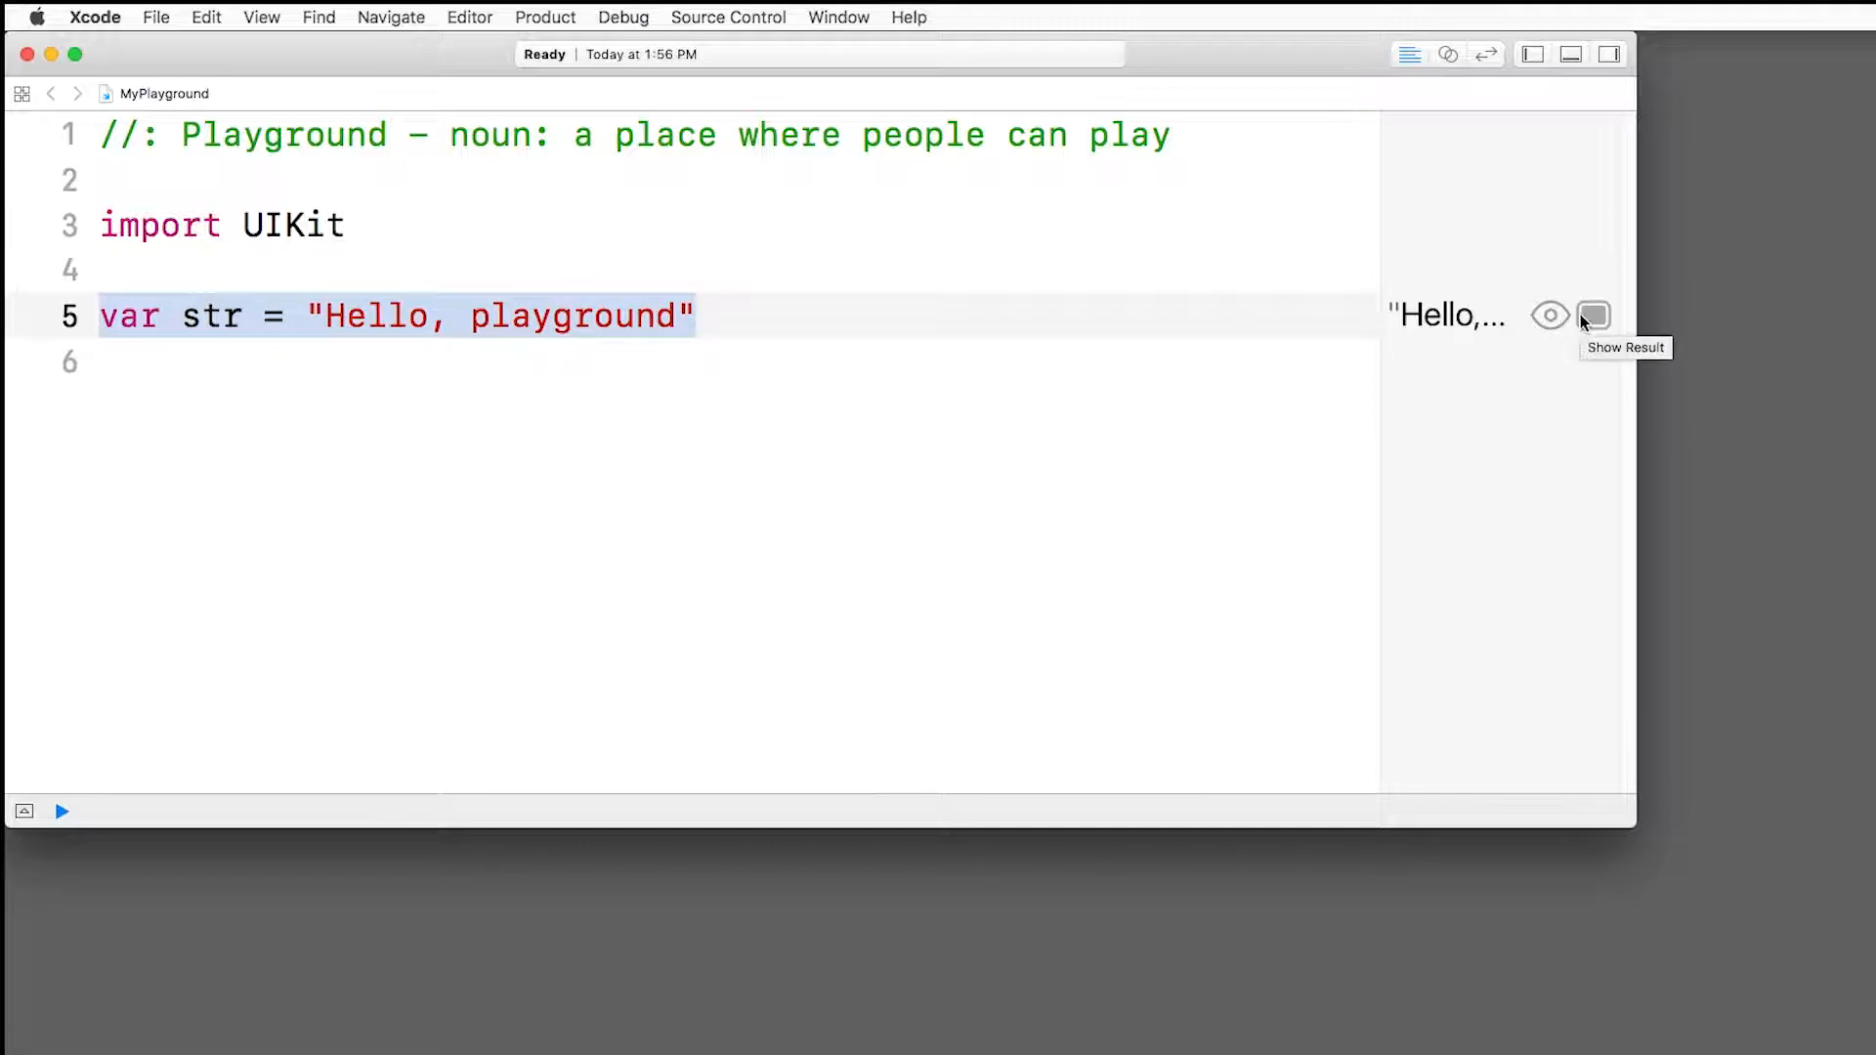
Step: Display the 'Hello, playground' result inline beneath line 5
left_click(1547, 316)
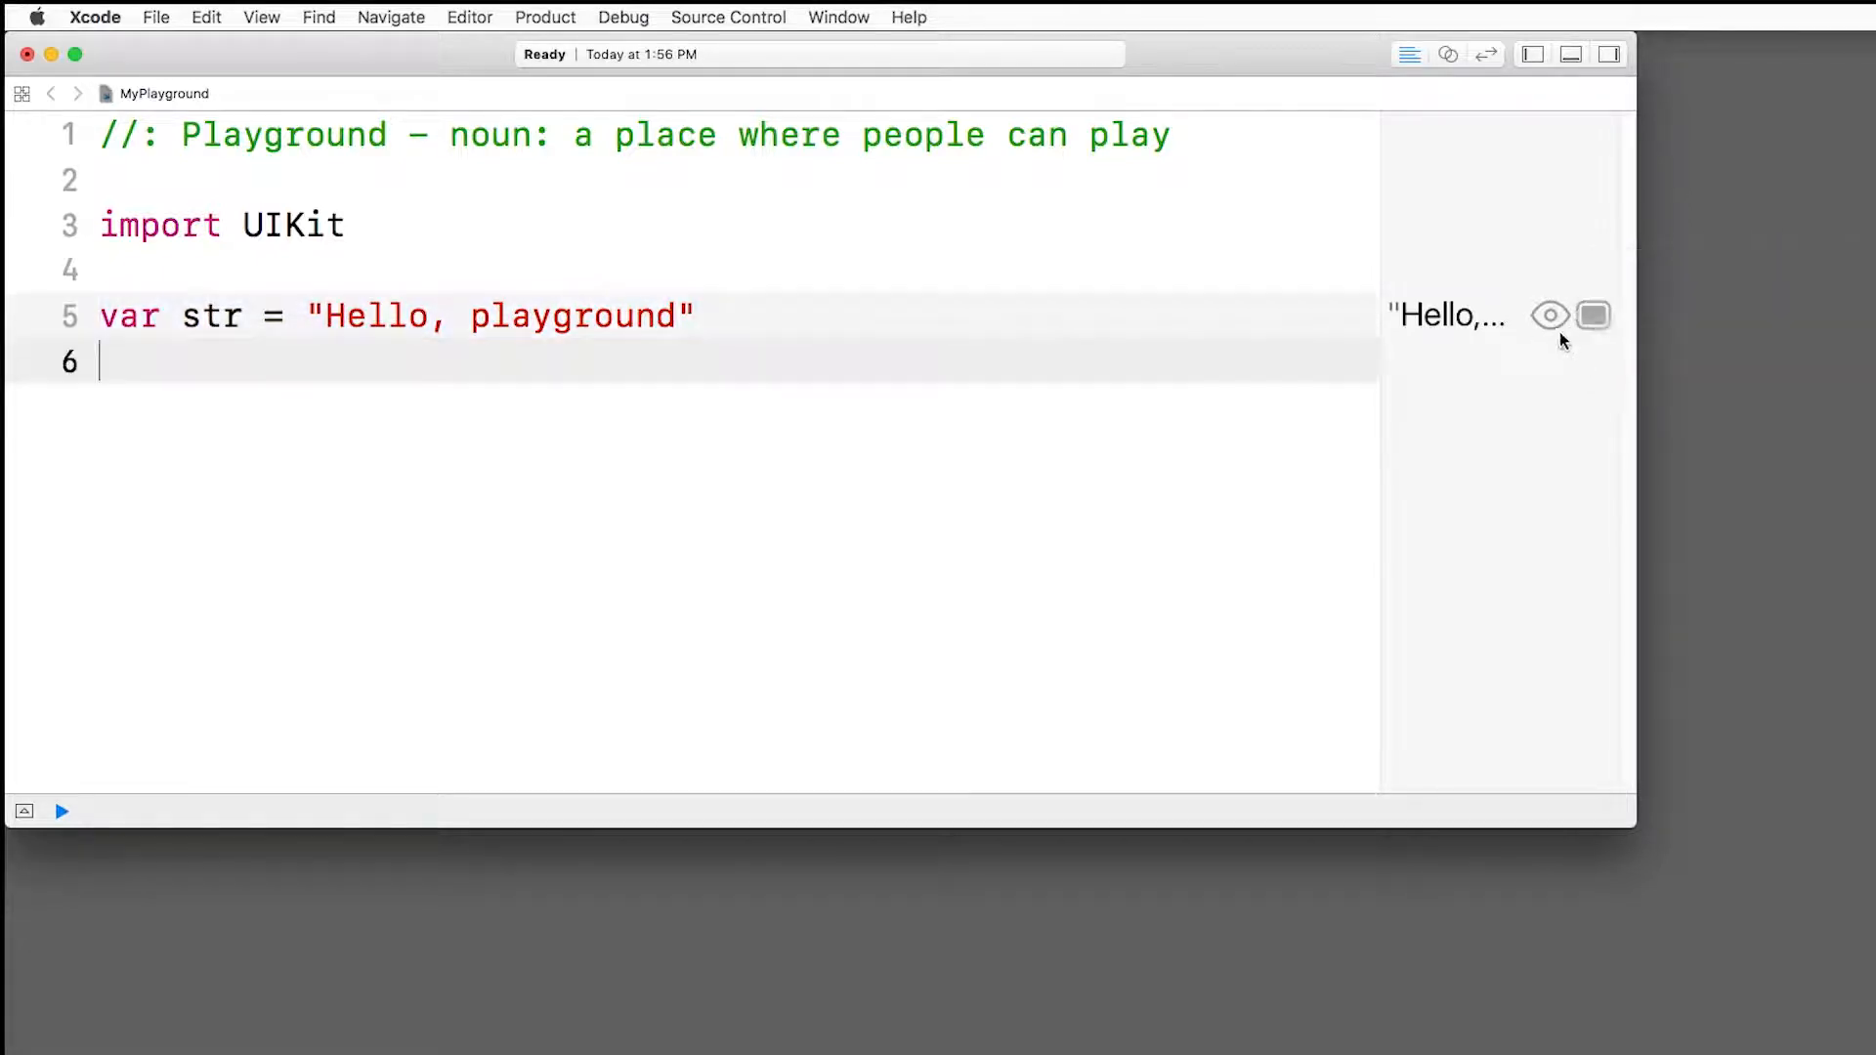
left_click(1594, 316)
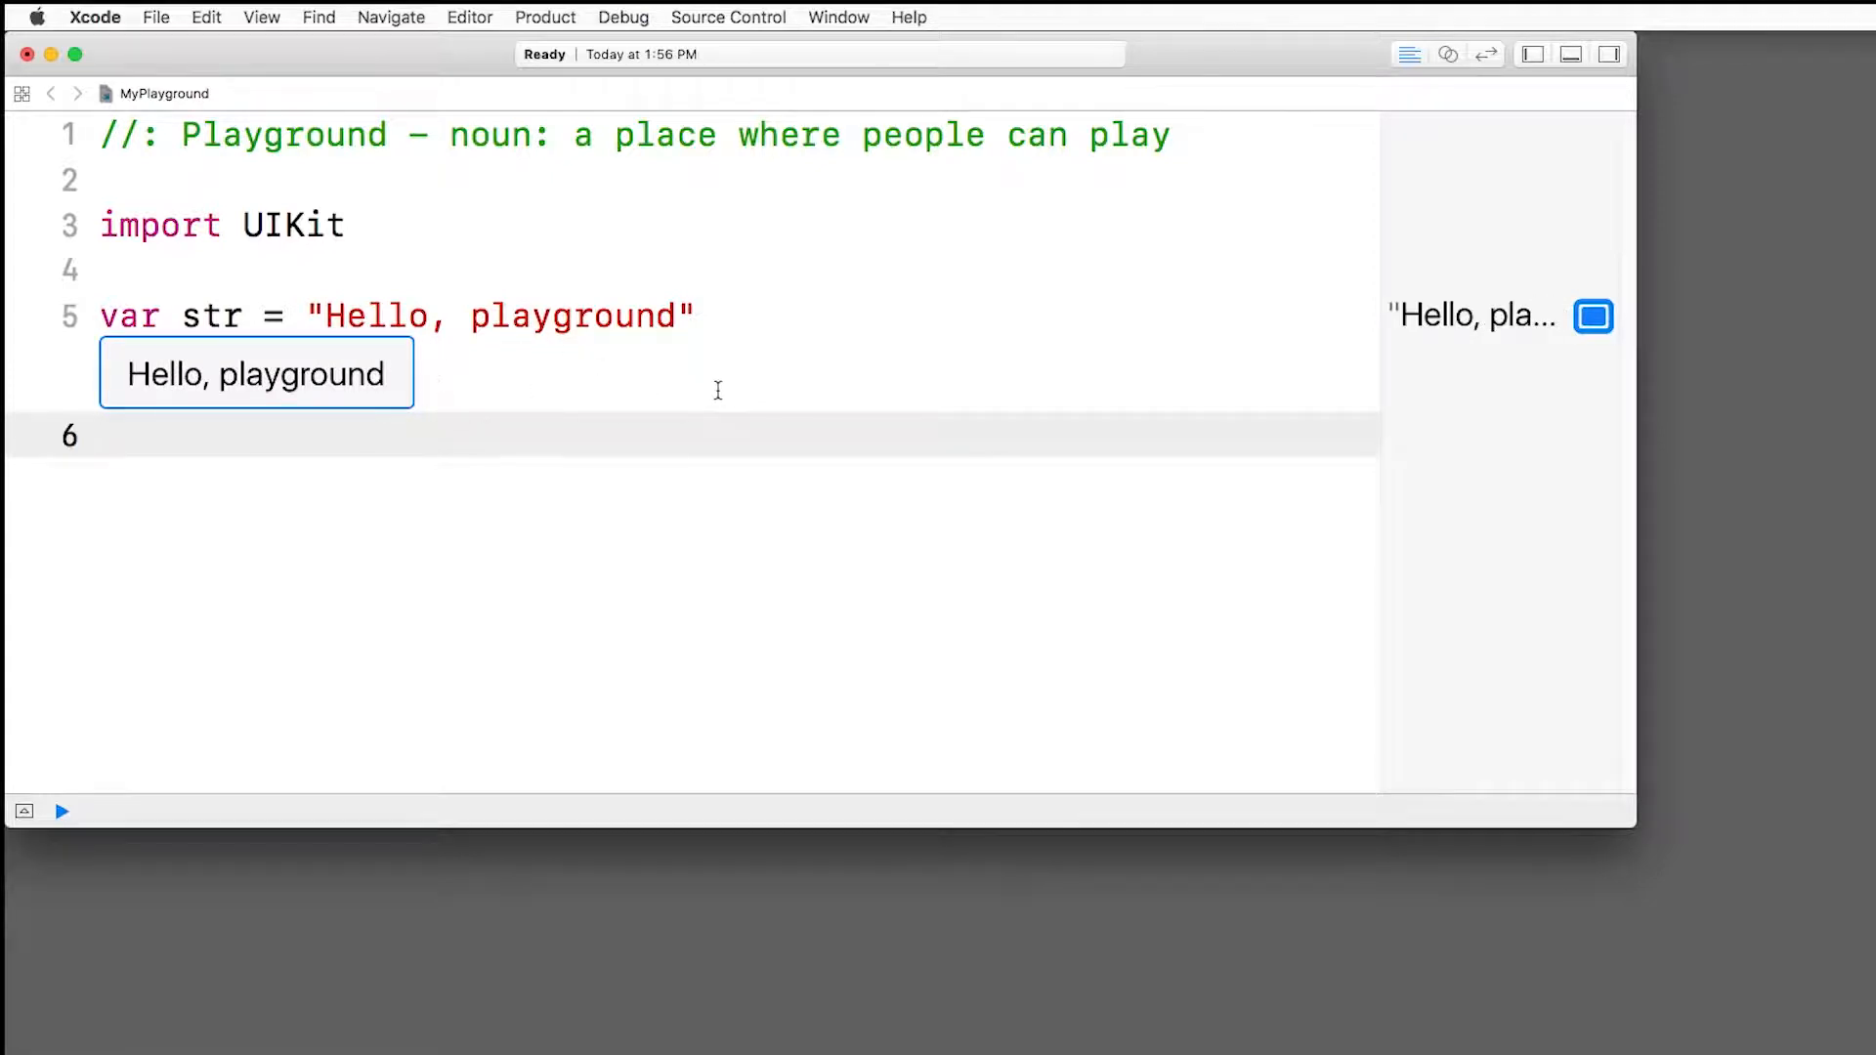
mouse_move(64, 813)
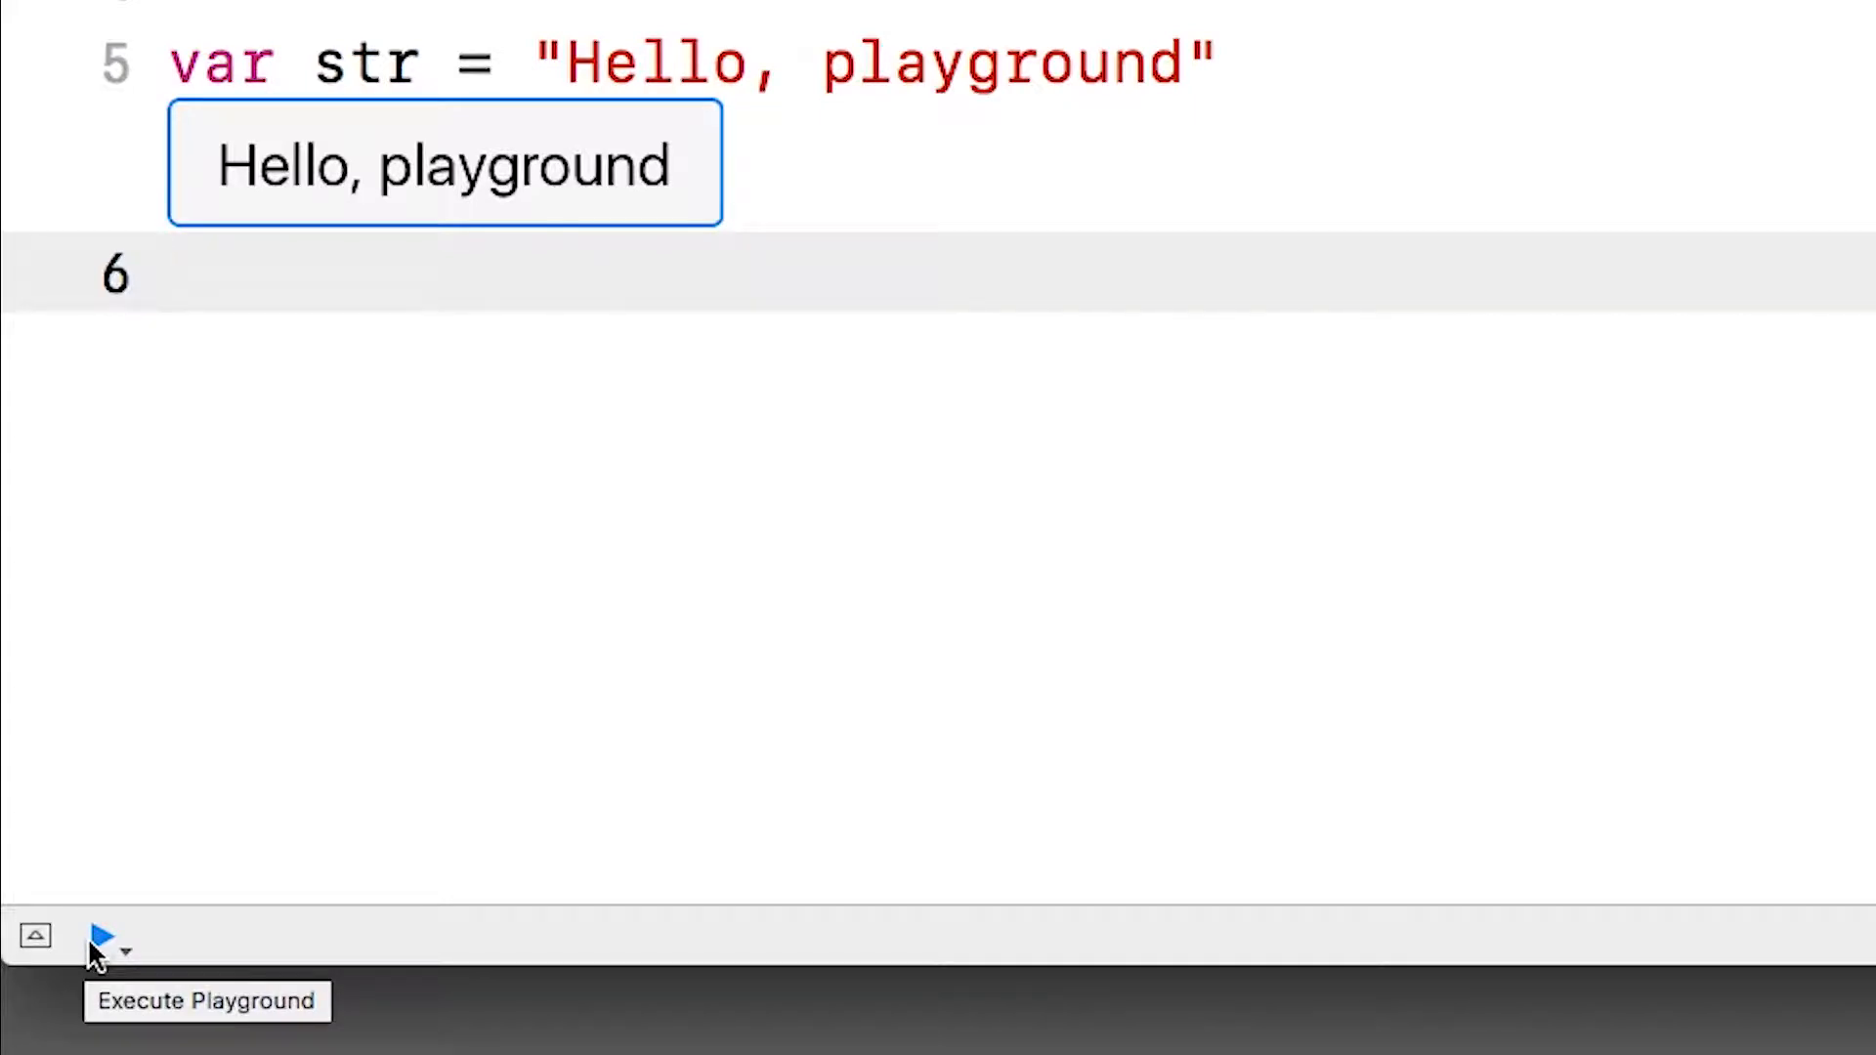
Step: Run the playground once, then switch its run mode to Manually Run
left_click(100, 939)
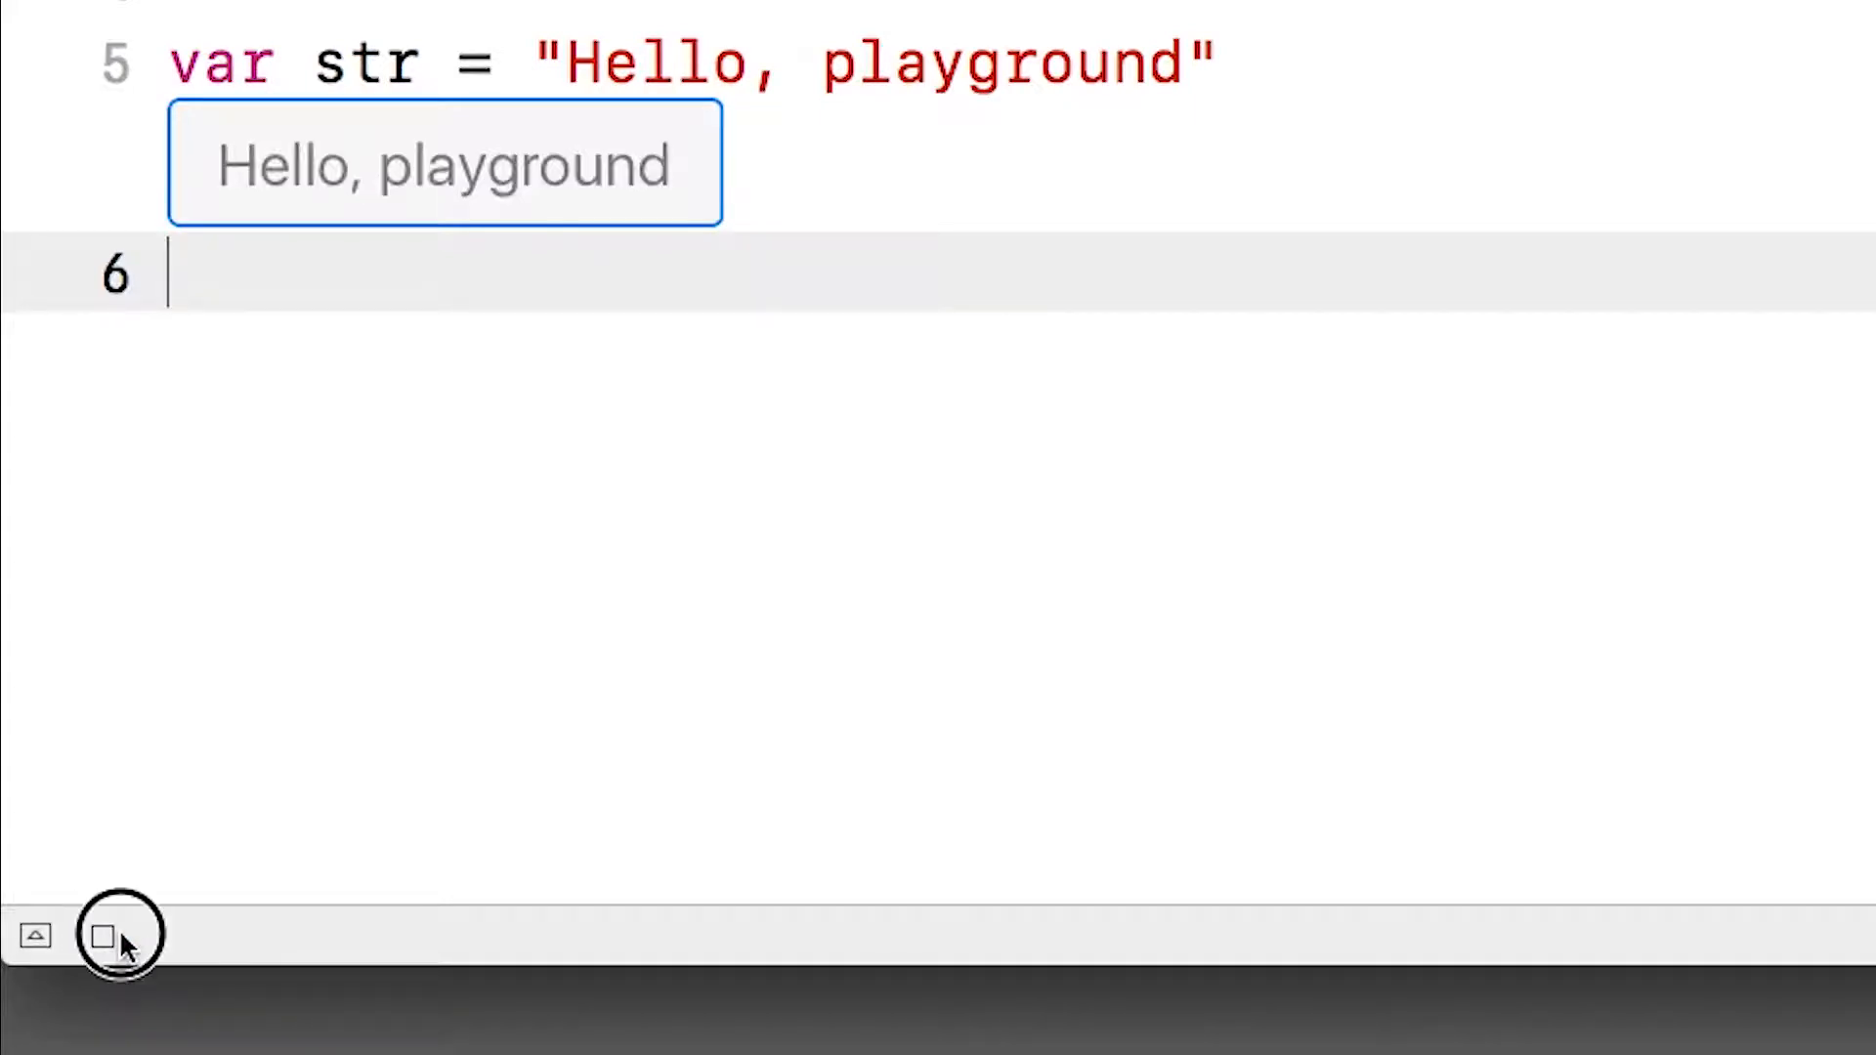
left_click(101, 938)
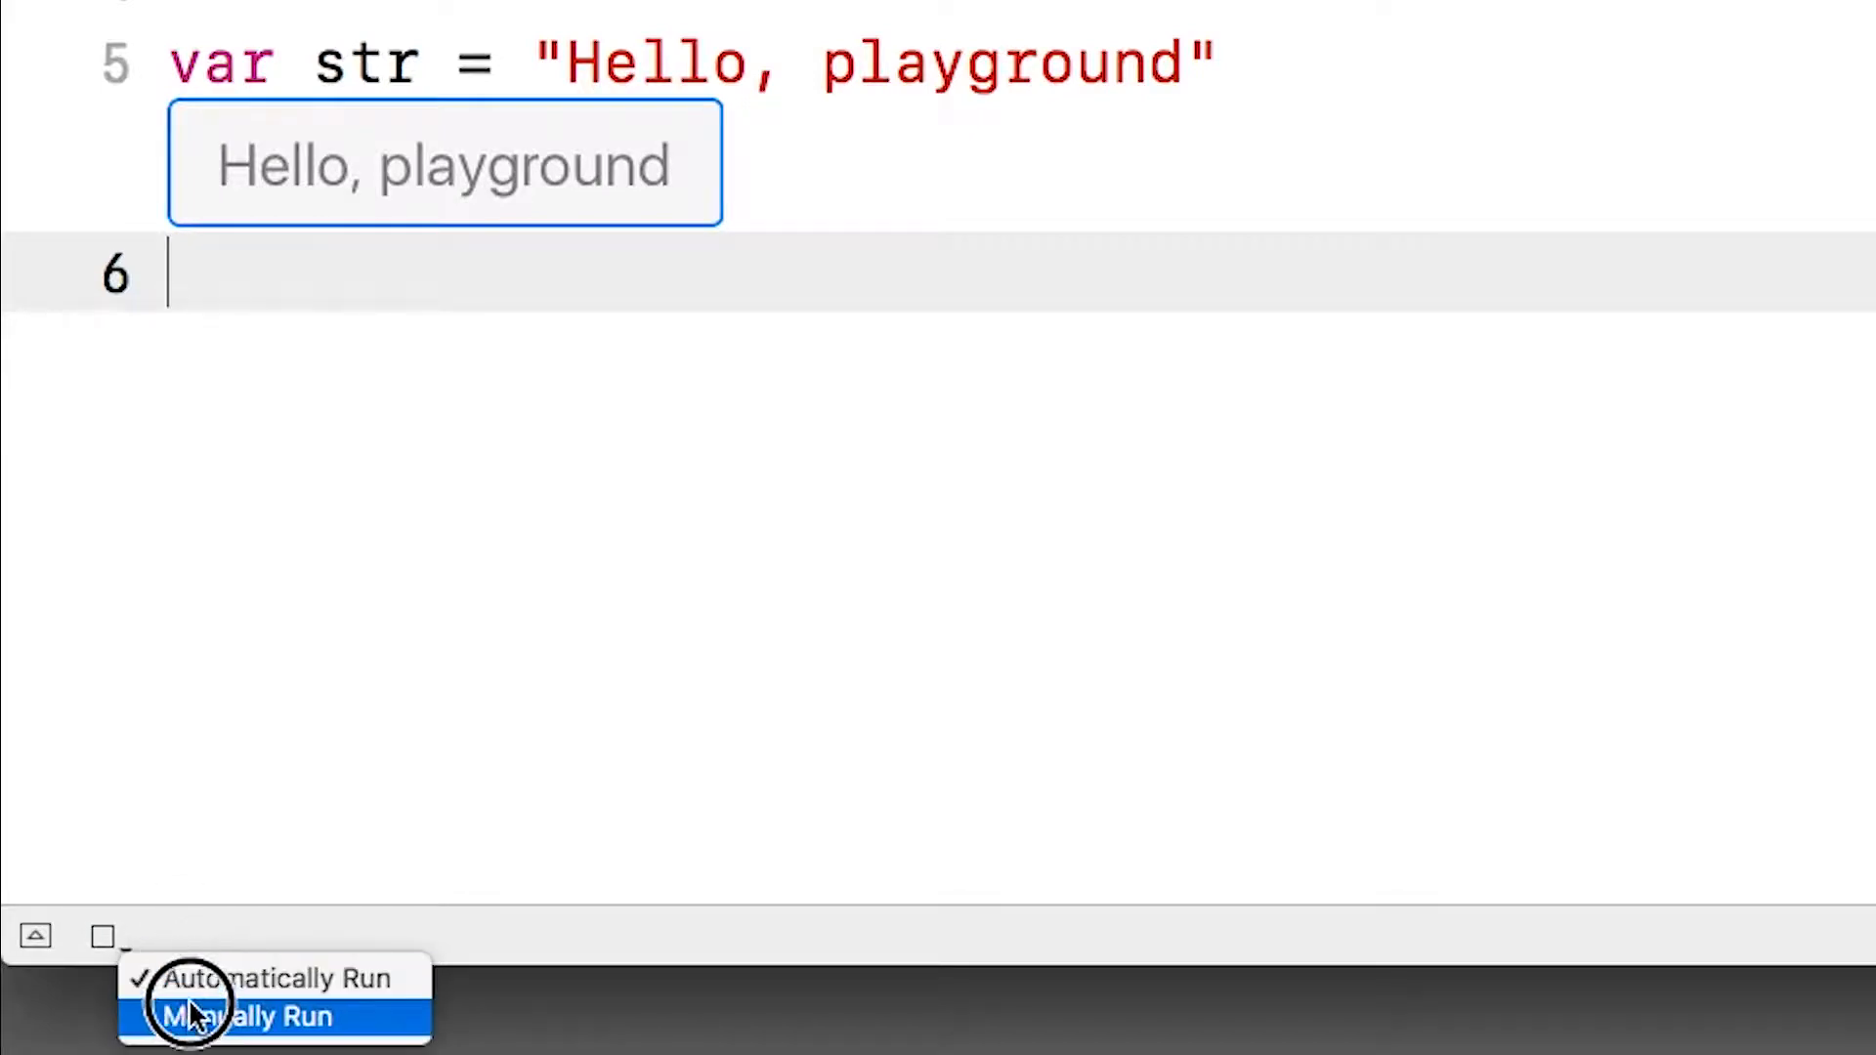
left_click(244, 1019)
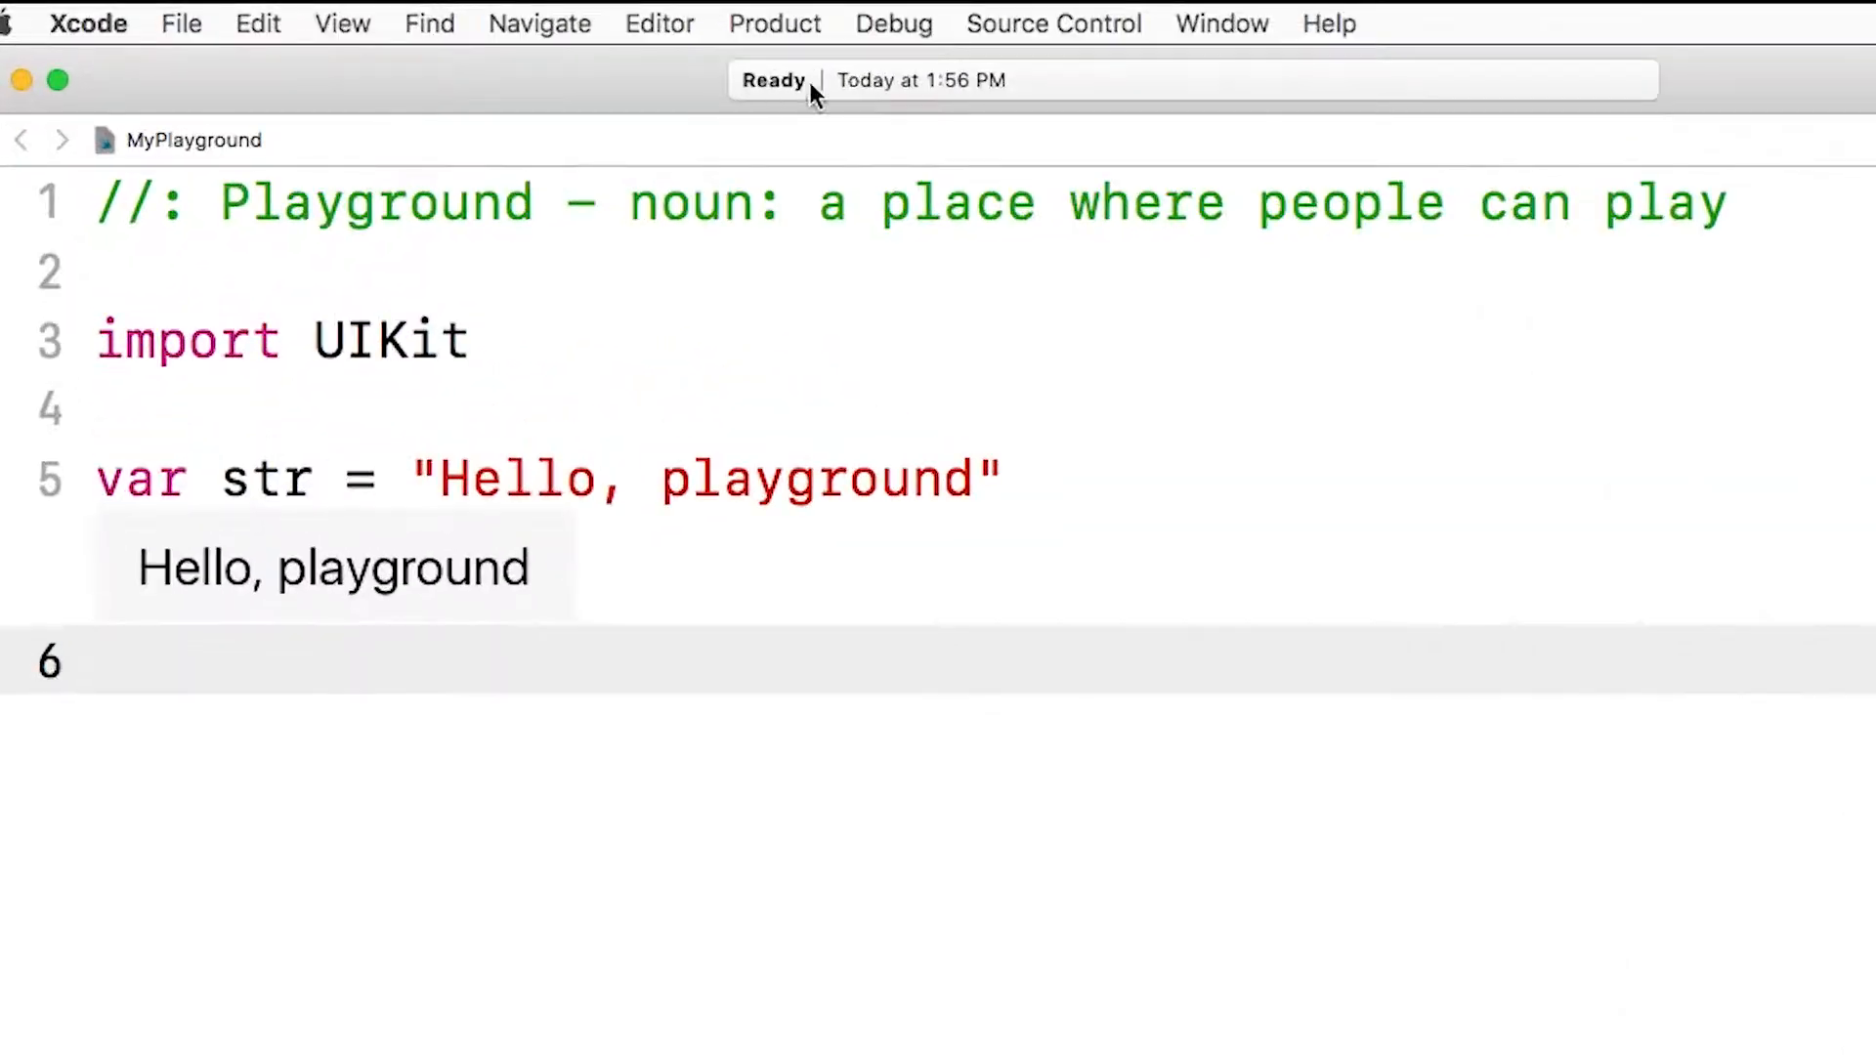
mouse_move(851, 97)
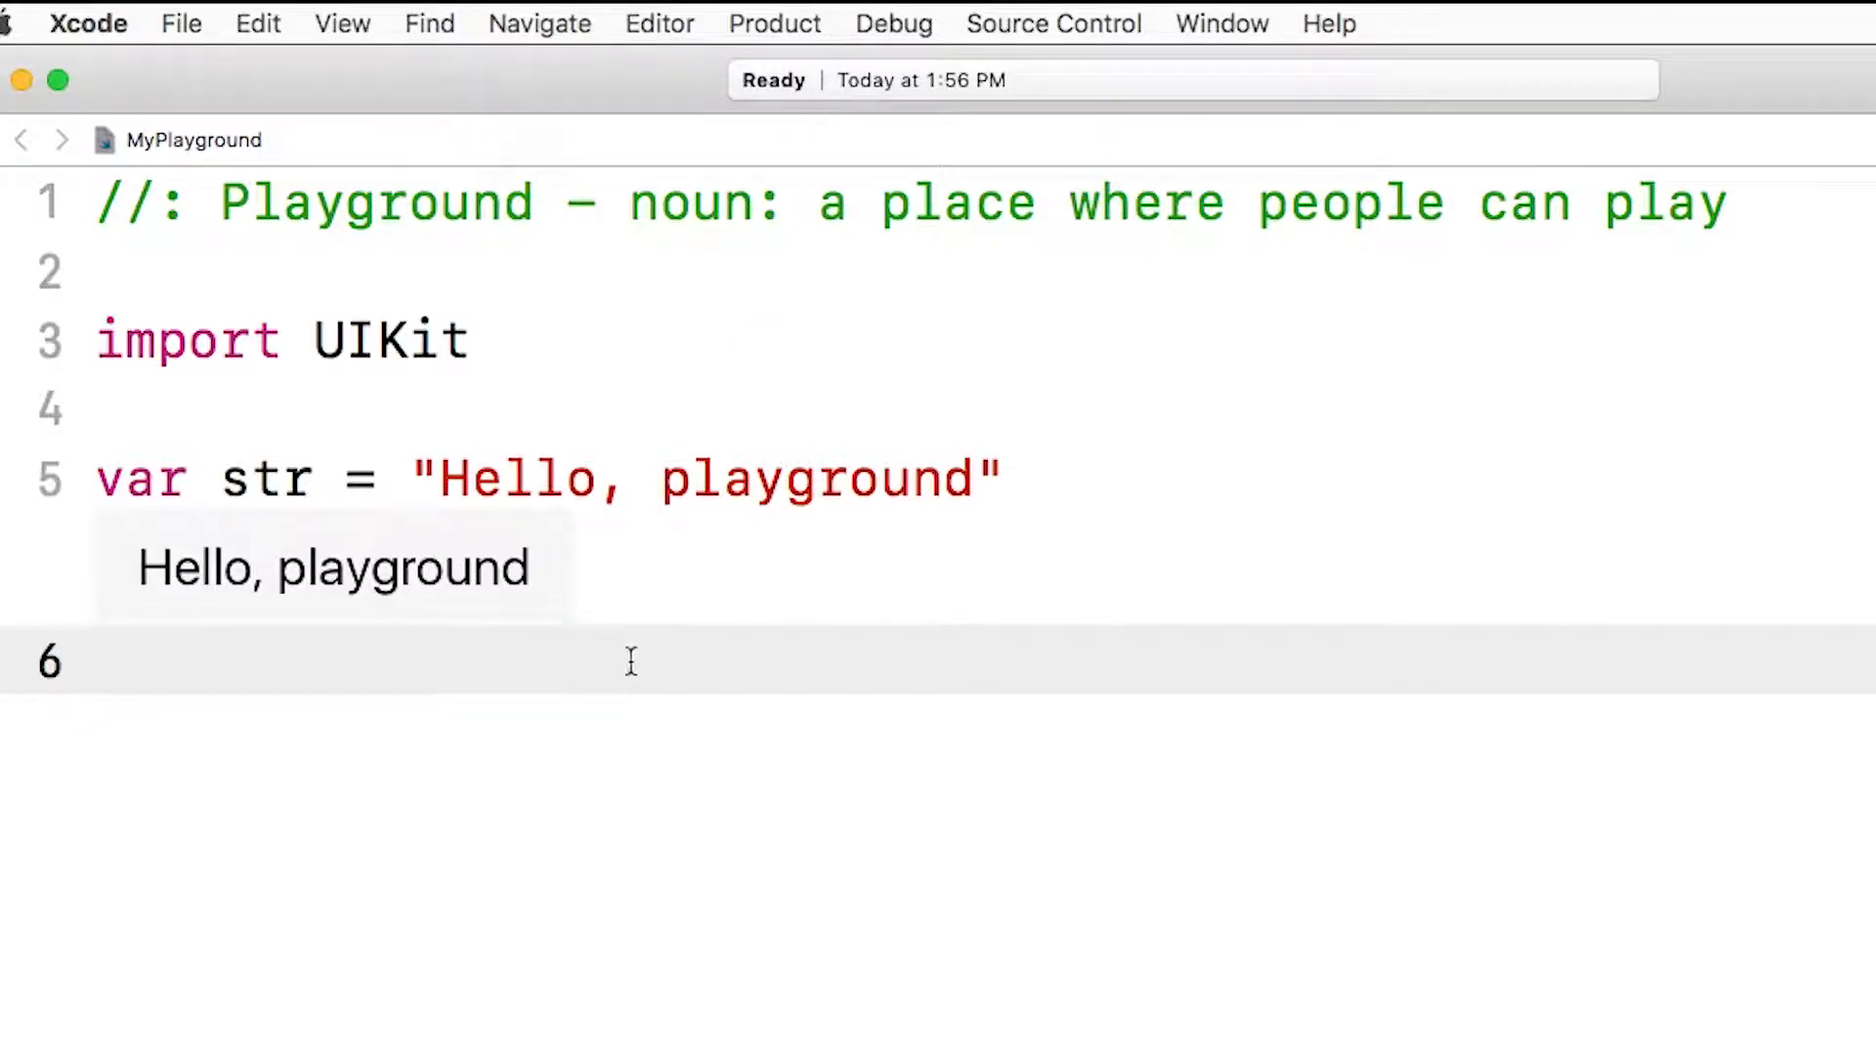
mouse_move(802, 204)
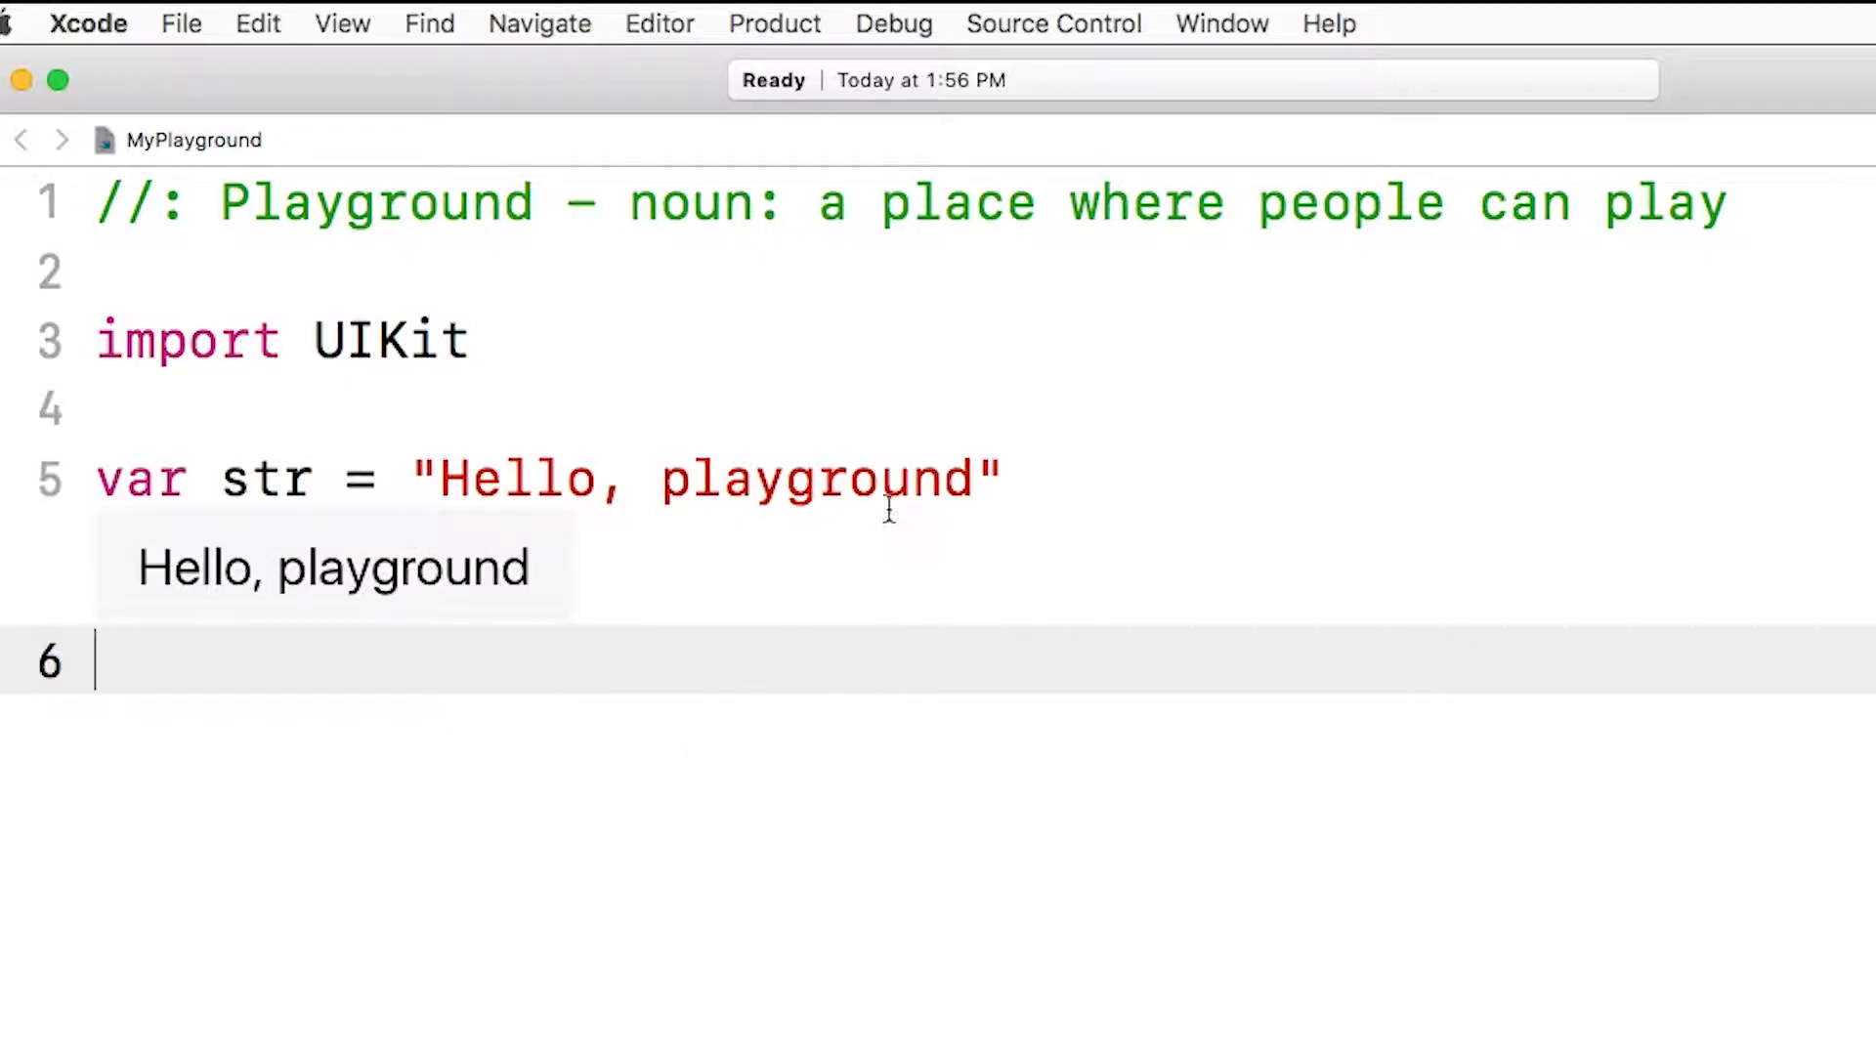
Step: Replace 'playground' with 'Swift' so line 5 reads "Hello, Swift"
double_click(817, 480)
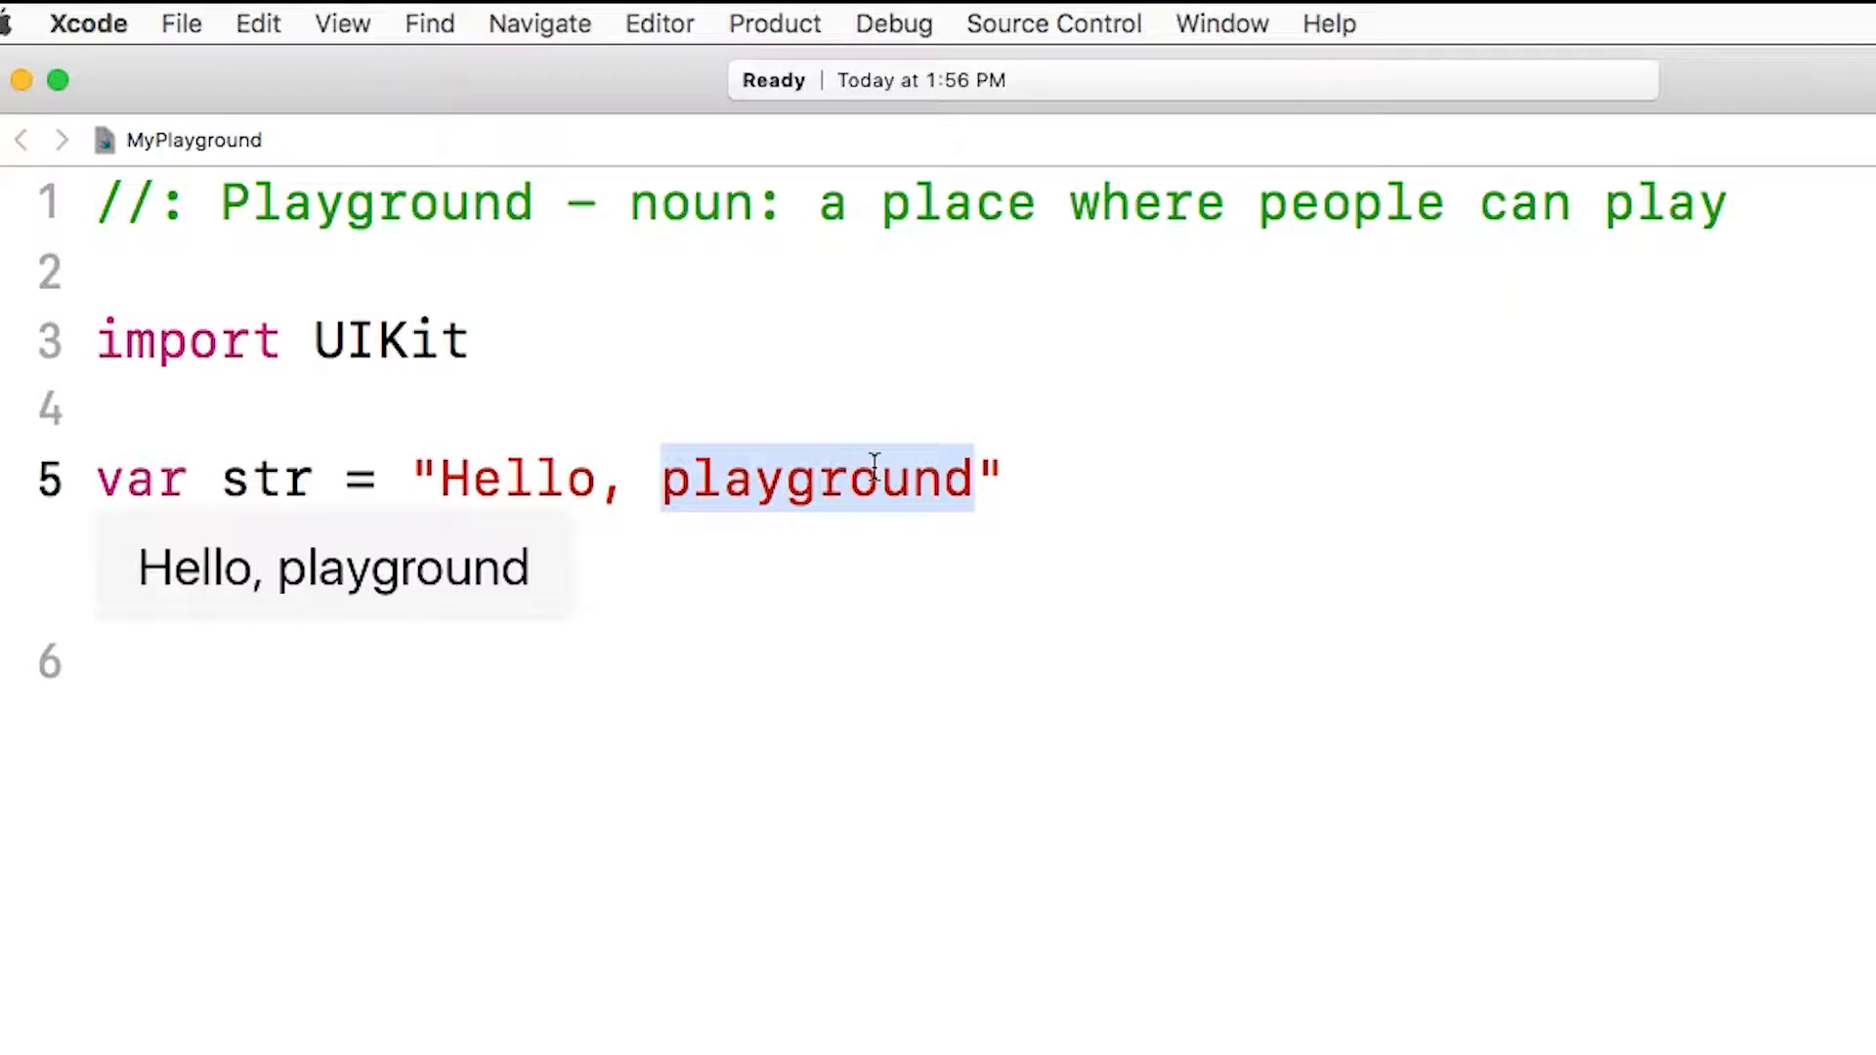
type("Swift")
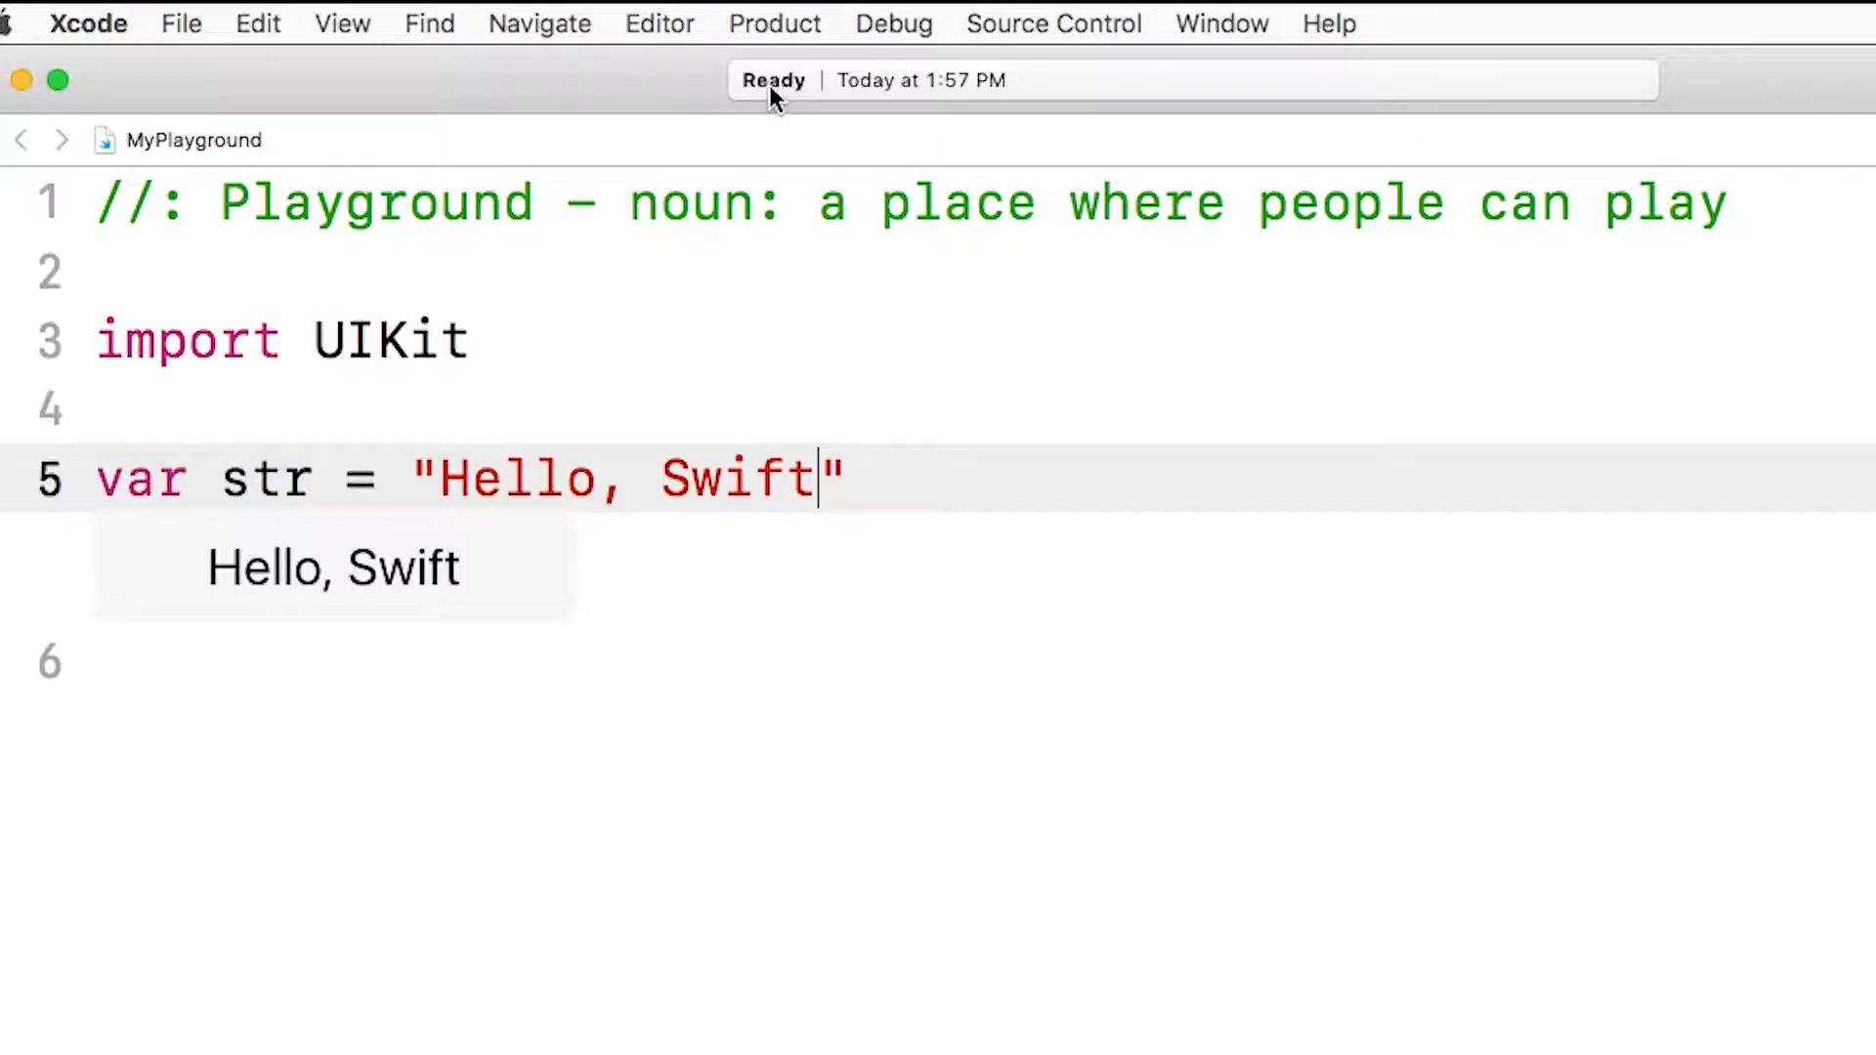
left_click(1816, 60)
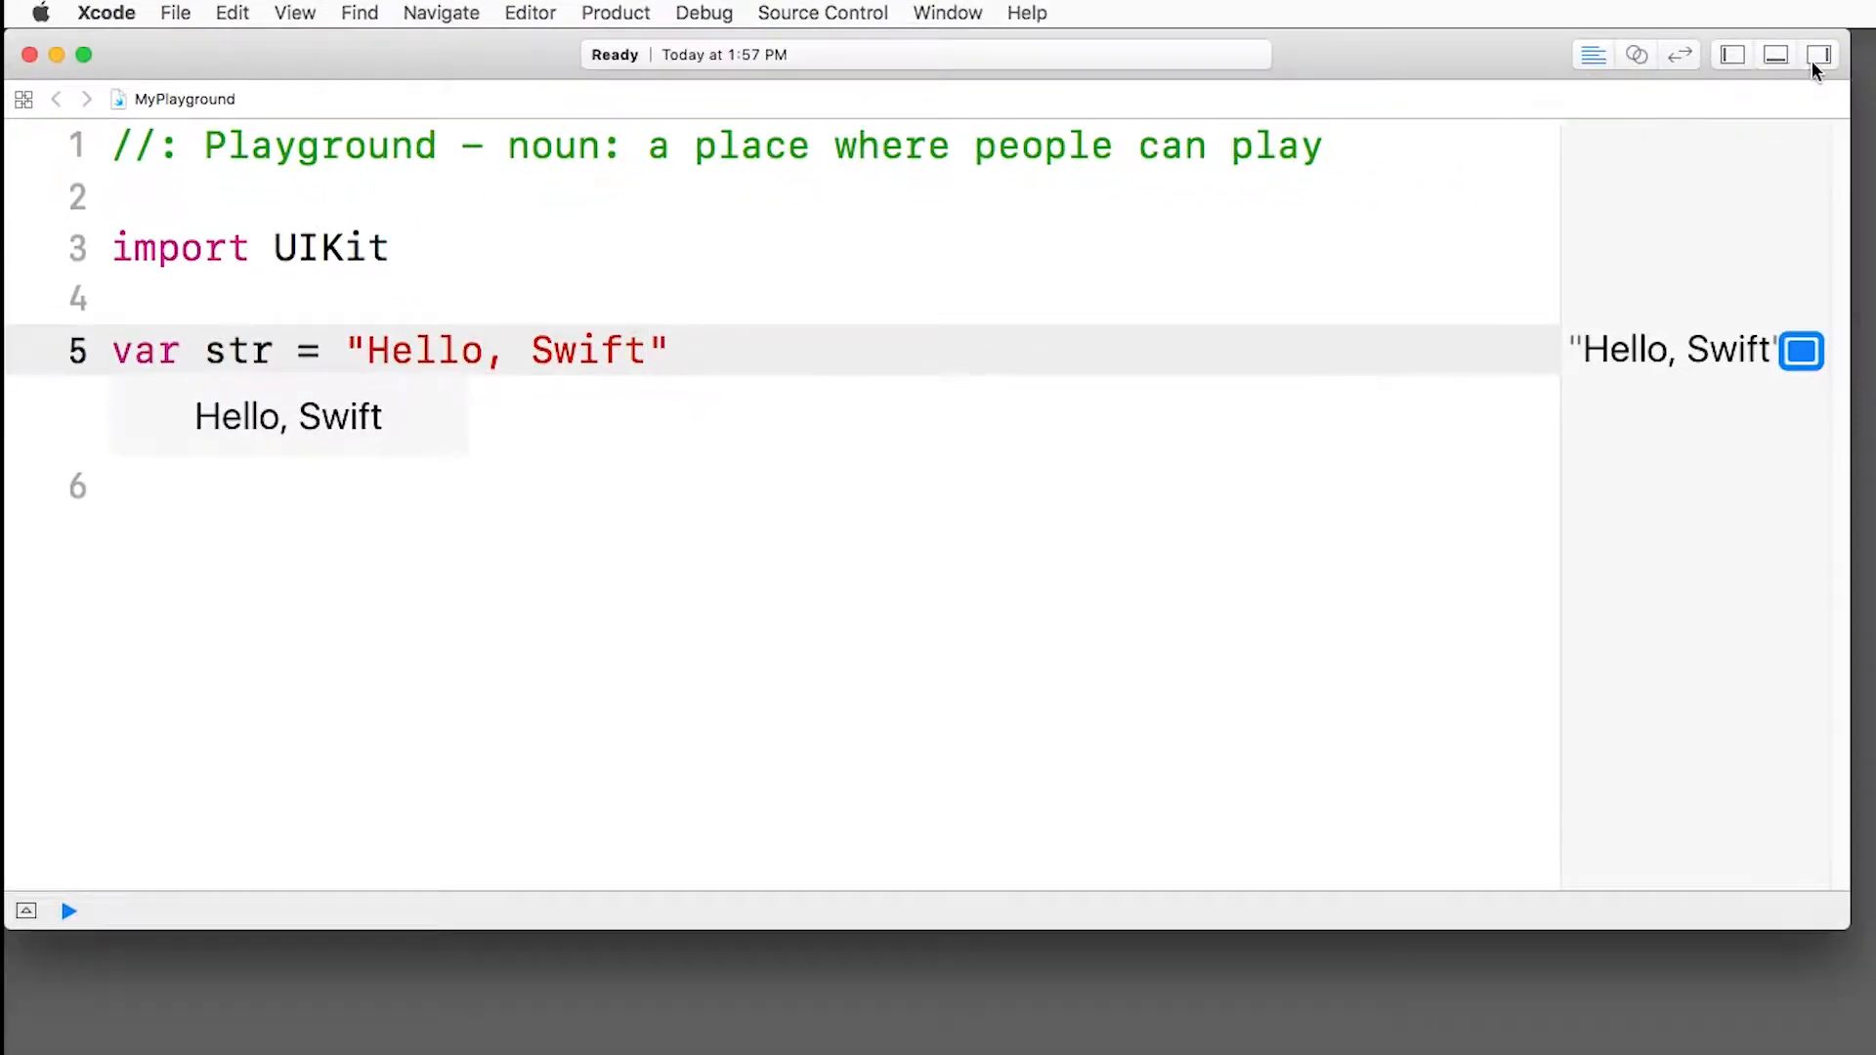
Step: Toggle the navigator sidebar, close the console, and show Hello, Swift inline
left_click(1730, 56)
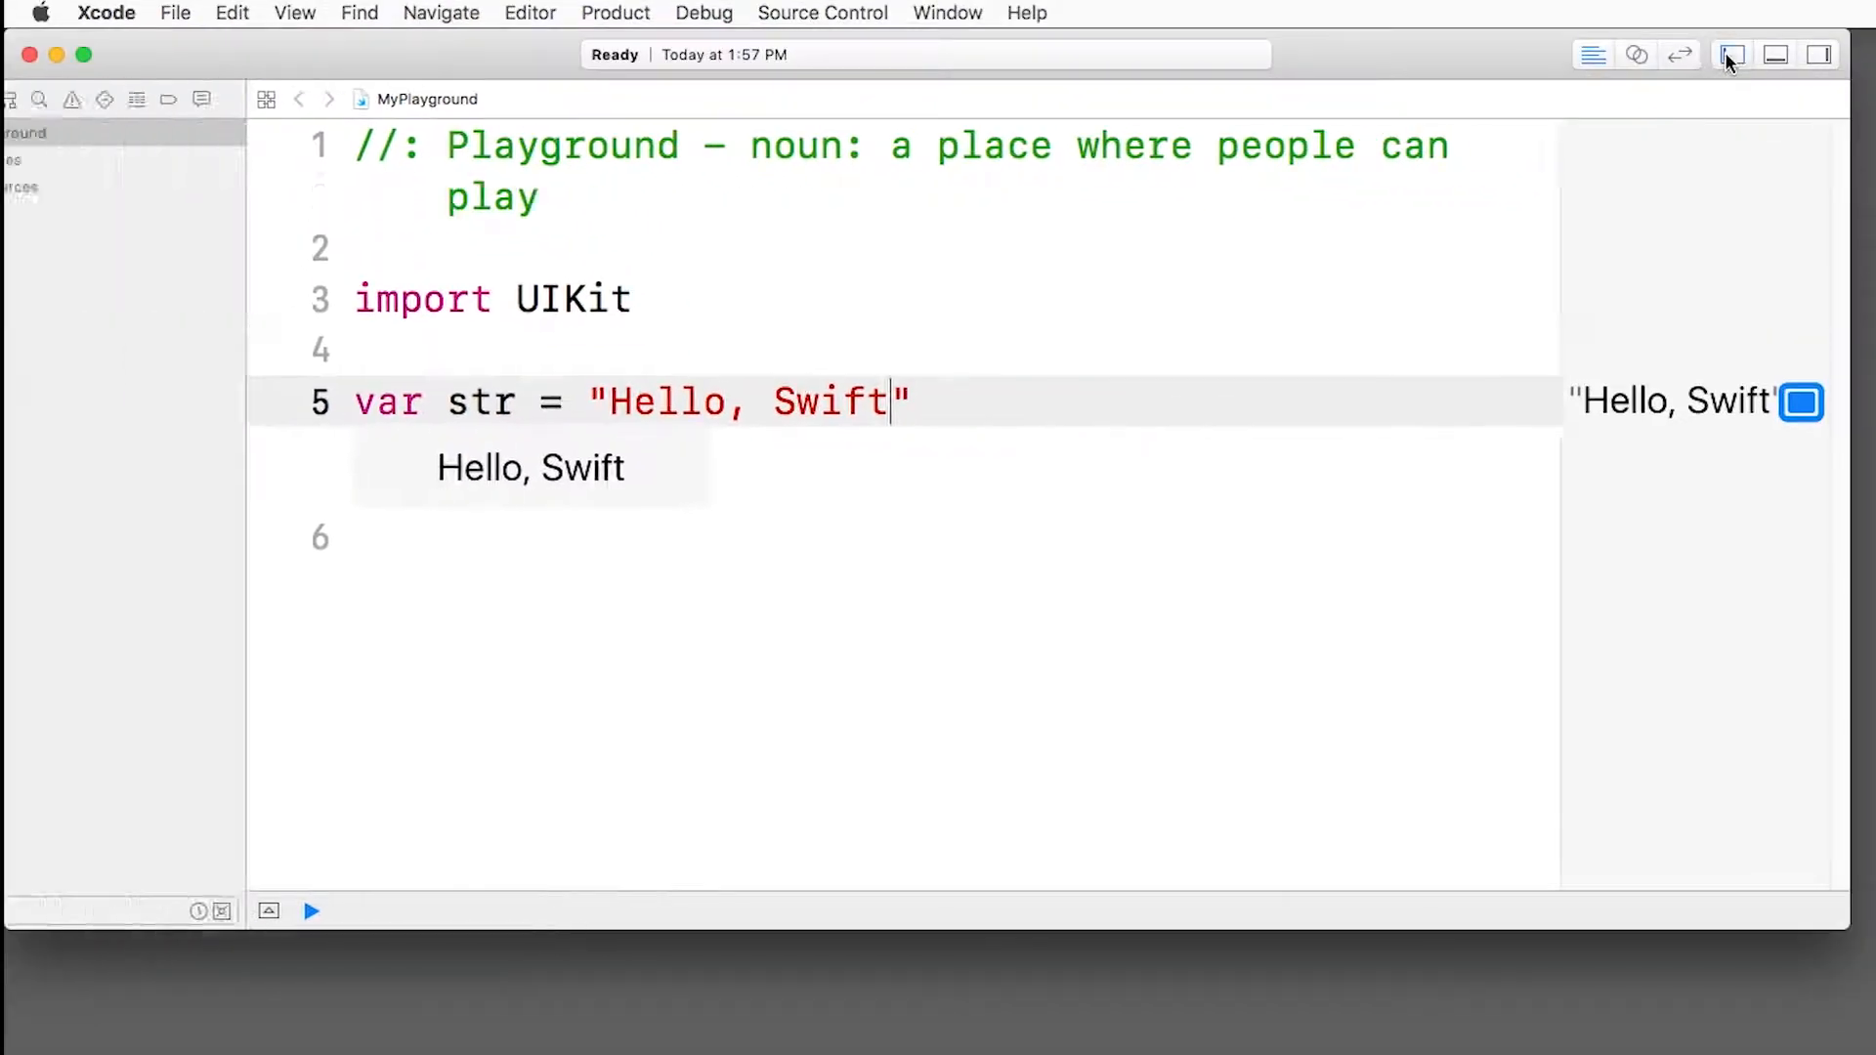
left_click(1733, 55)
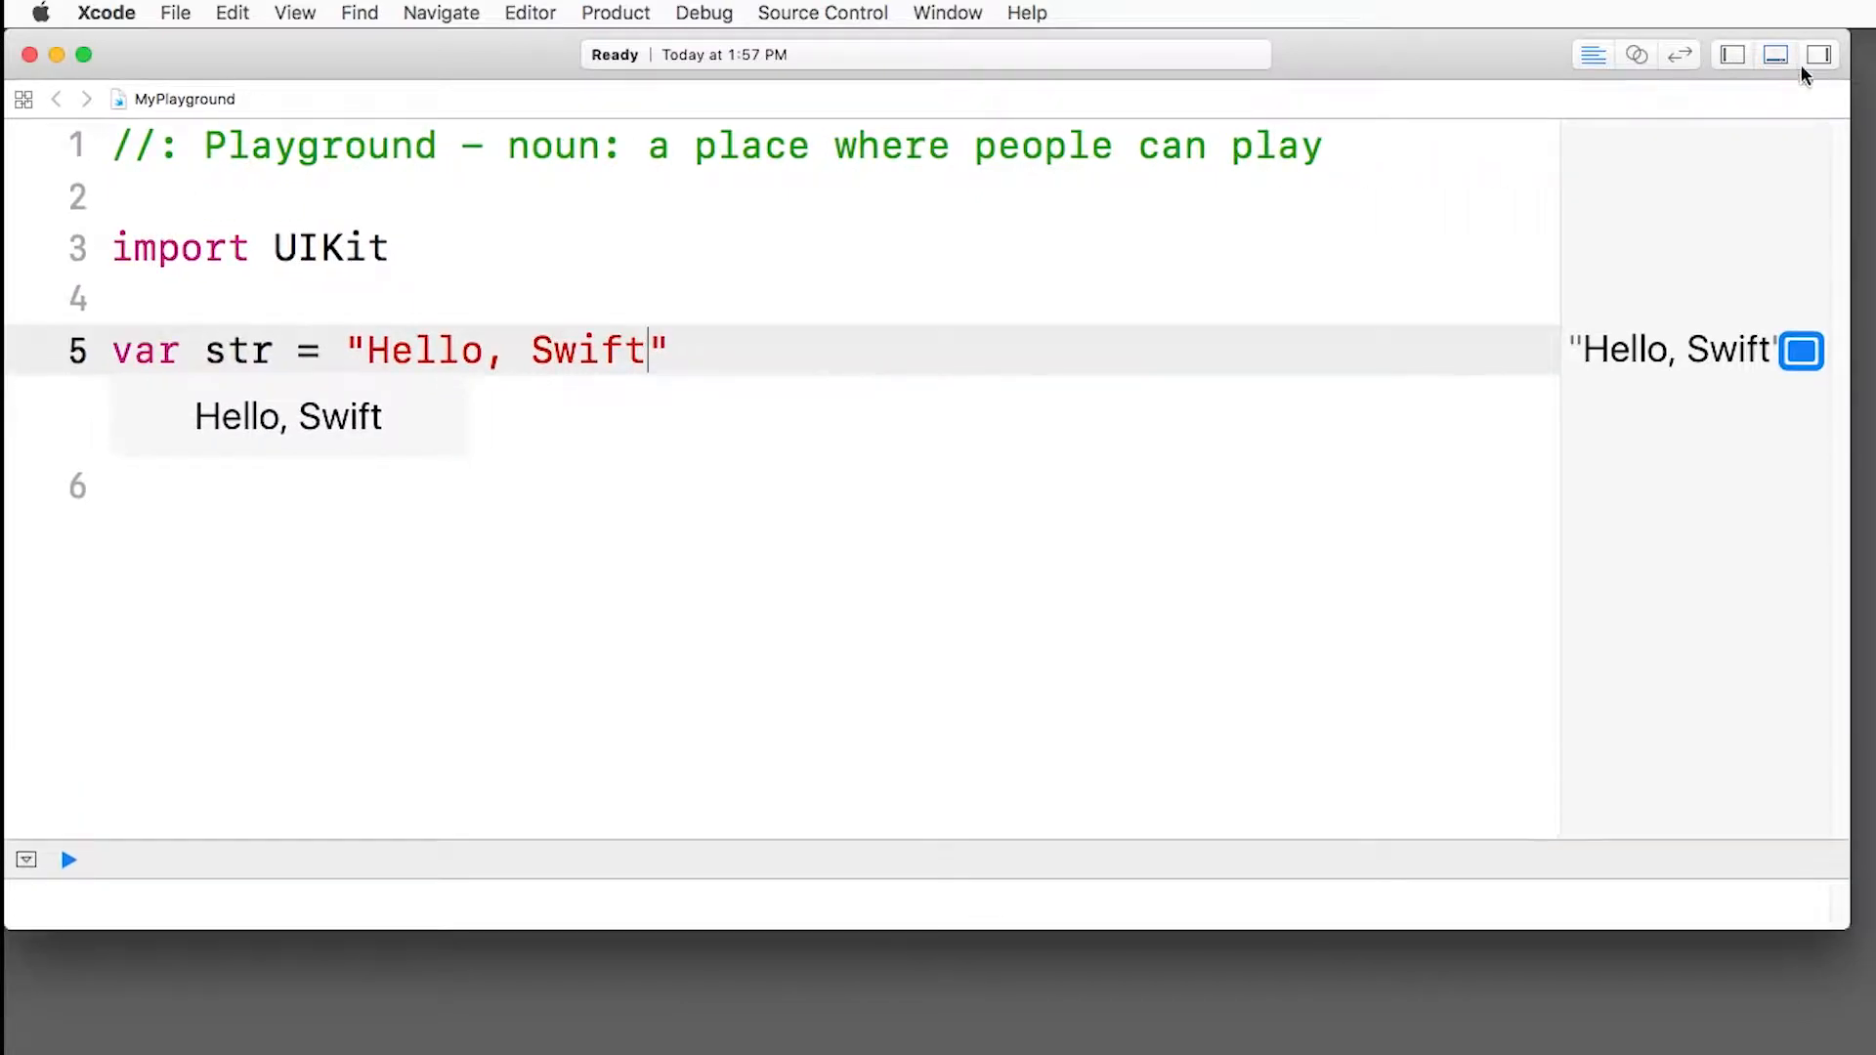
left_click(1819, 53)
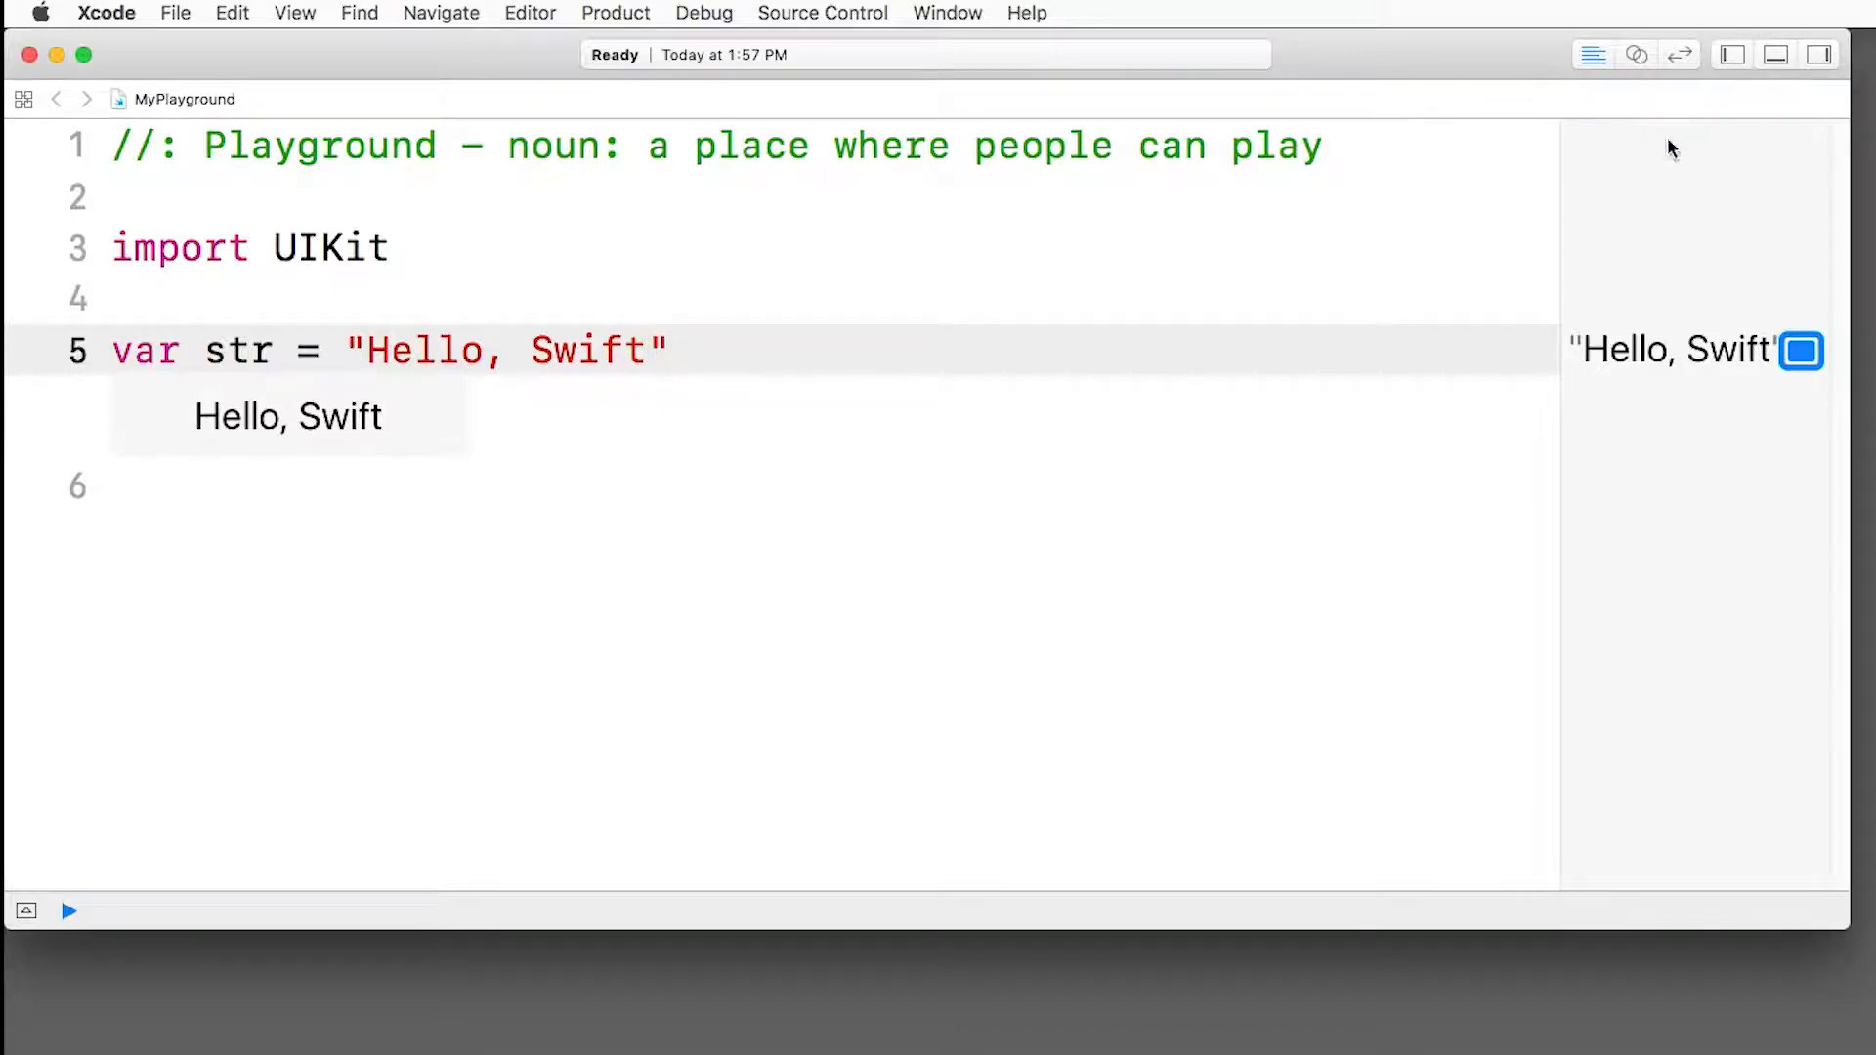
left_click(646, 351)
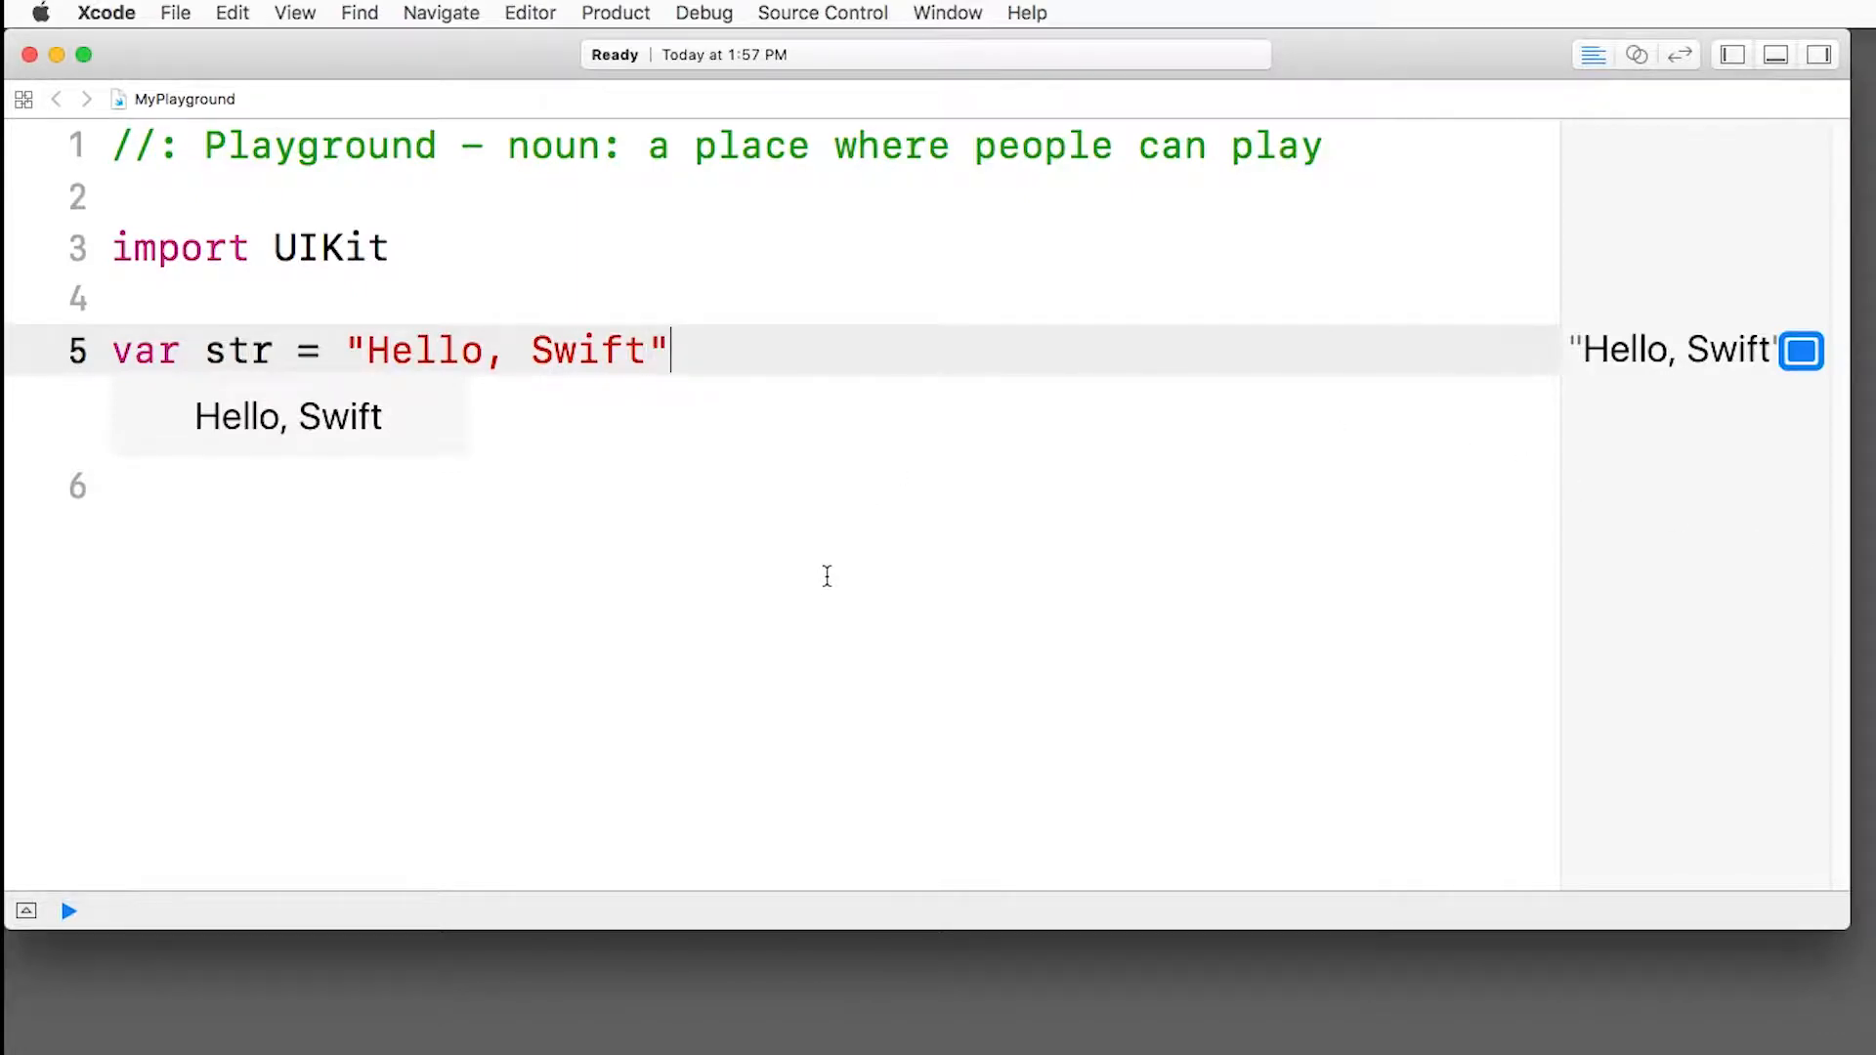
mouse_move(859, 630)
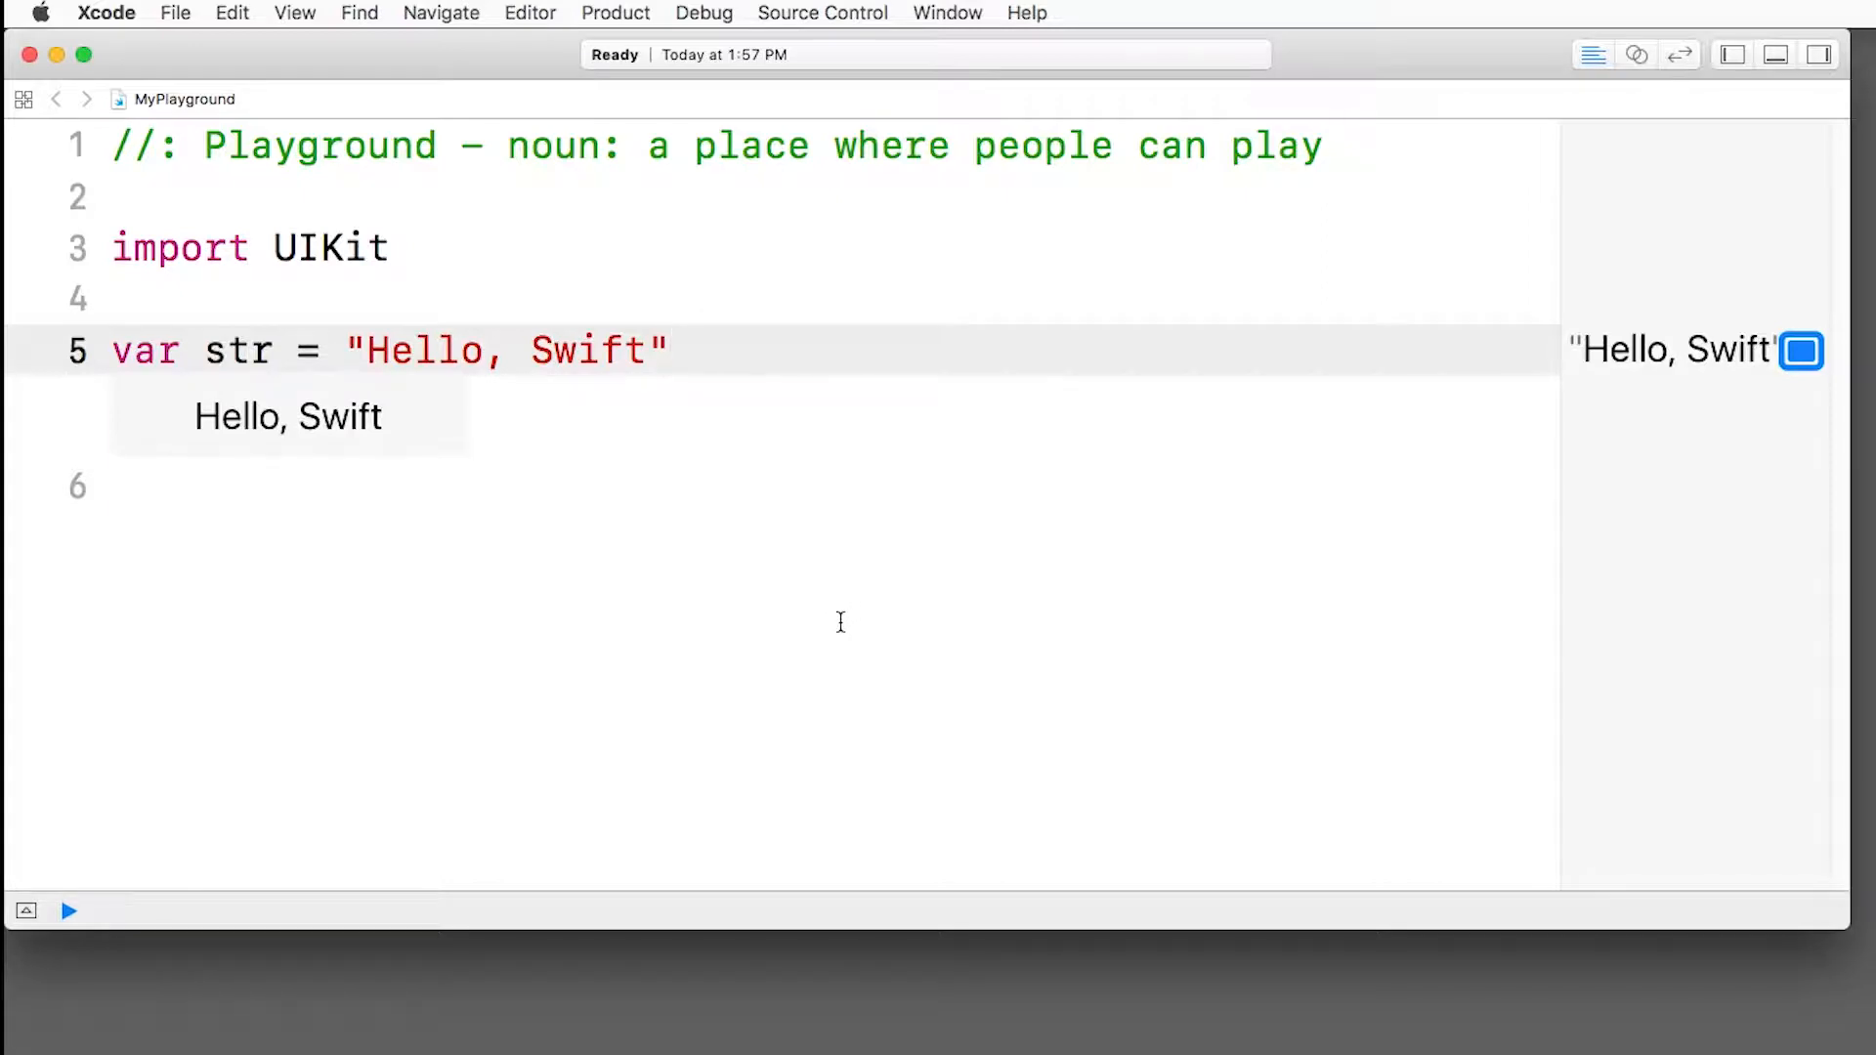
mouse_move(828, 622)
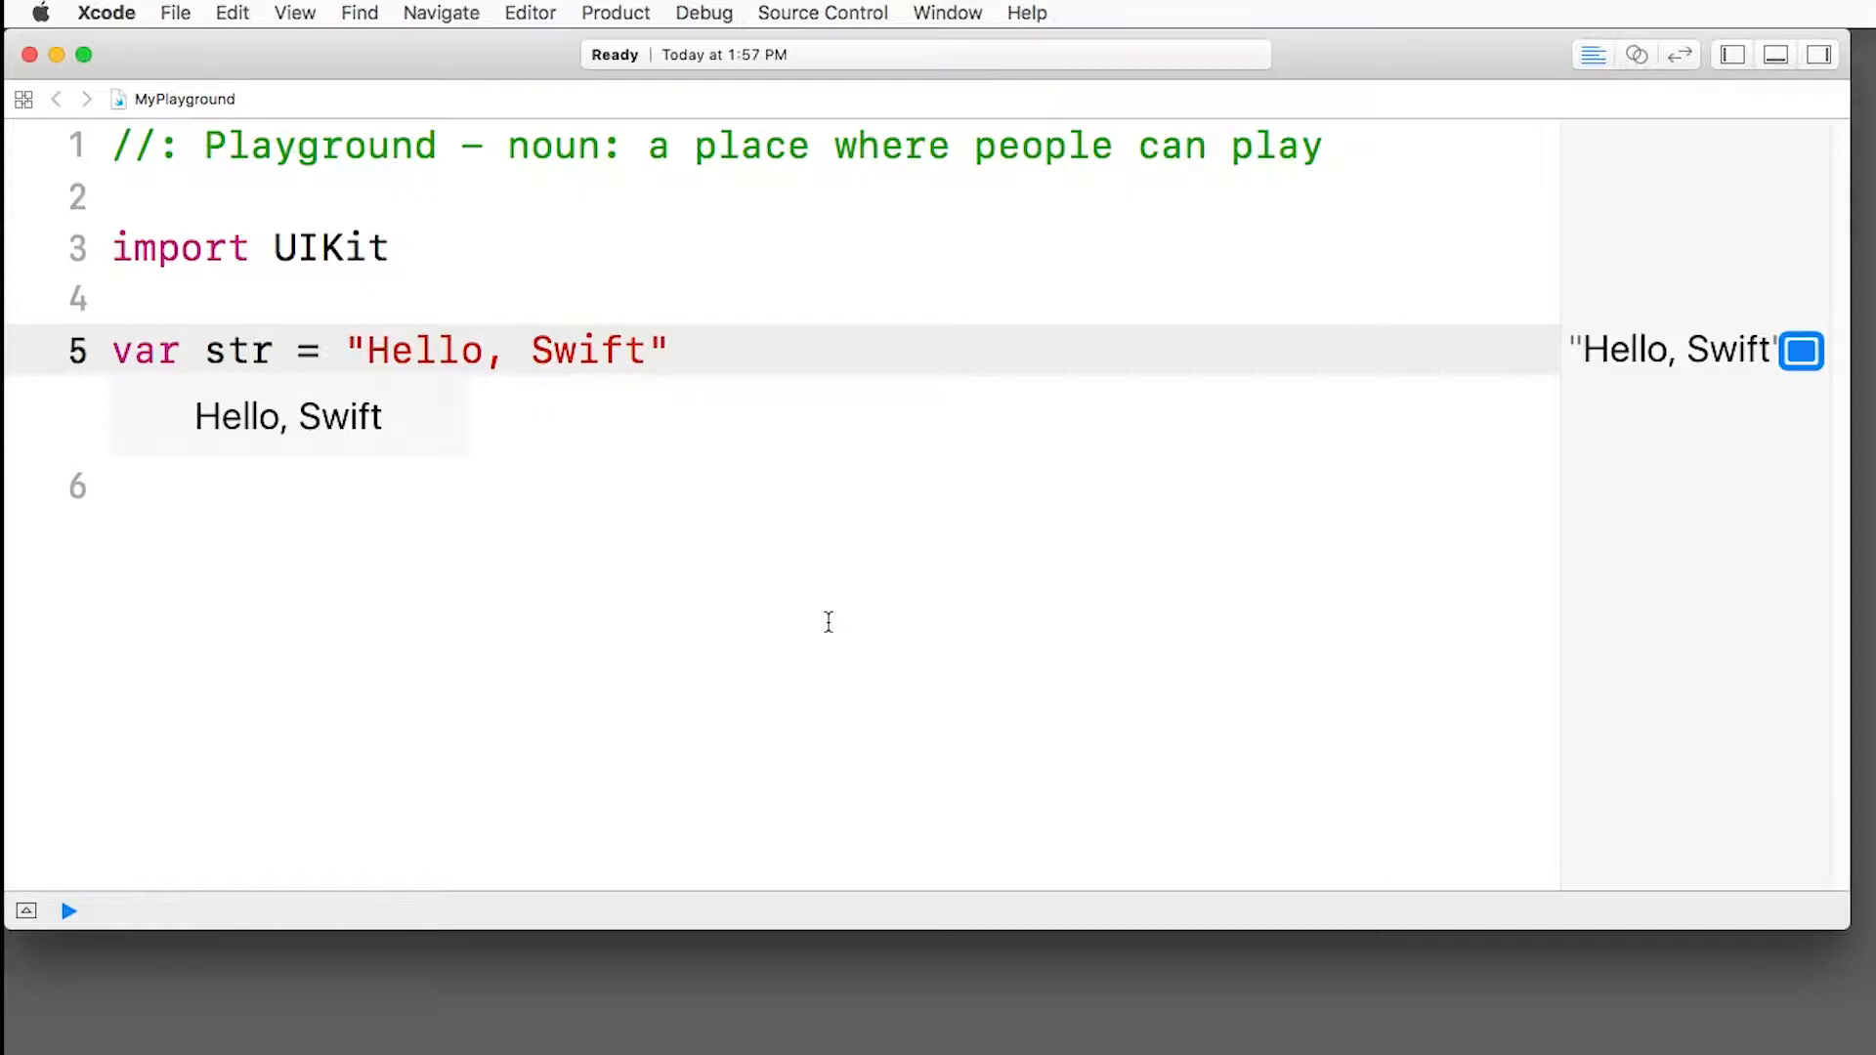
Step: Add a blank line and declare var currentValue = 50
left_click(118, 486)
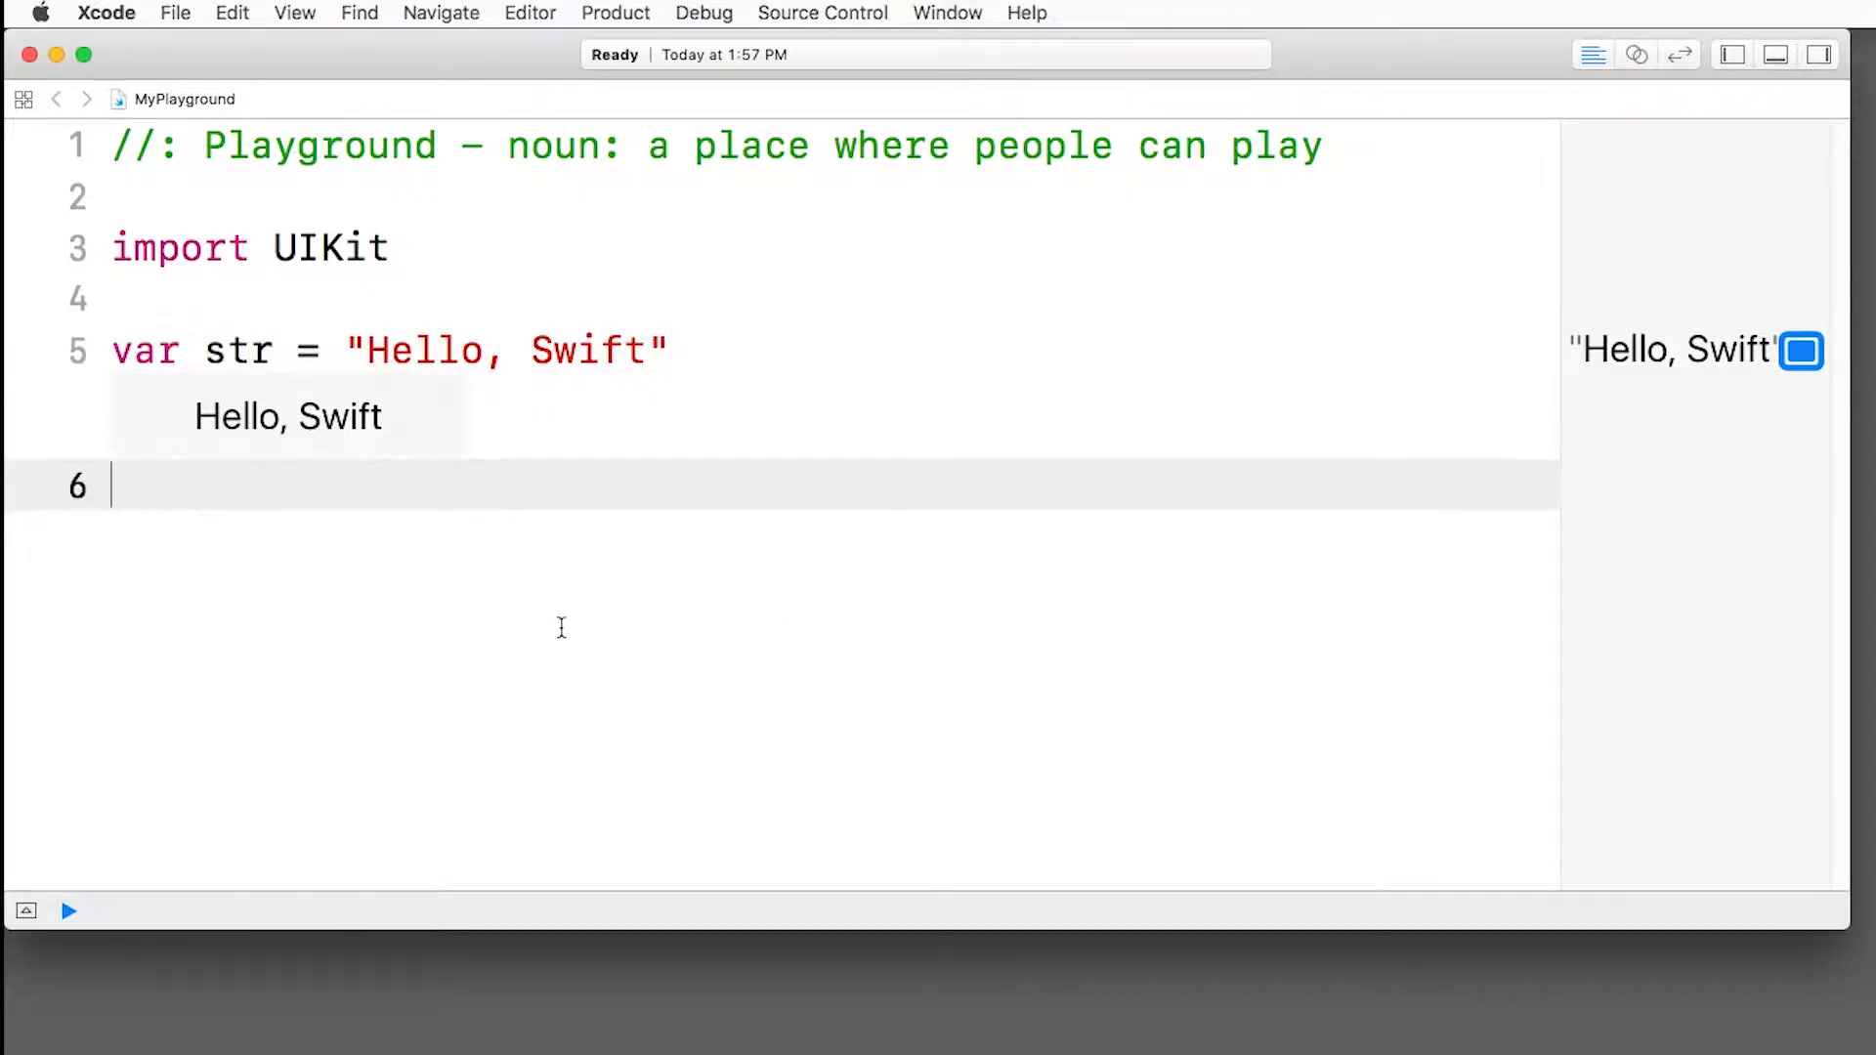
key("Return")
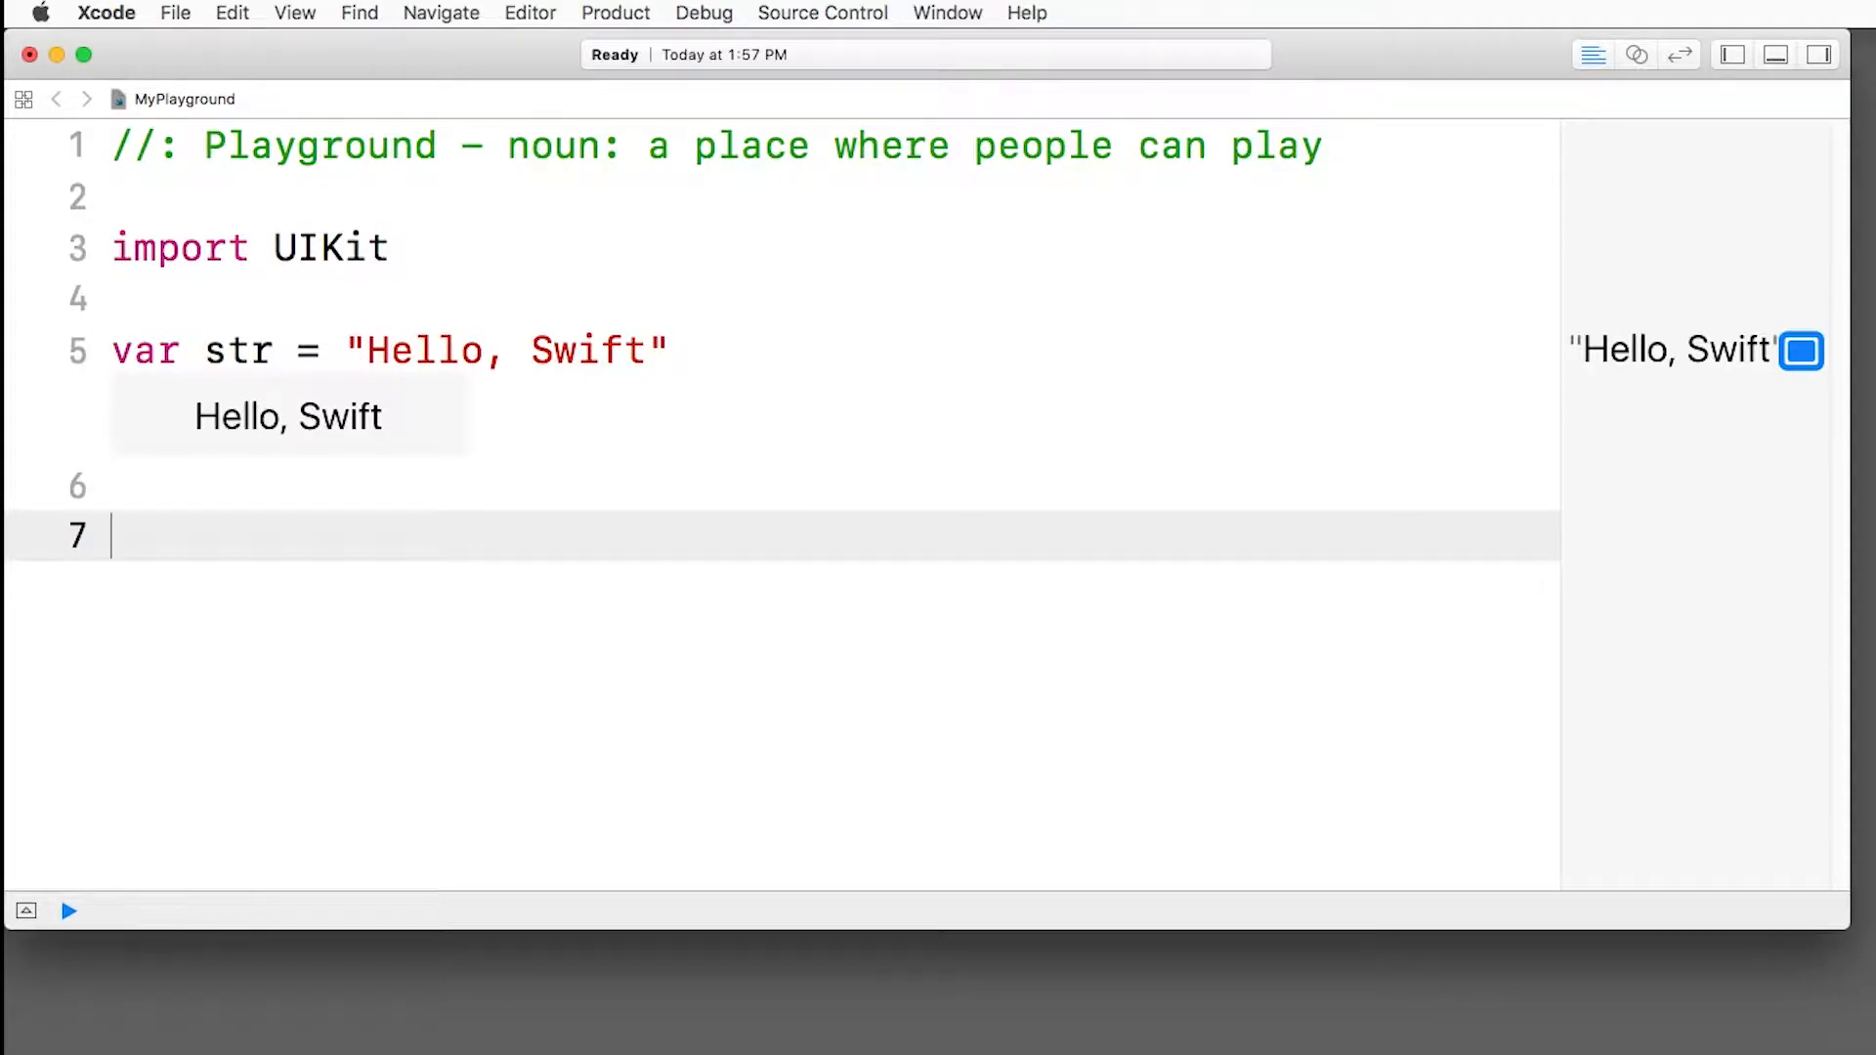
type("v")
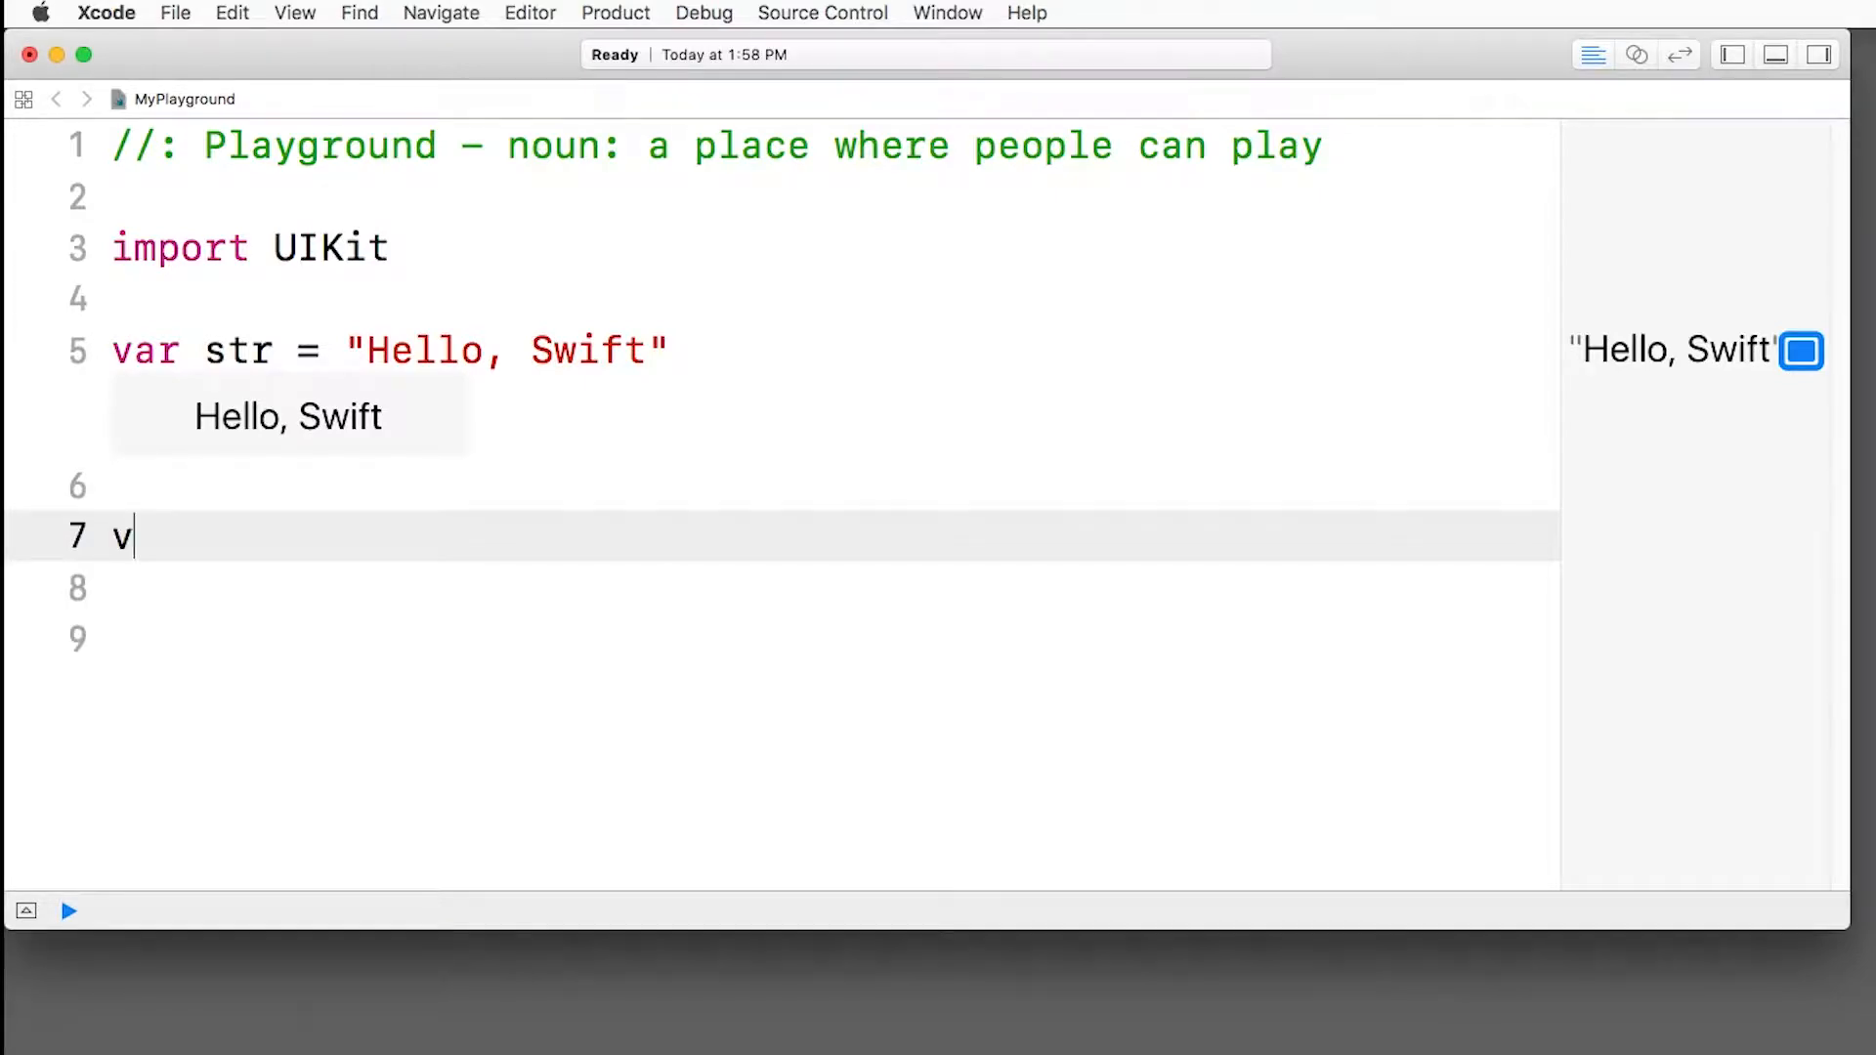
type("ar currte")
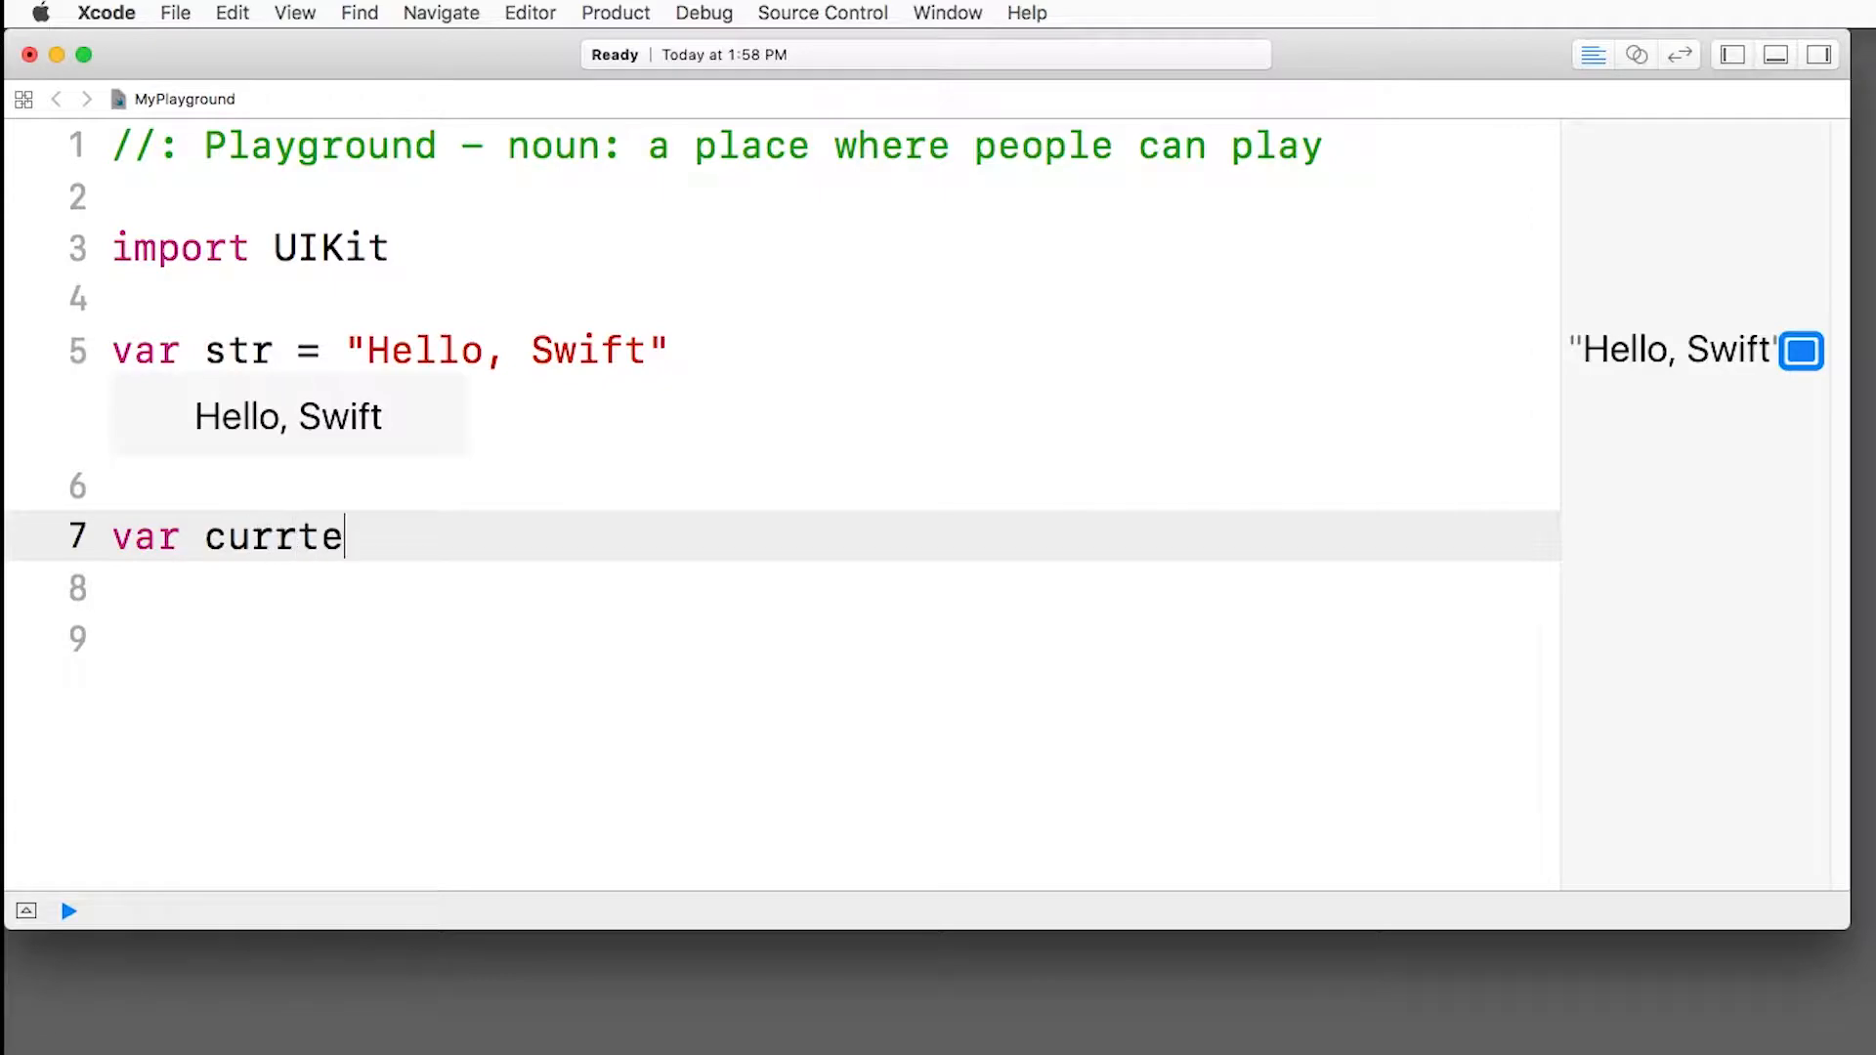
type("entValue")
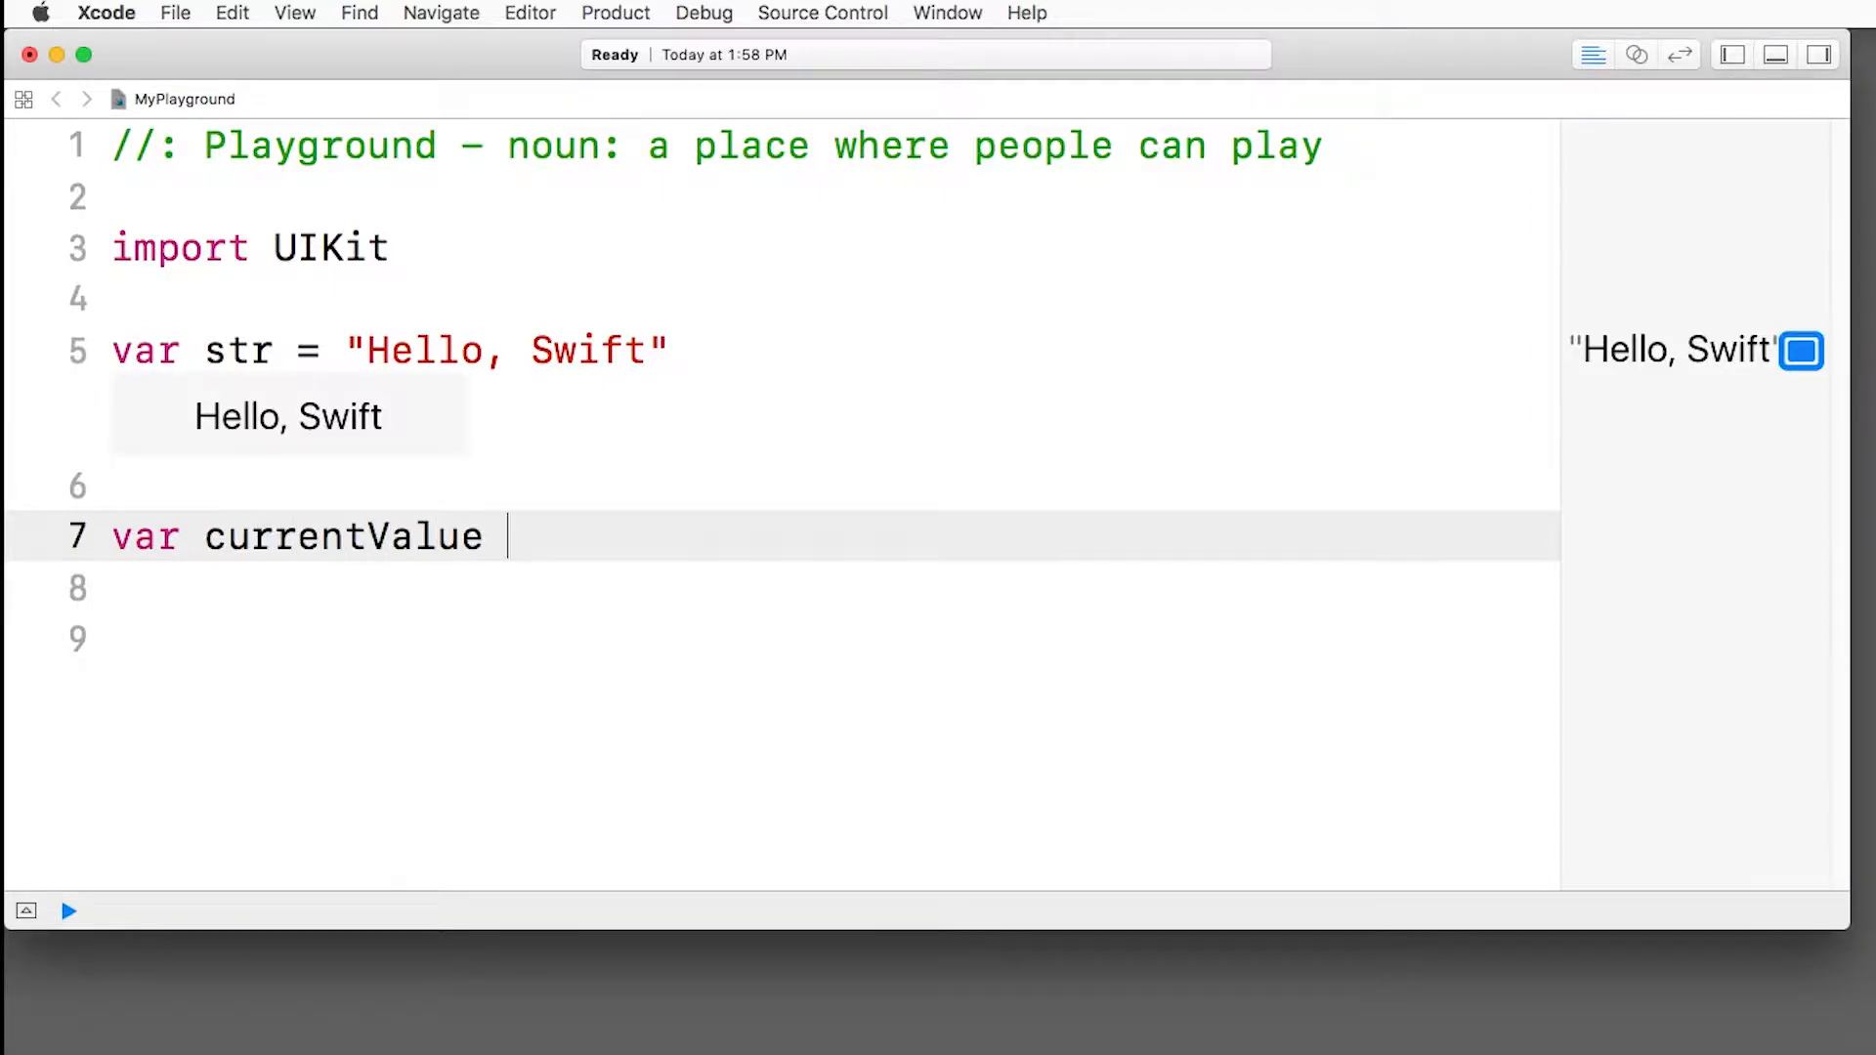
type("= 50")
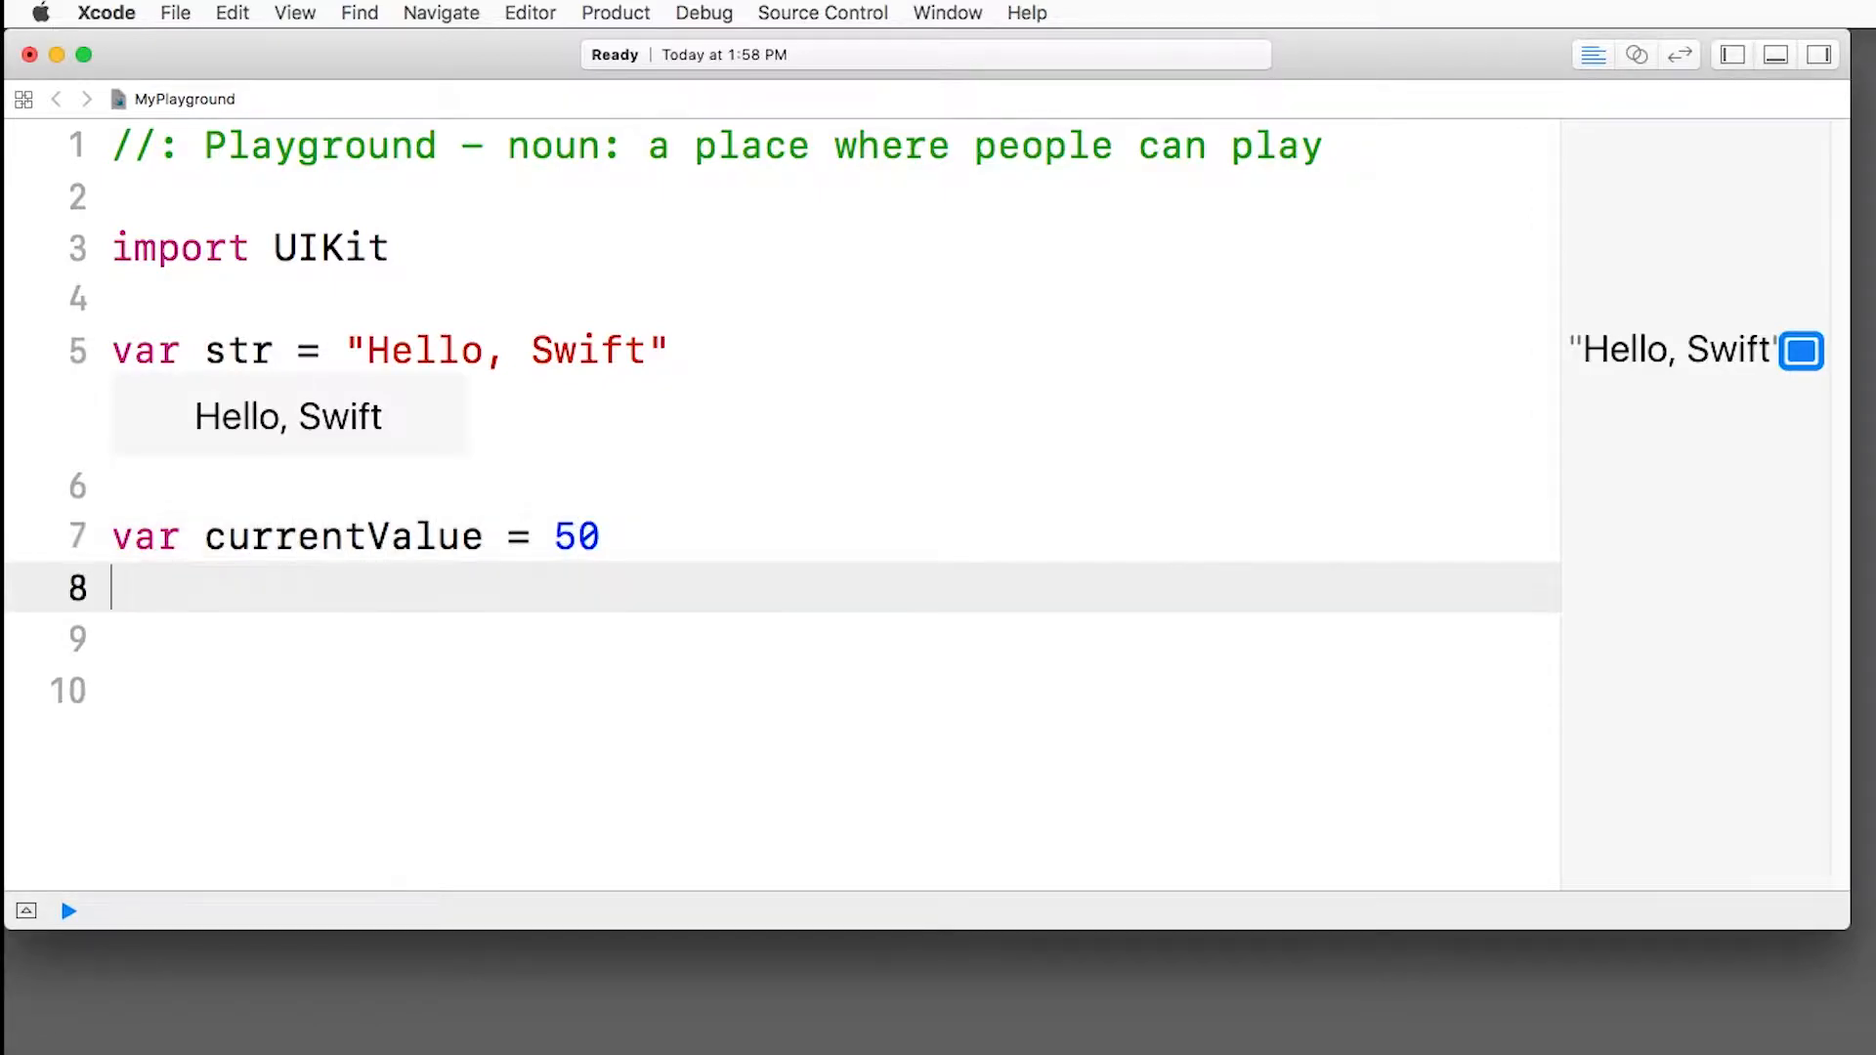
Step: Declare targetValue = 55 and difference = currentValue - targetValue
type("var targe")
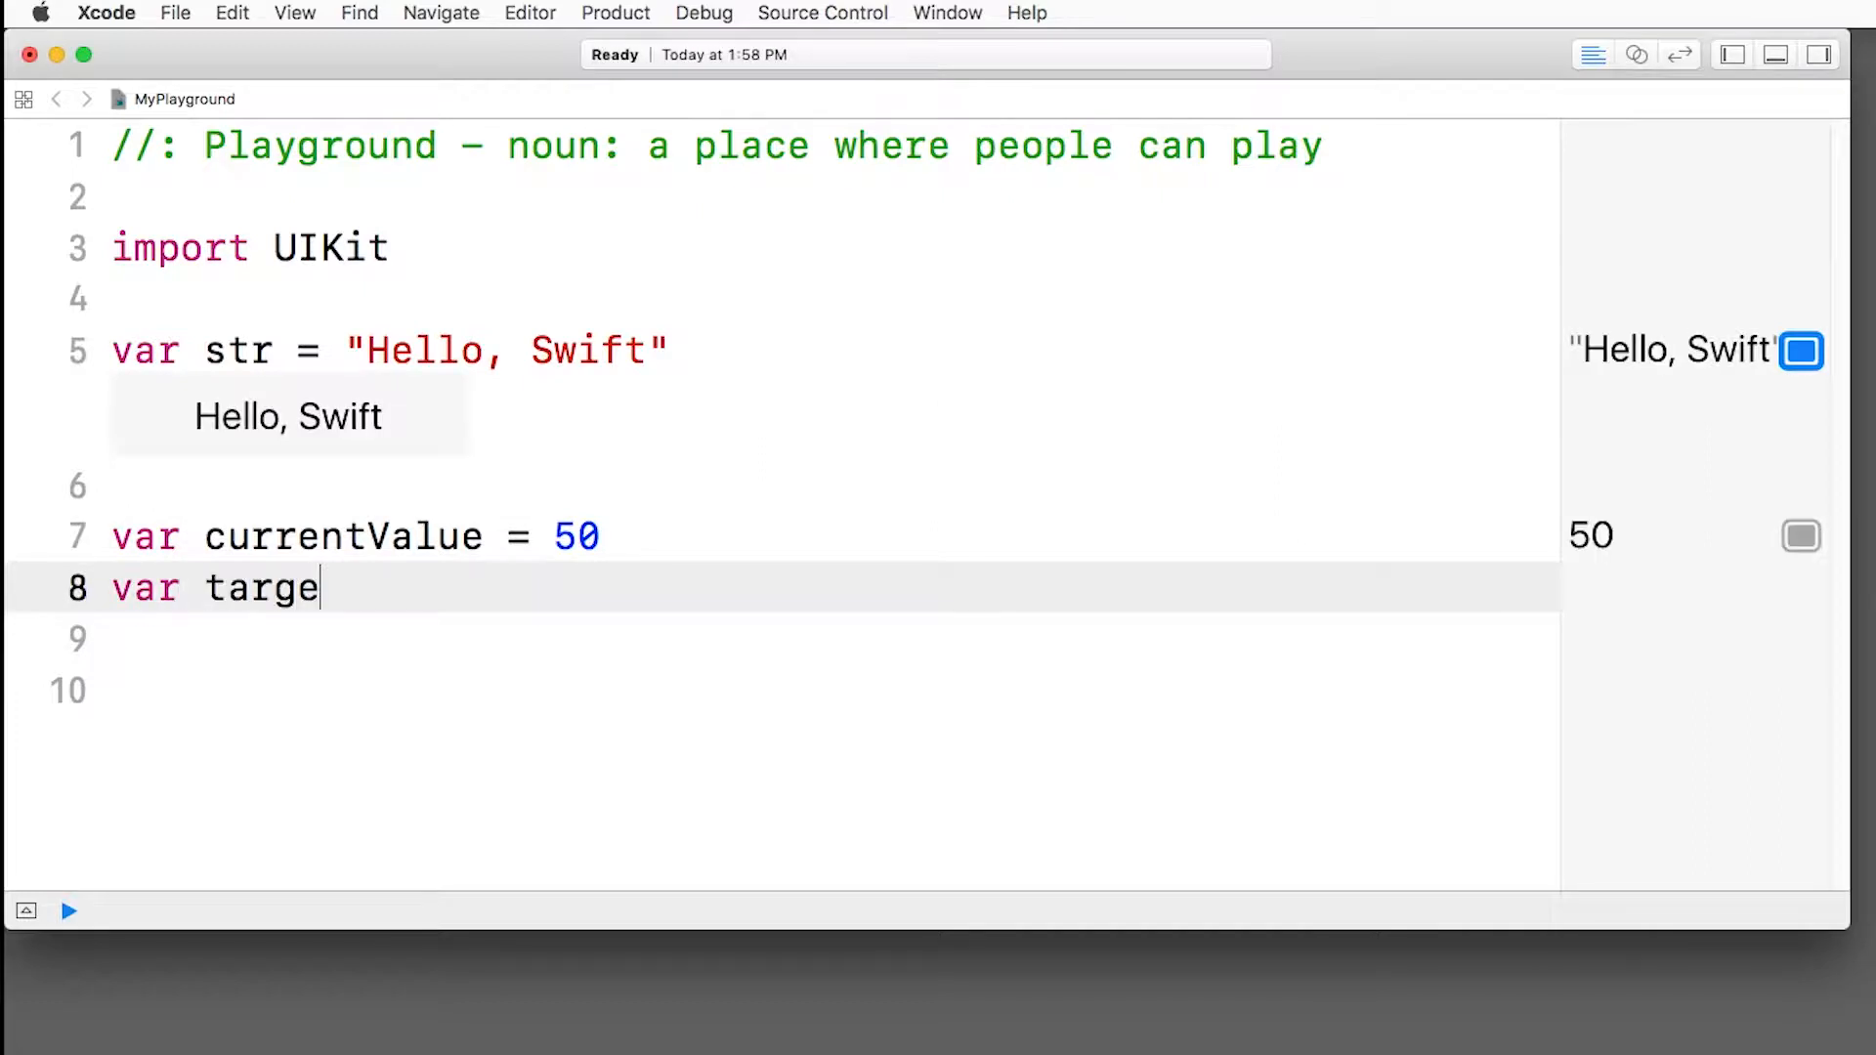
type("tValue =")
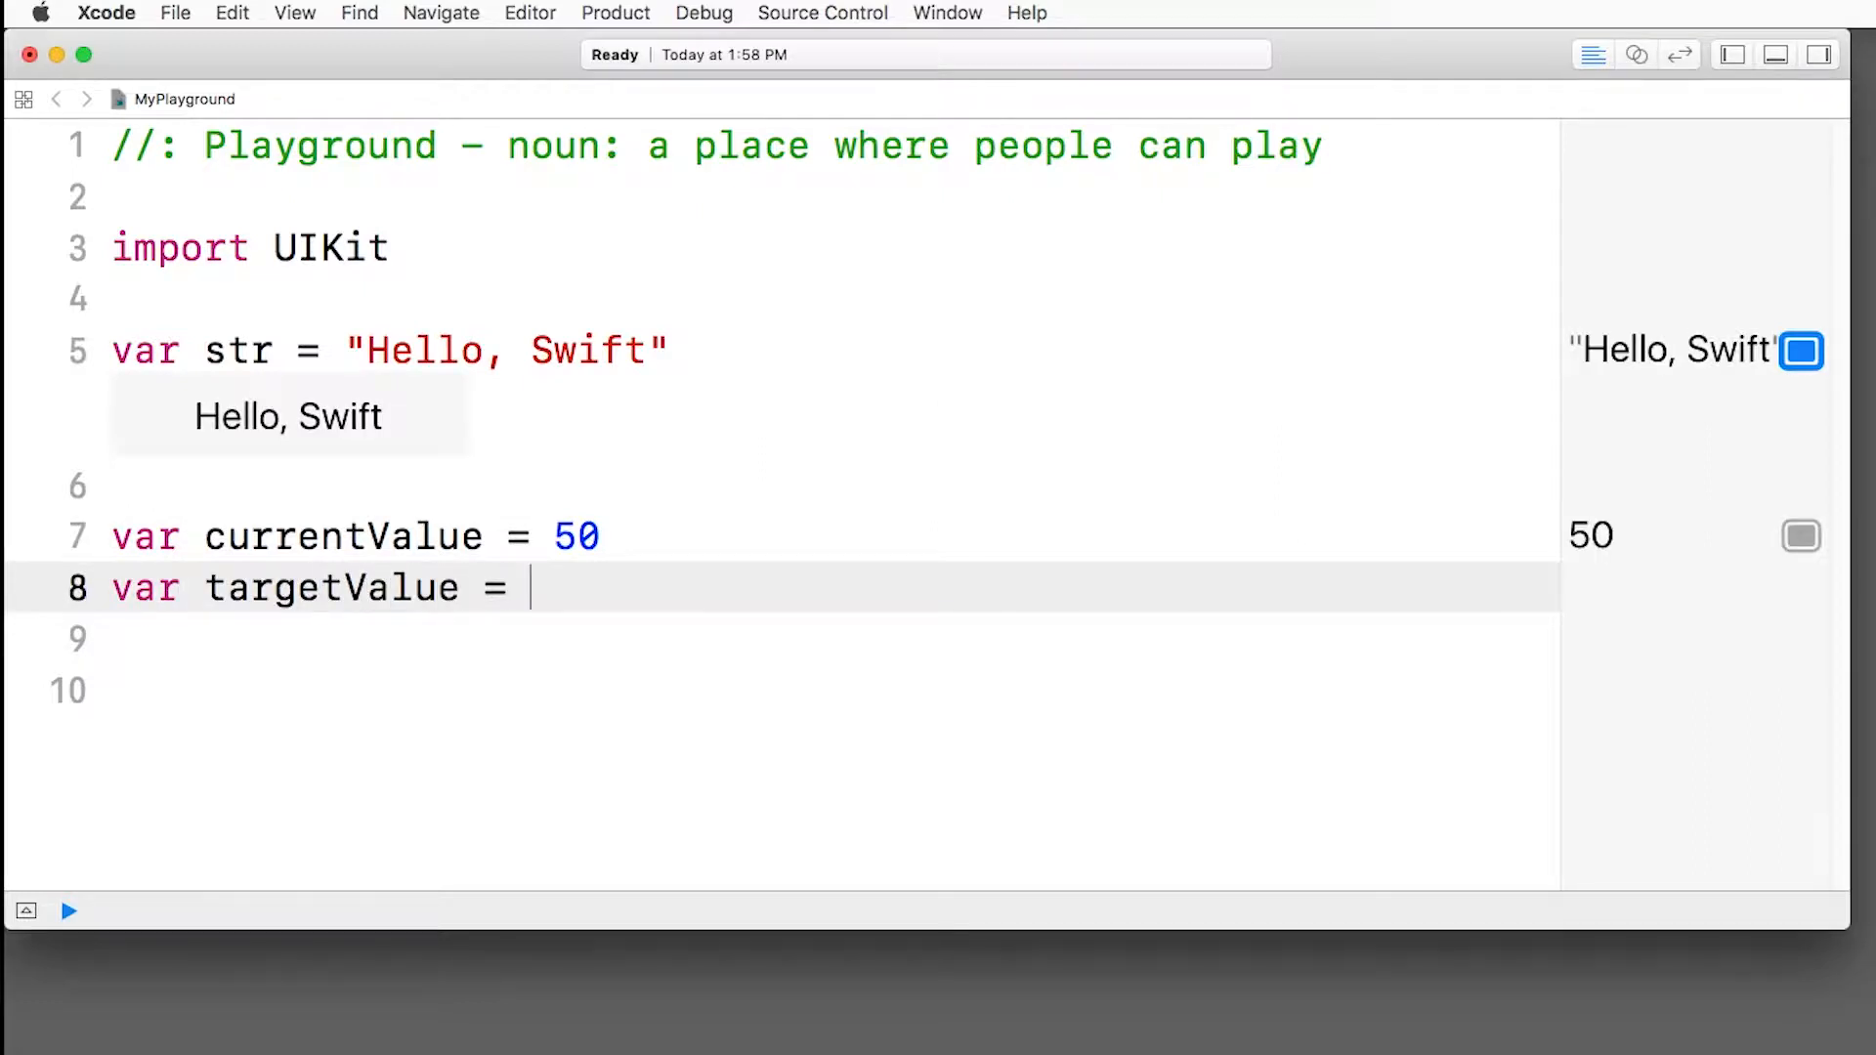
type("55")
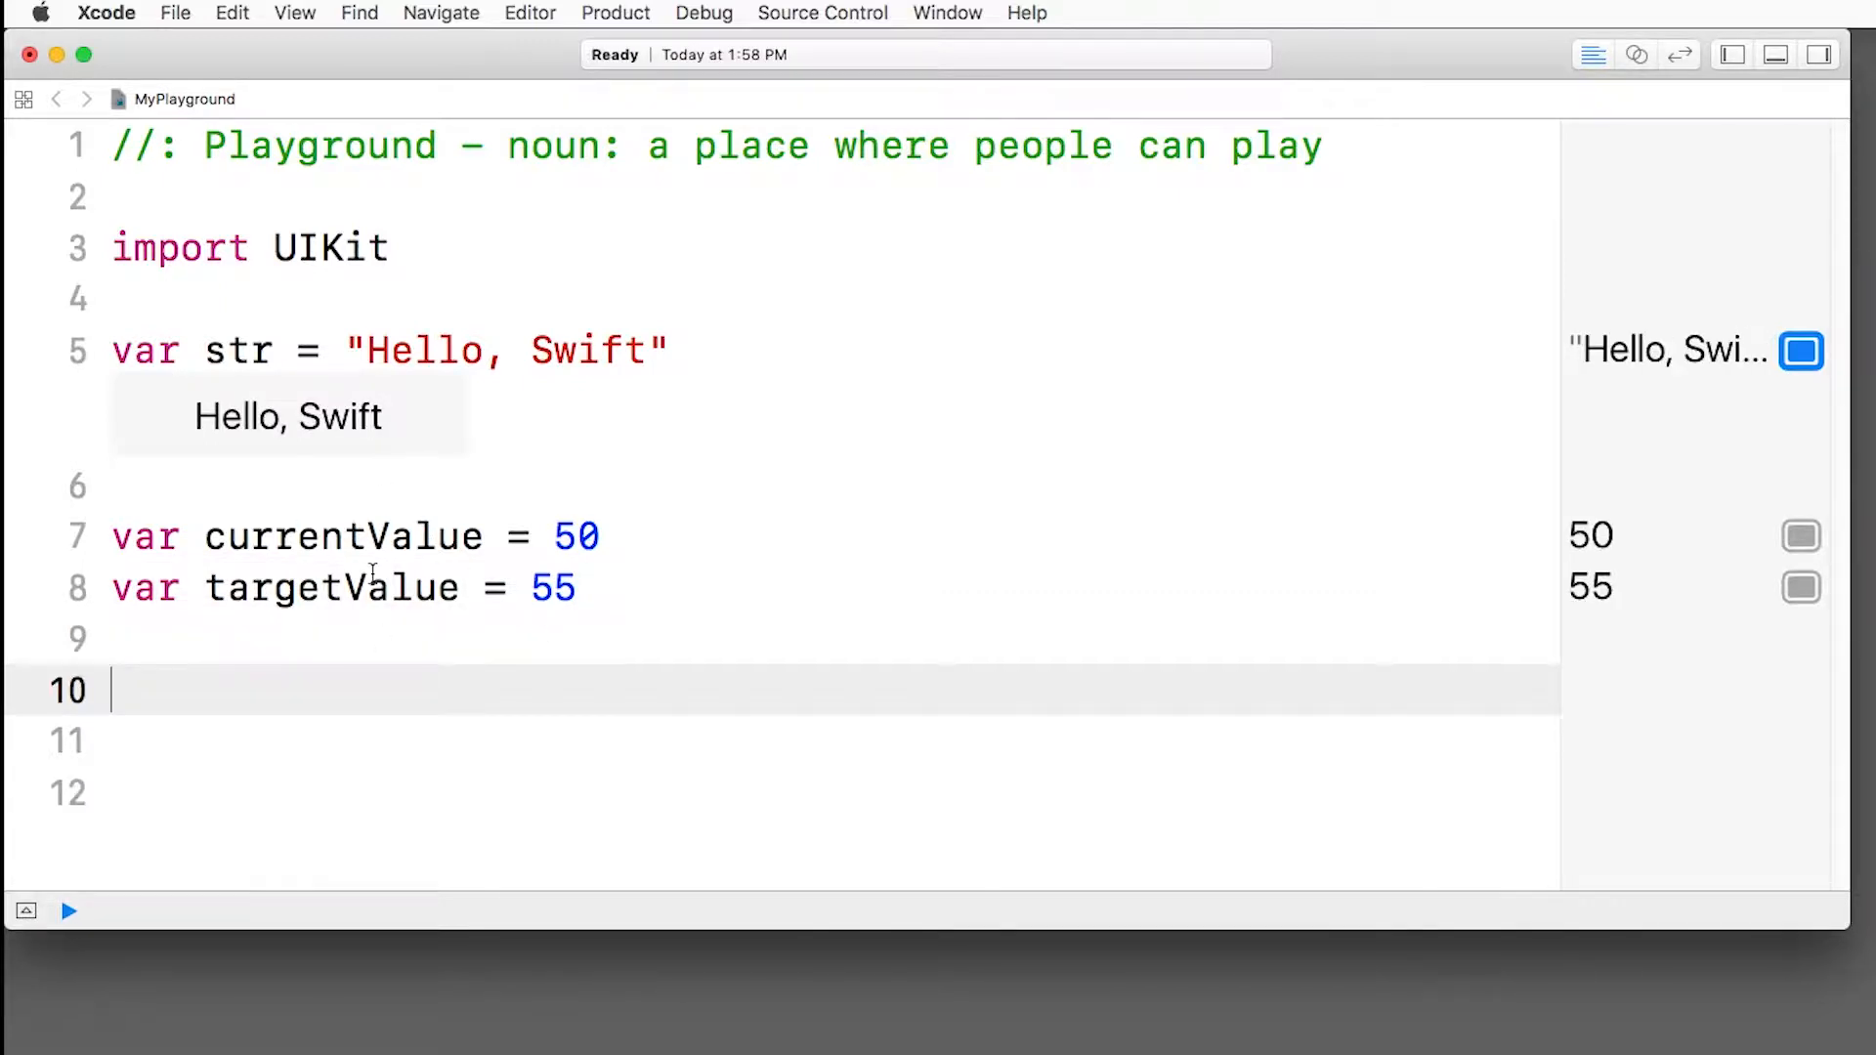
type("v")
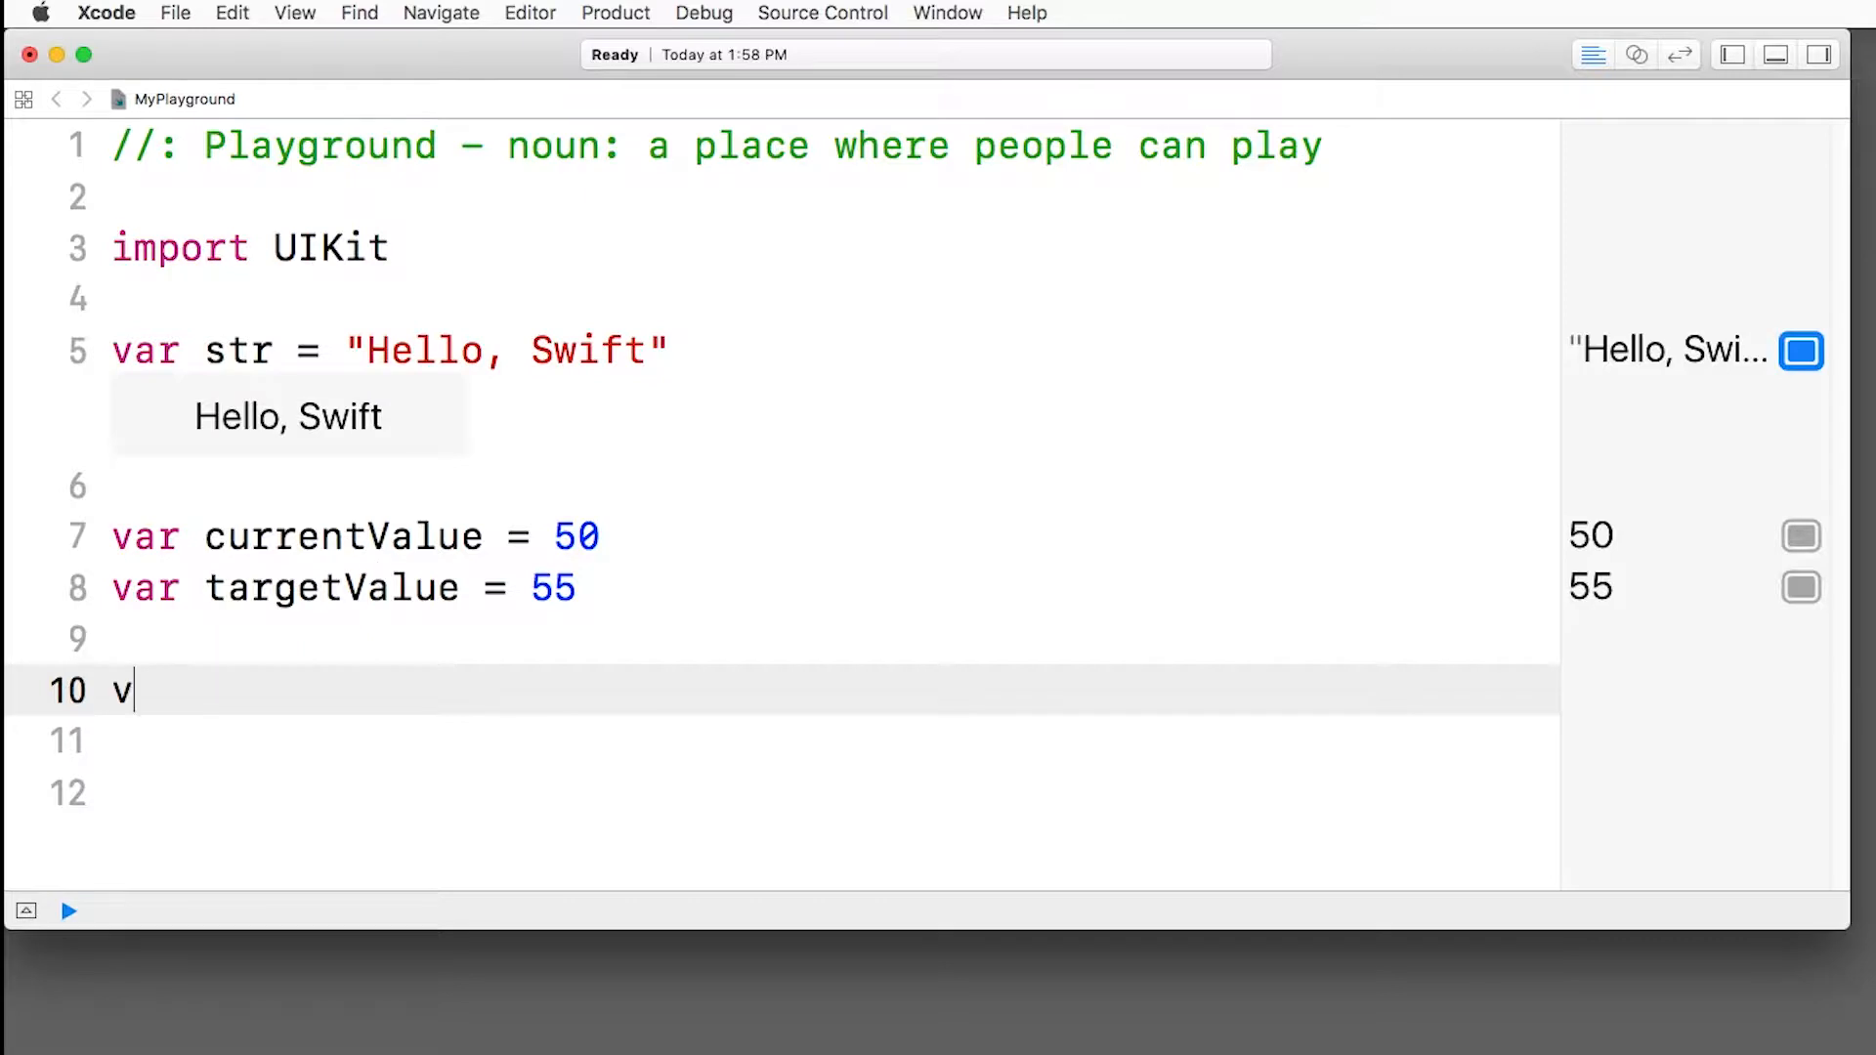
type("ar difference")
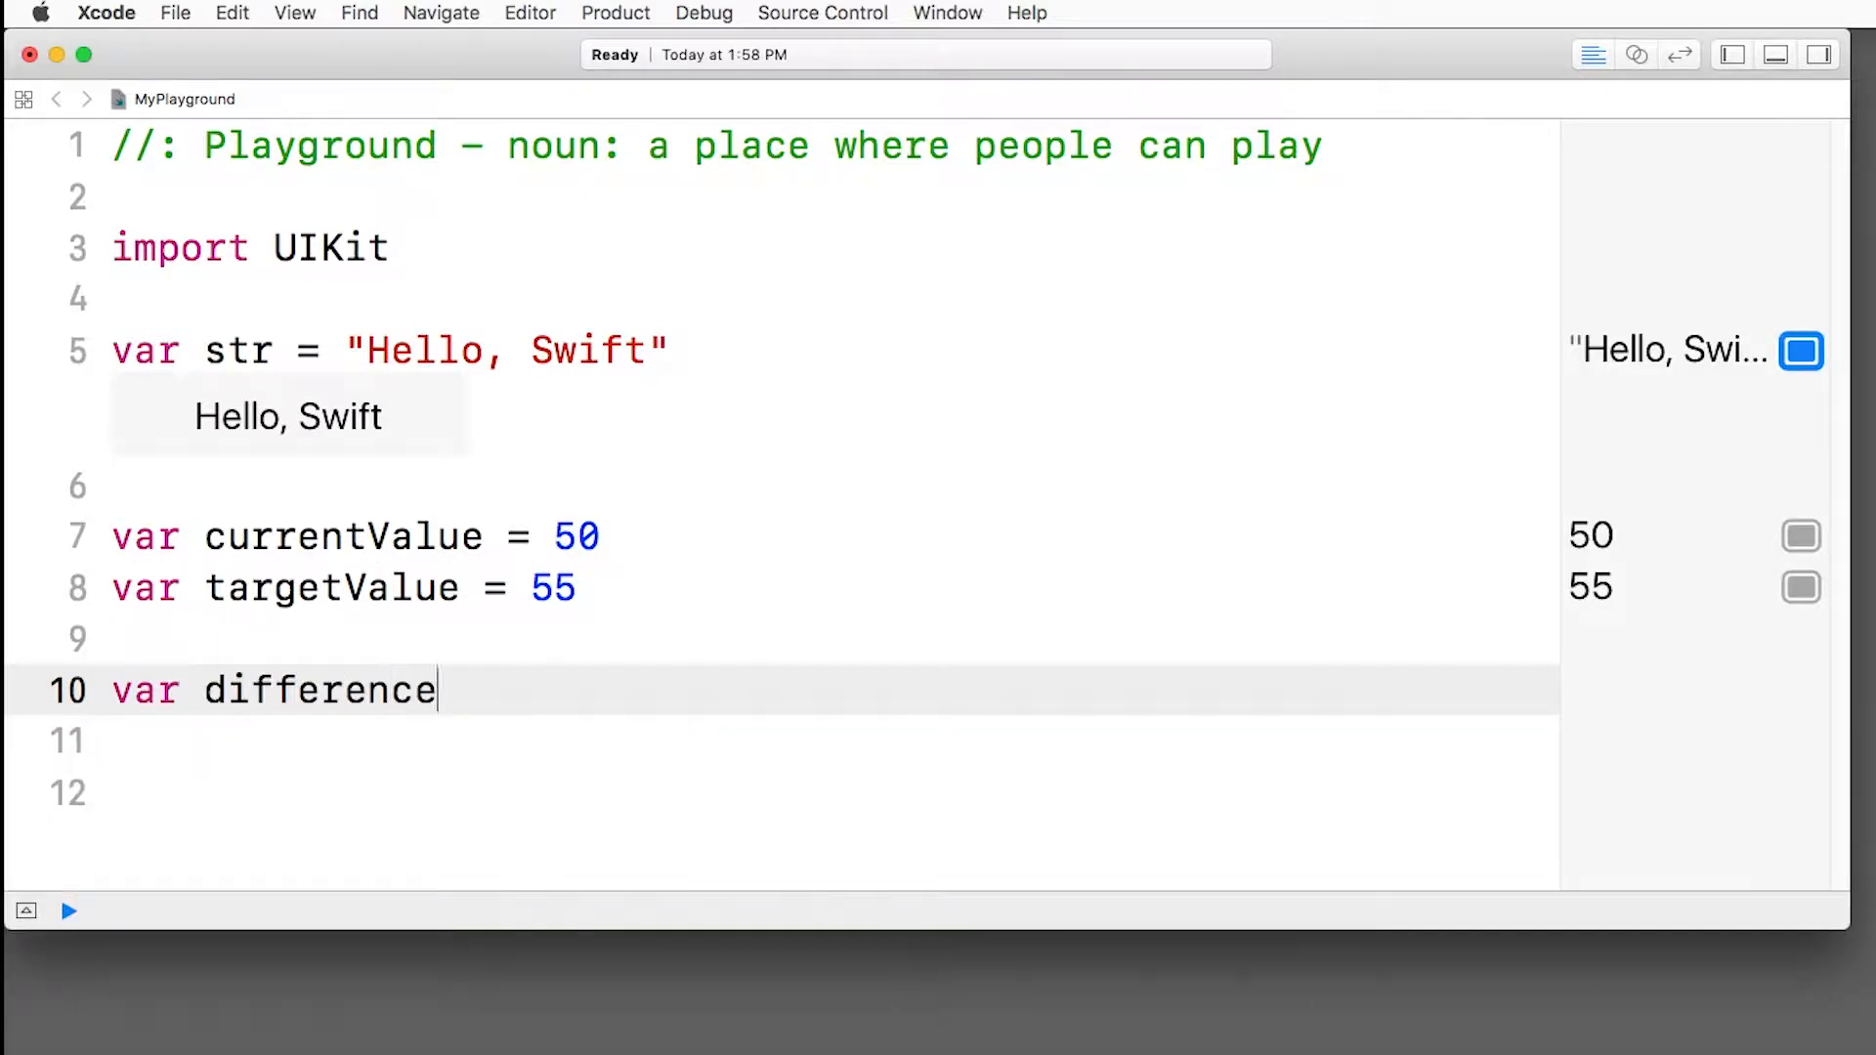
type("= currentValue - targetValue")
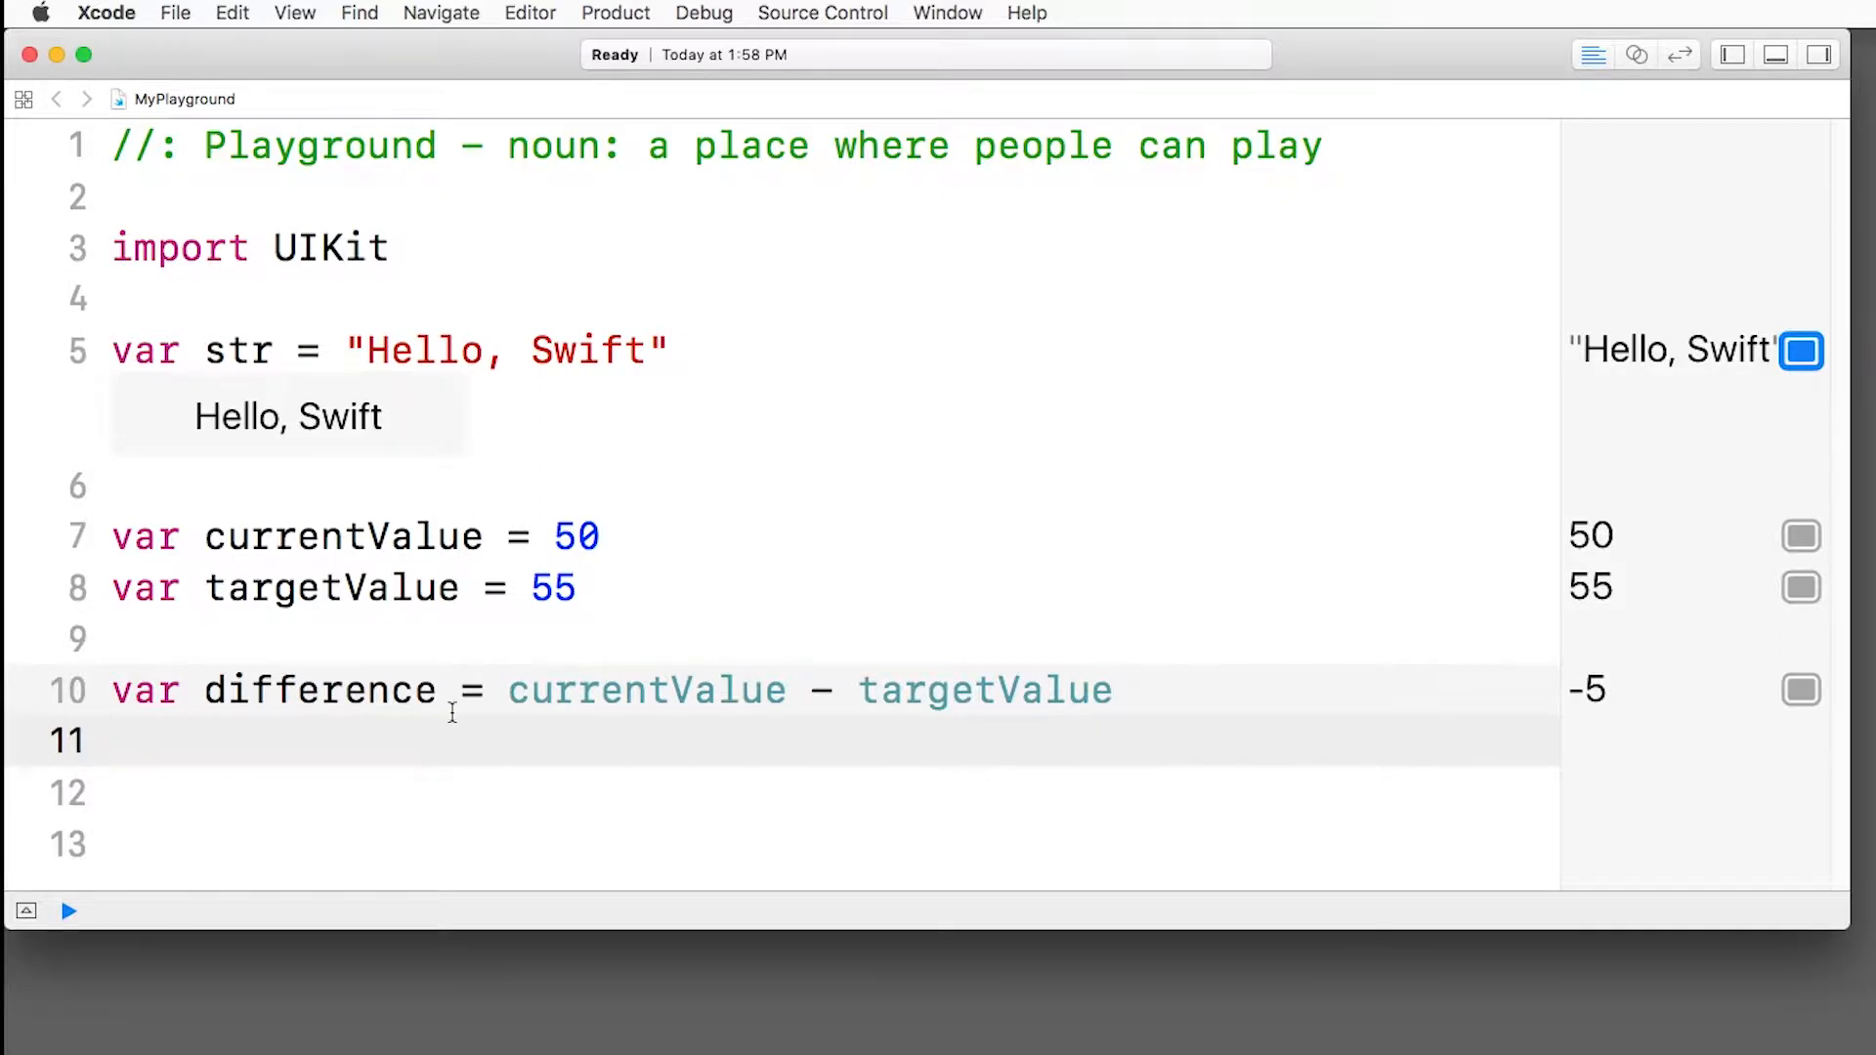
Step: Add an if block that negates difference when it is below 0
type("if di")
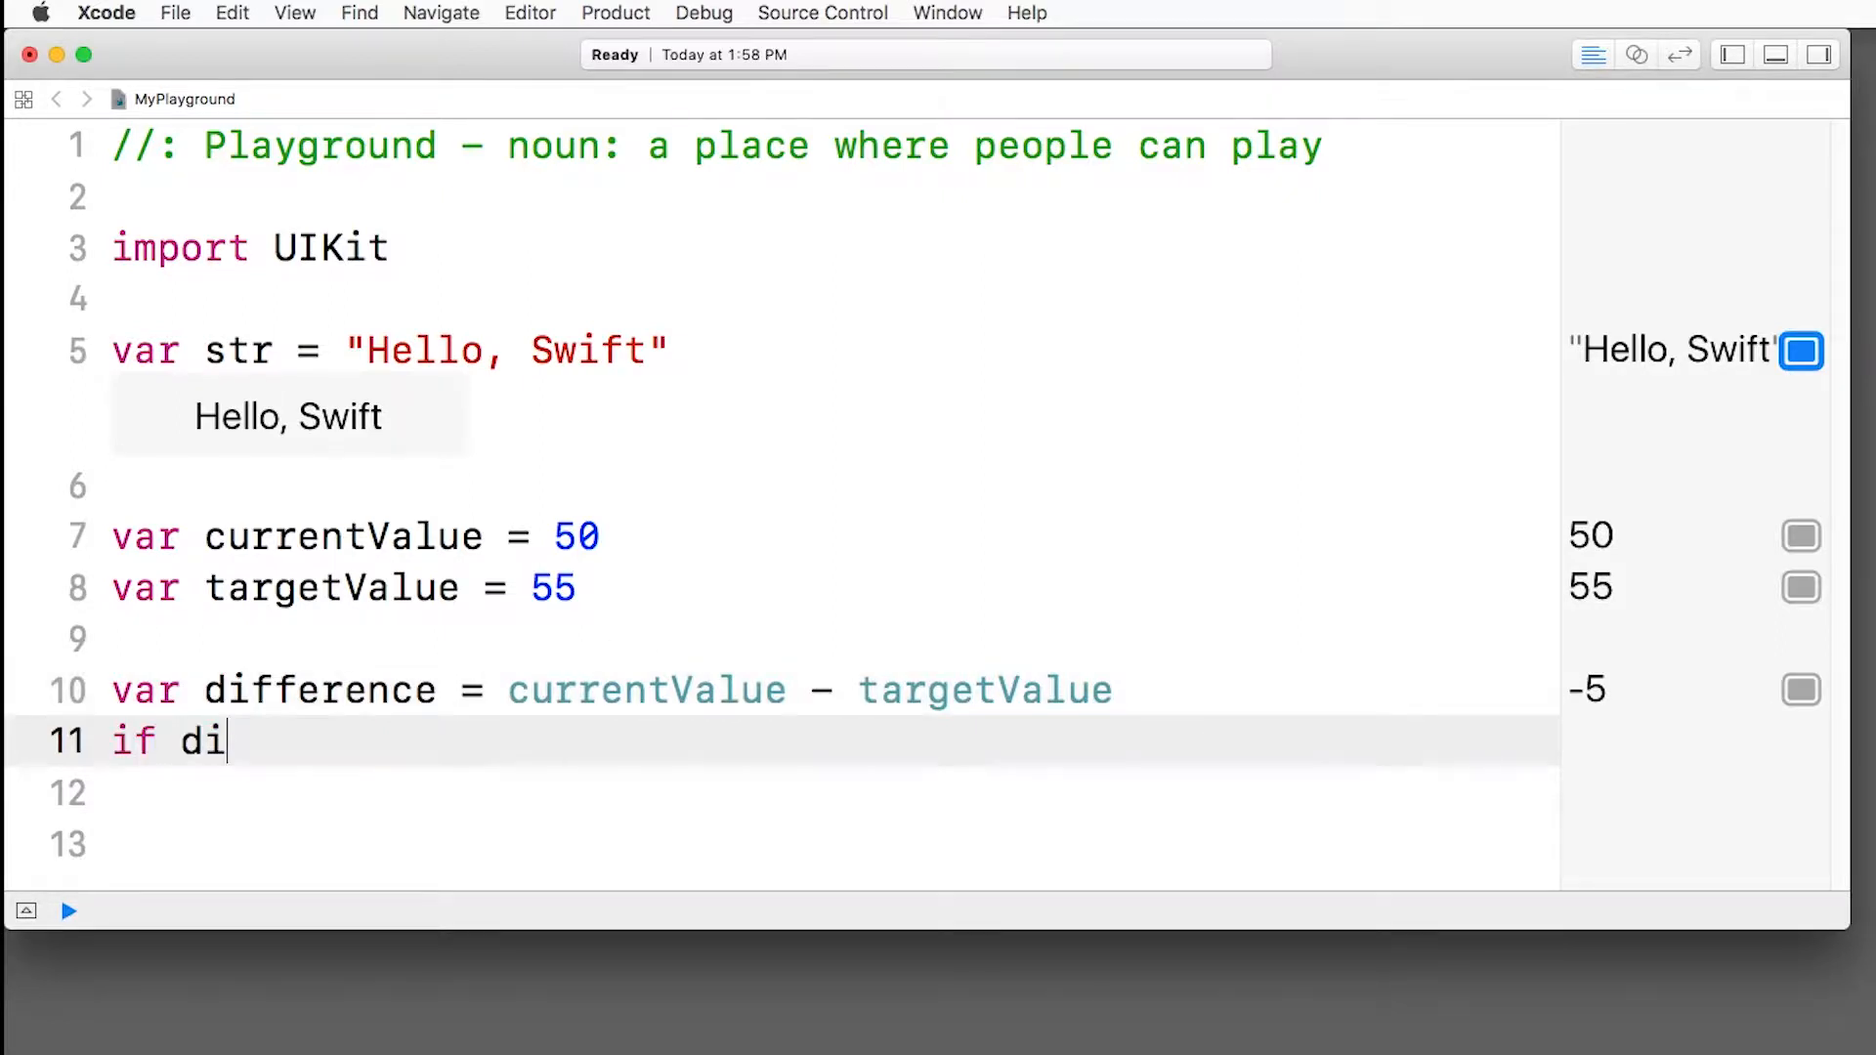
type("fference < 0 {")
left_click(780, 792)
type("di")
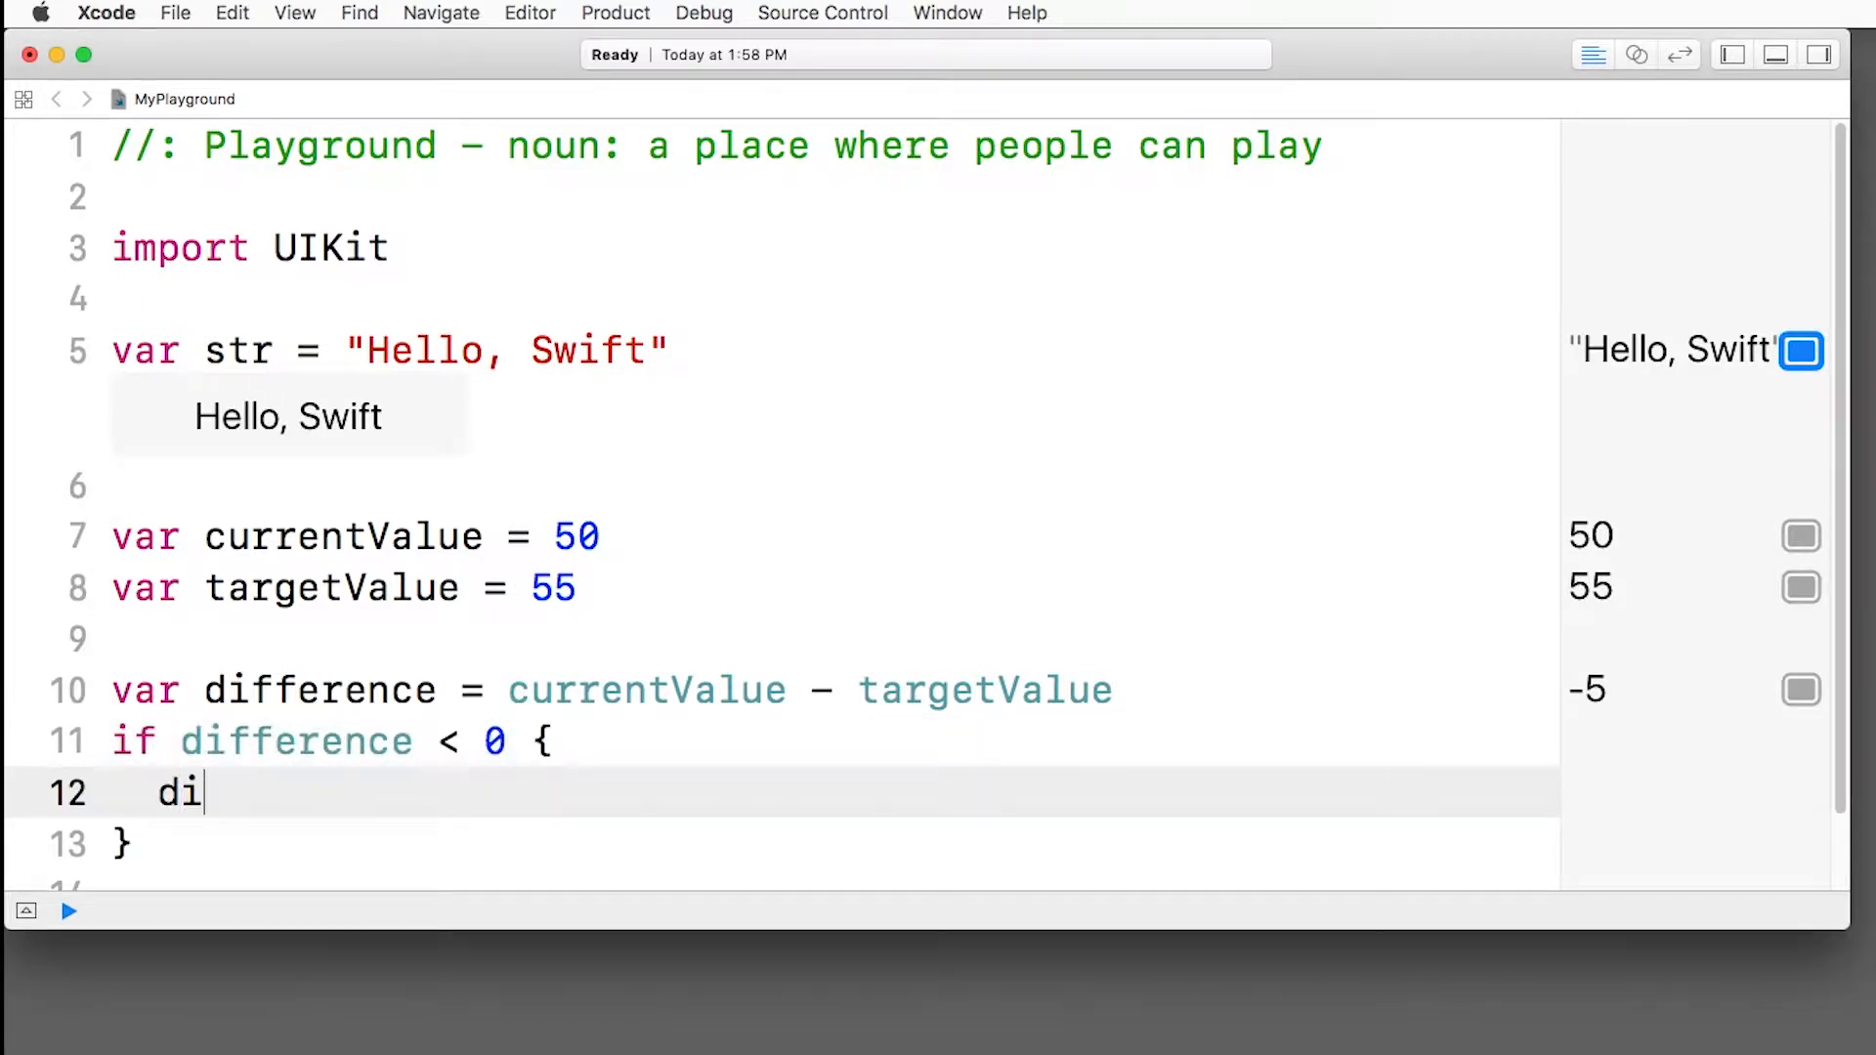
type("fference = difference * -1")
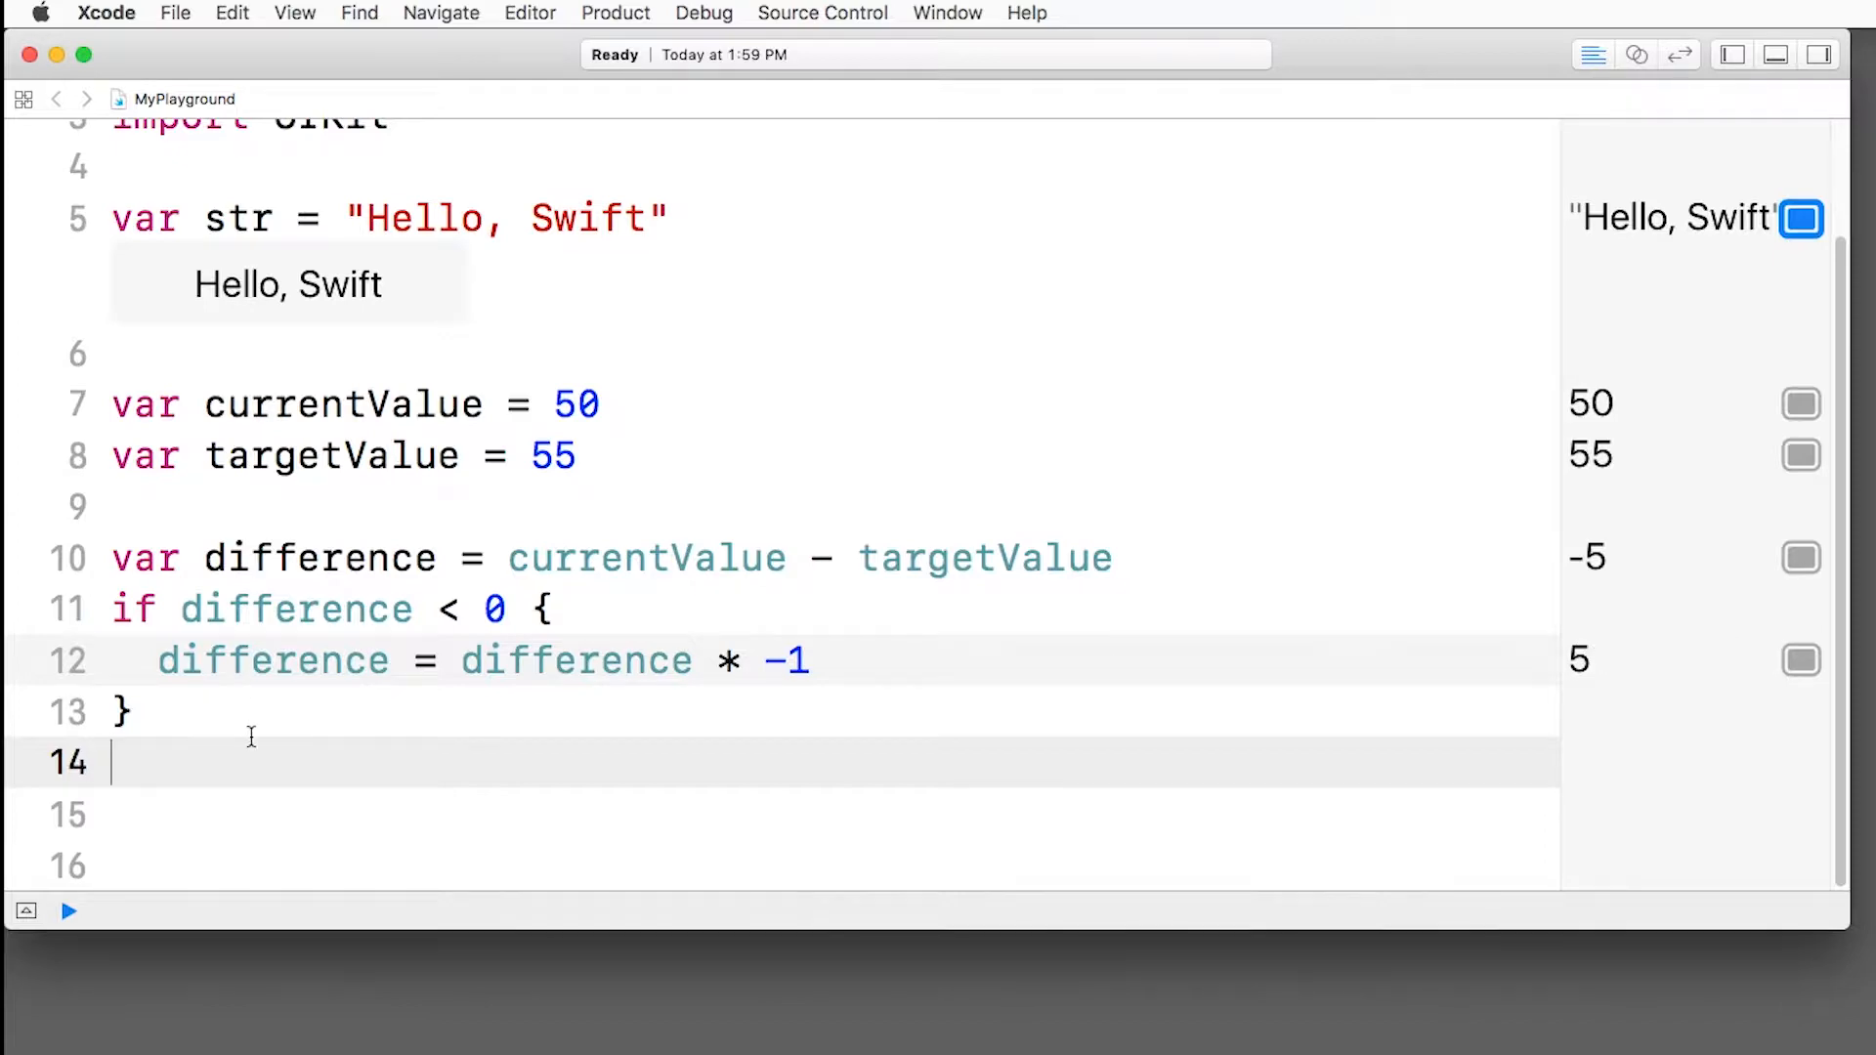
Step: Add print(difference) and show the console displaying 5
type("print(")
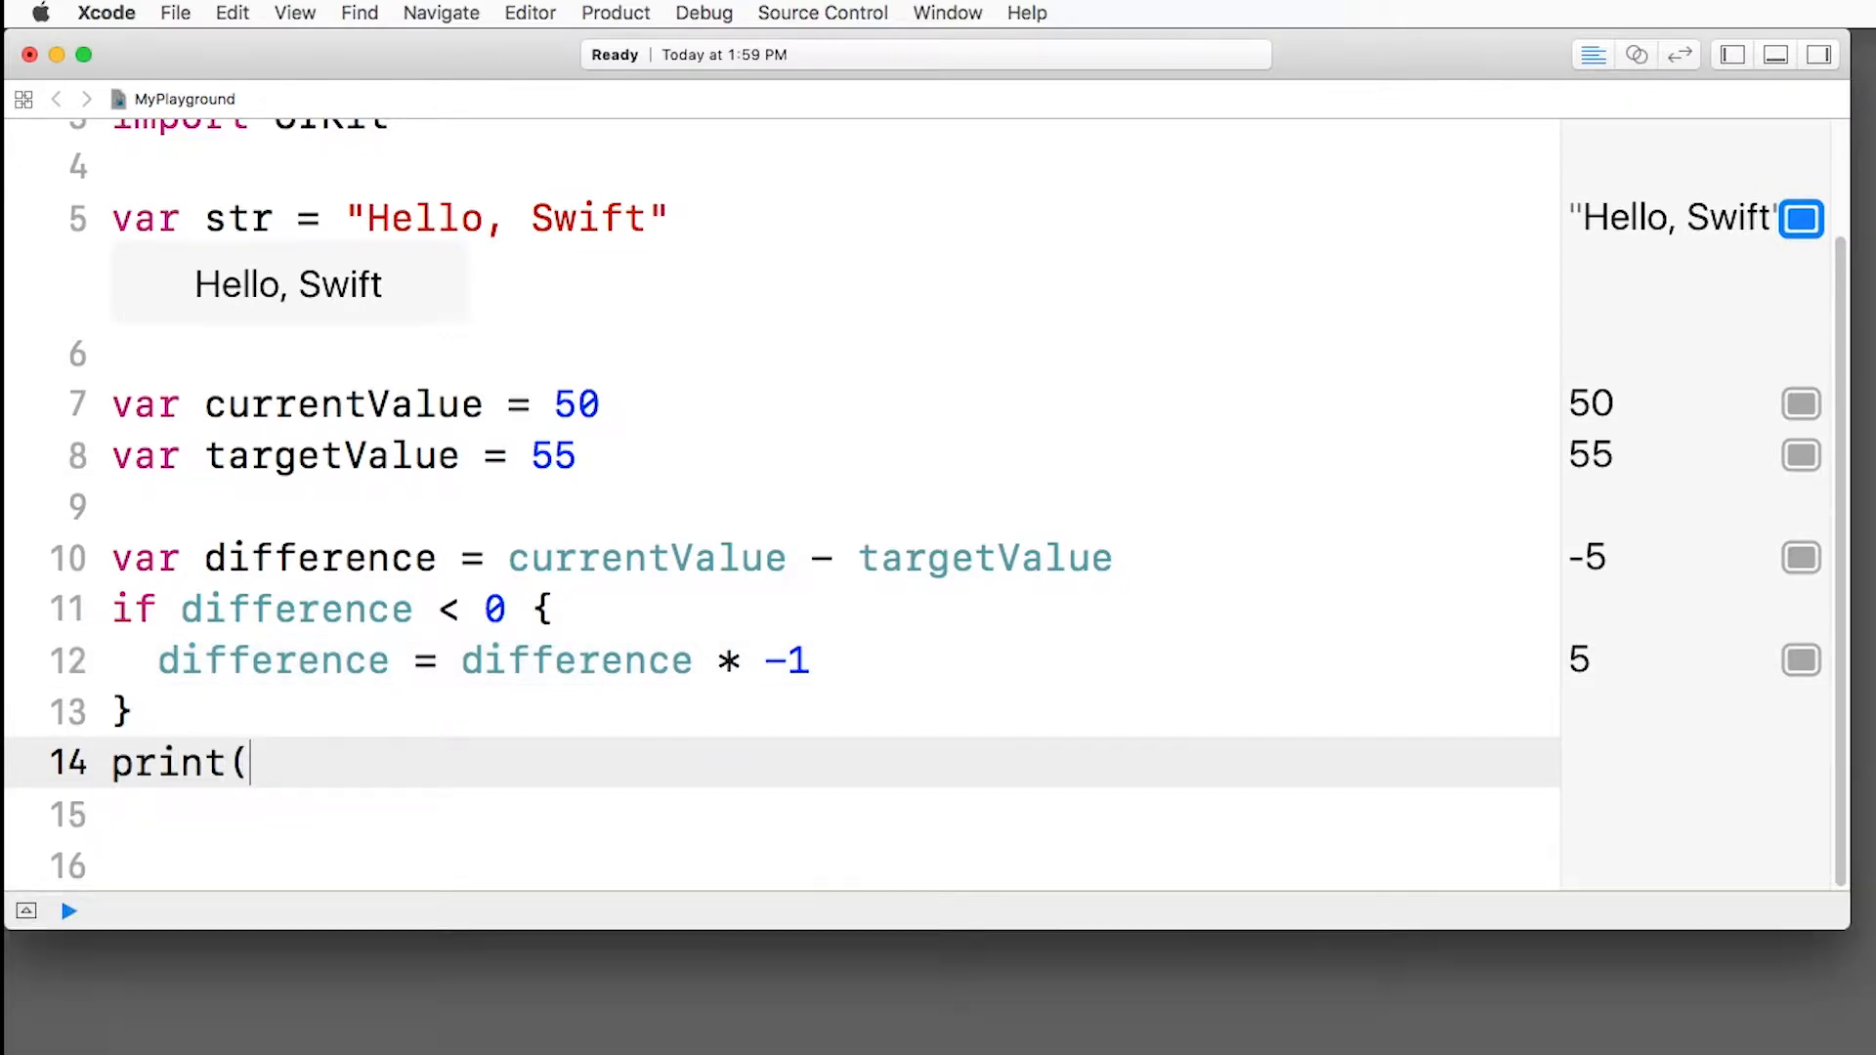
type("difference)")
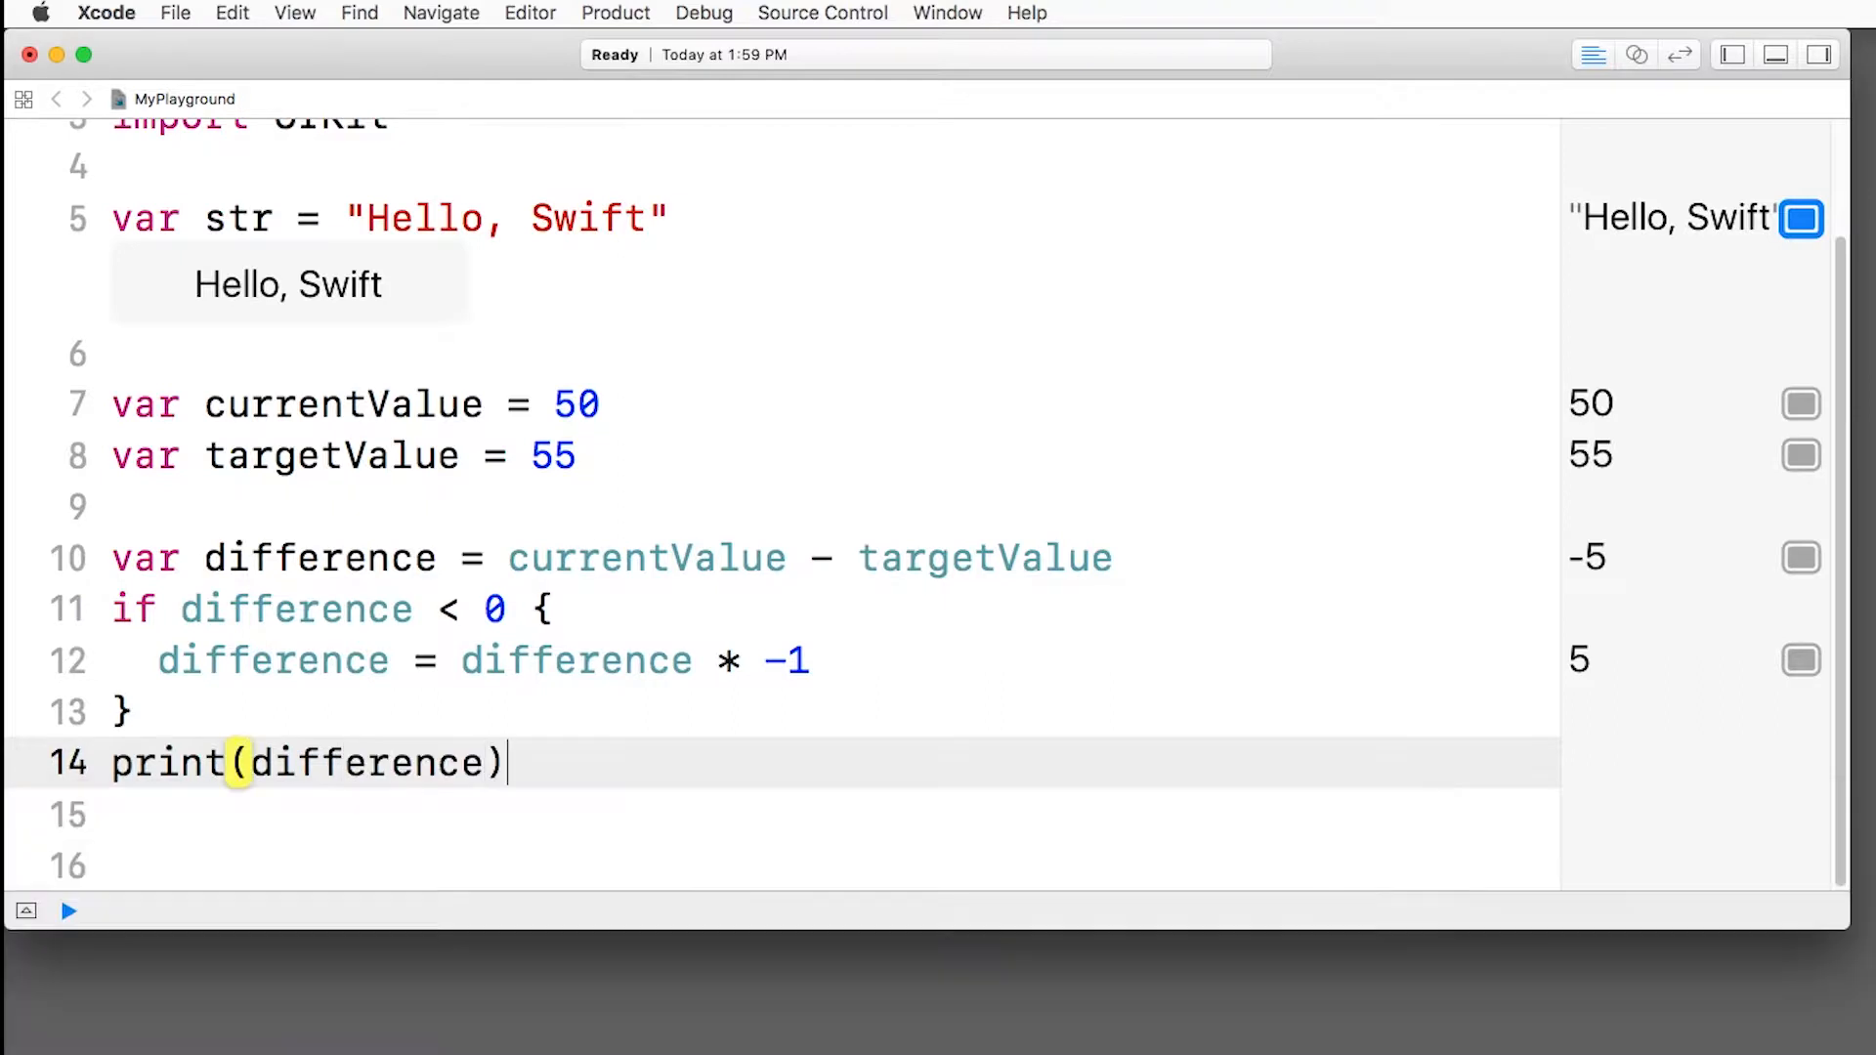
left_click(1772, 55)
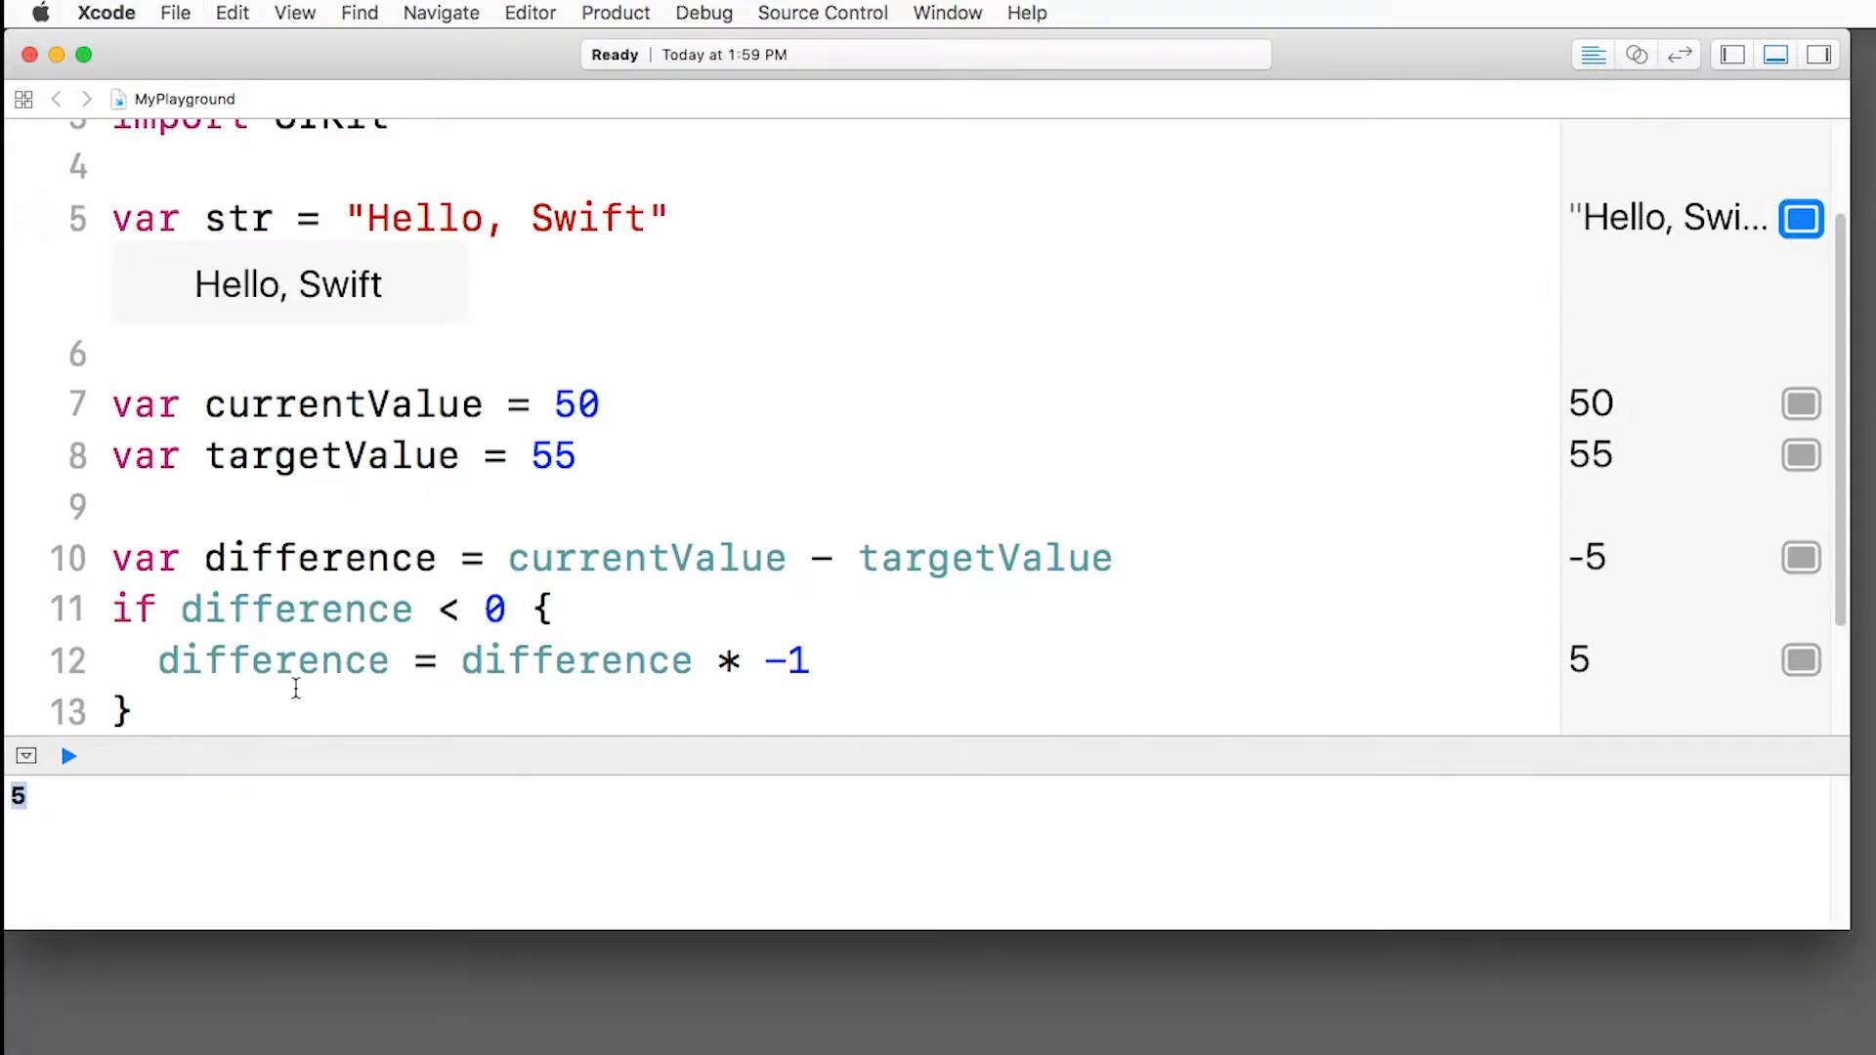
type("print(difference)")
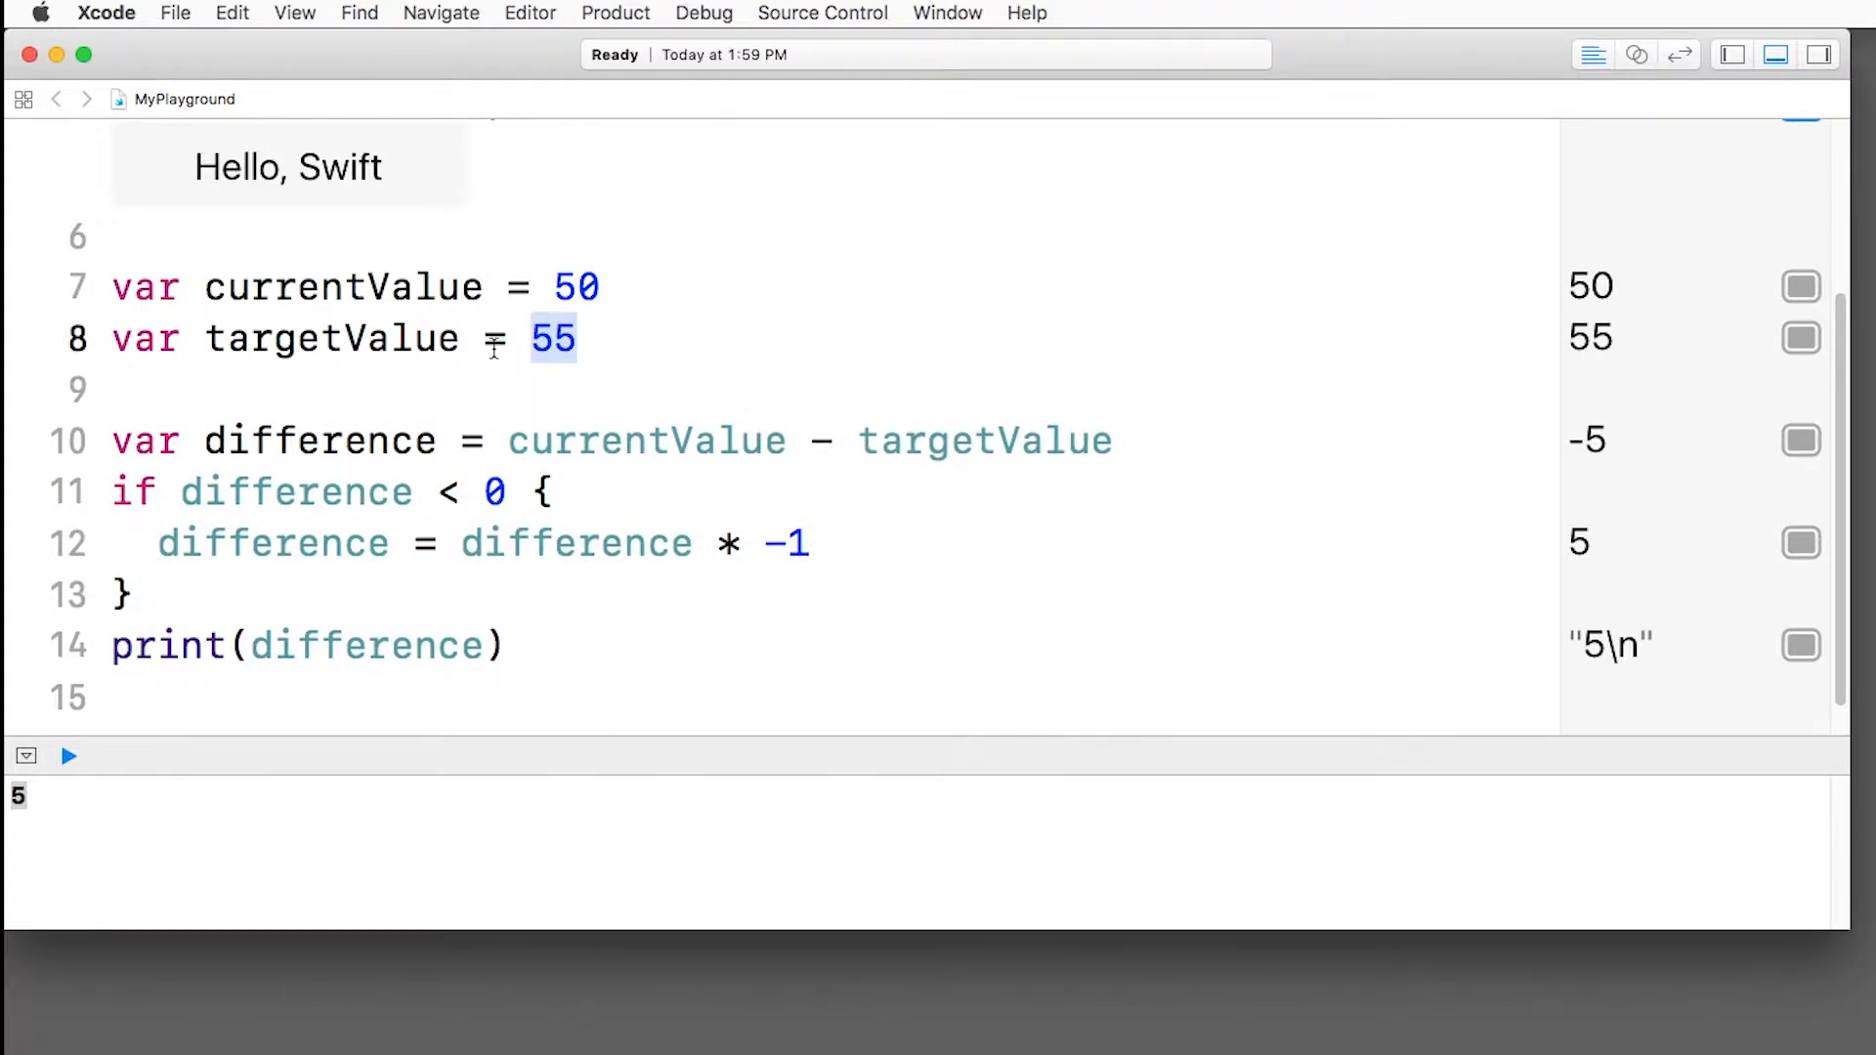
Step: Change targetValue from 55 to 45 and dismiss the edit menu
type("45")
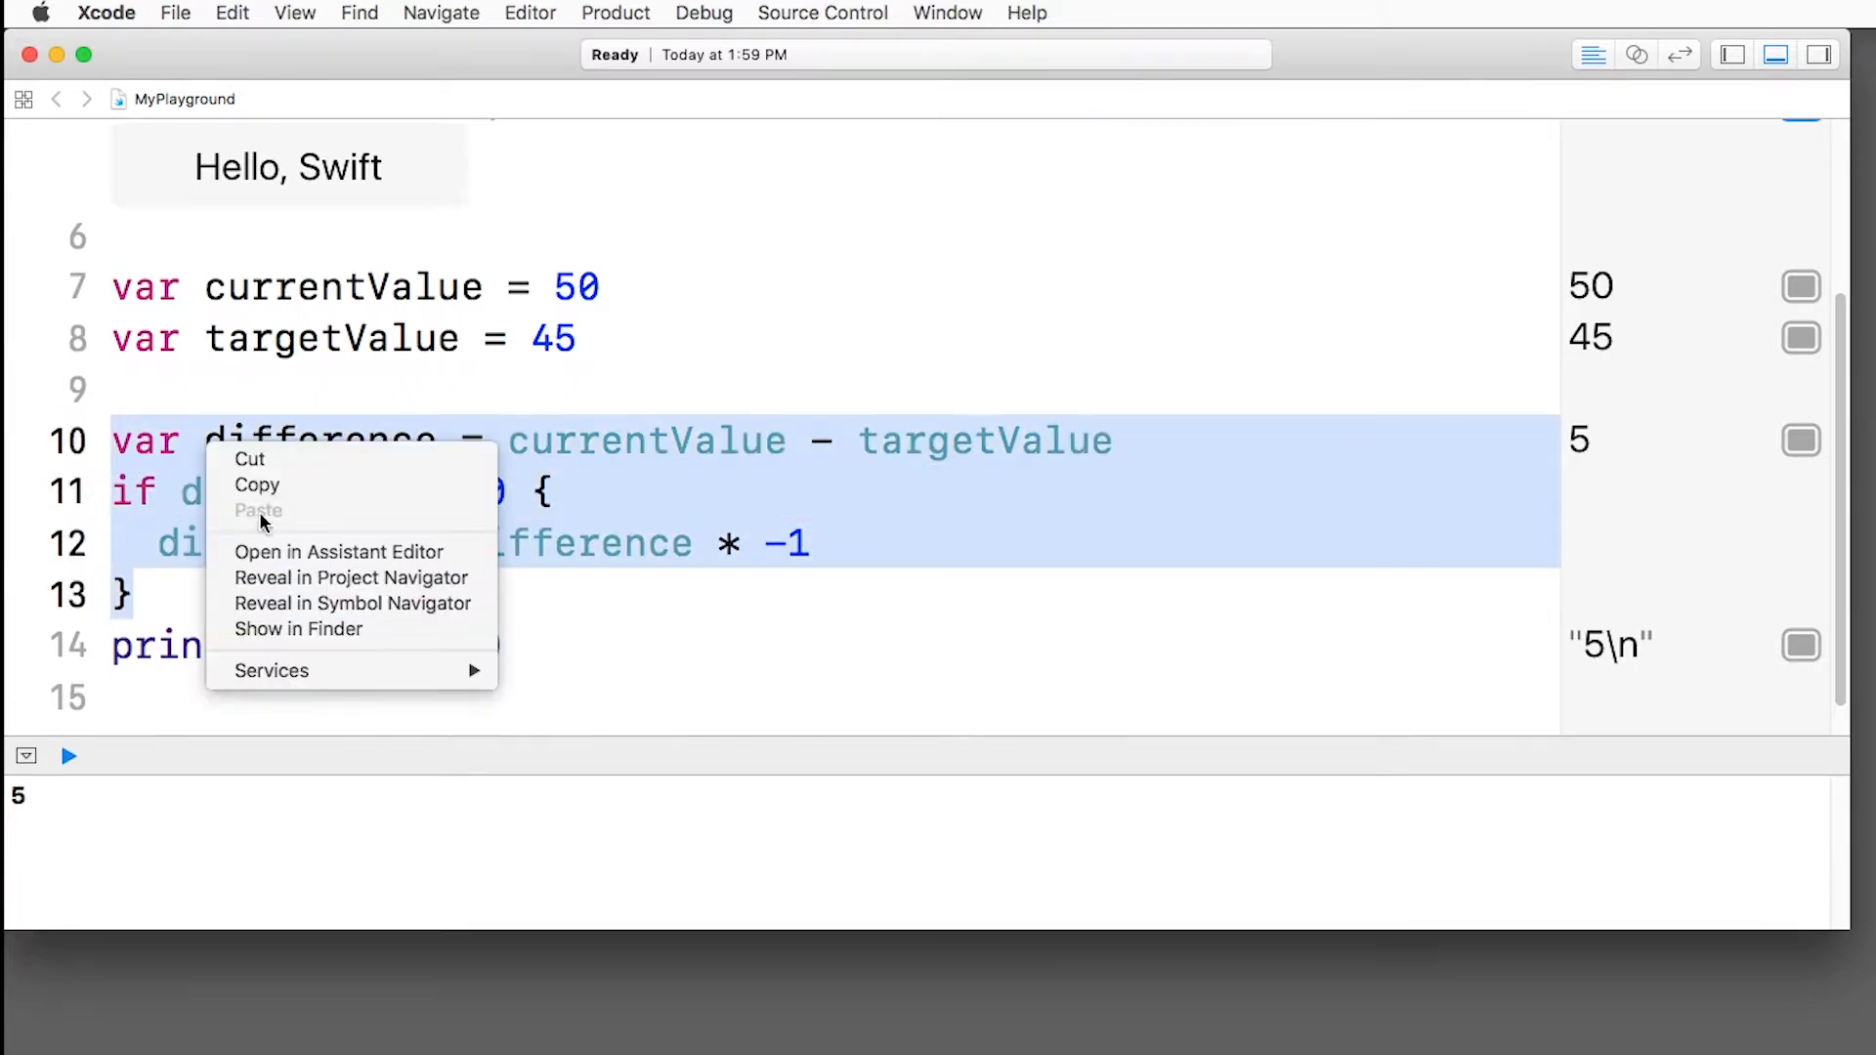
left_click(665, 495)
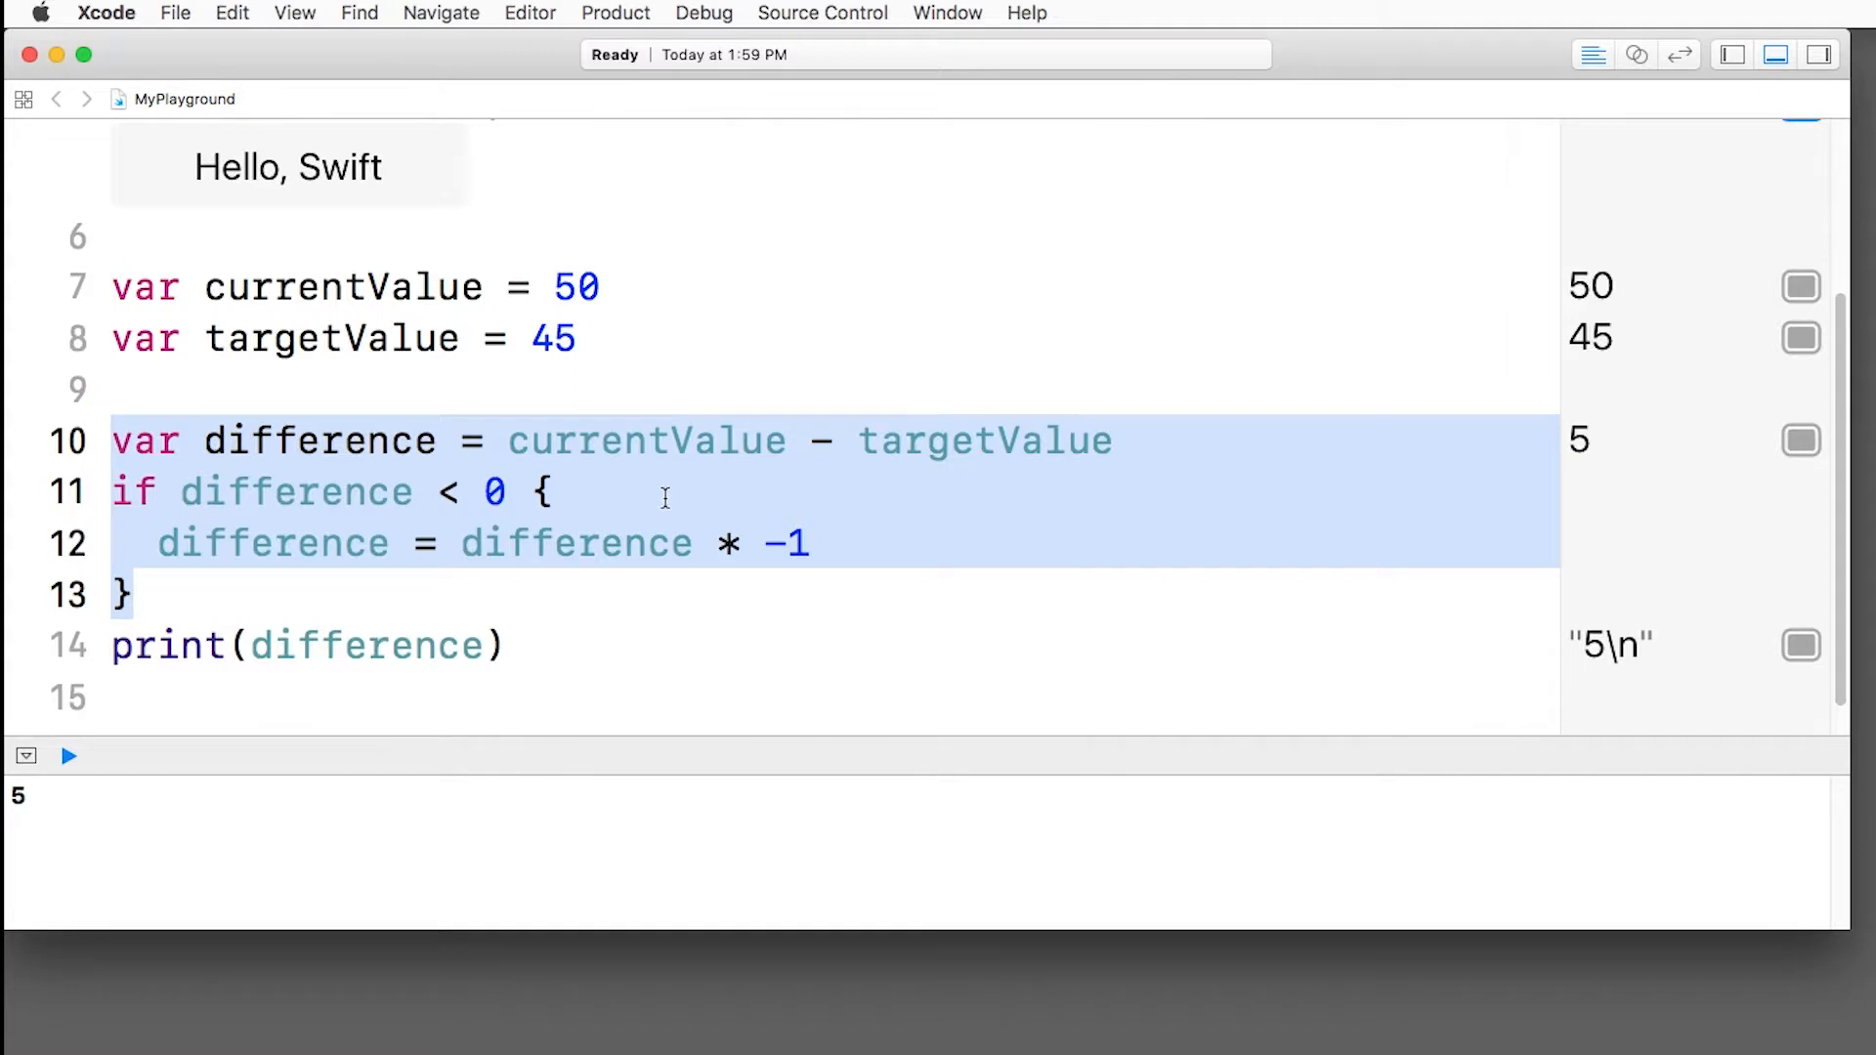